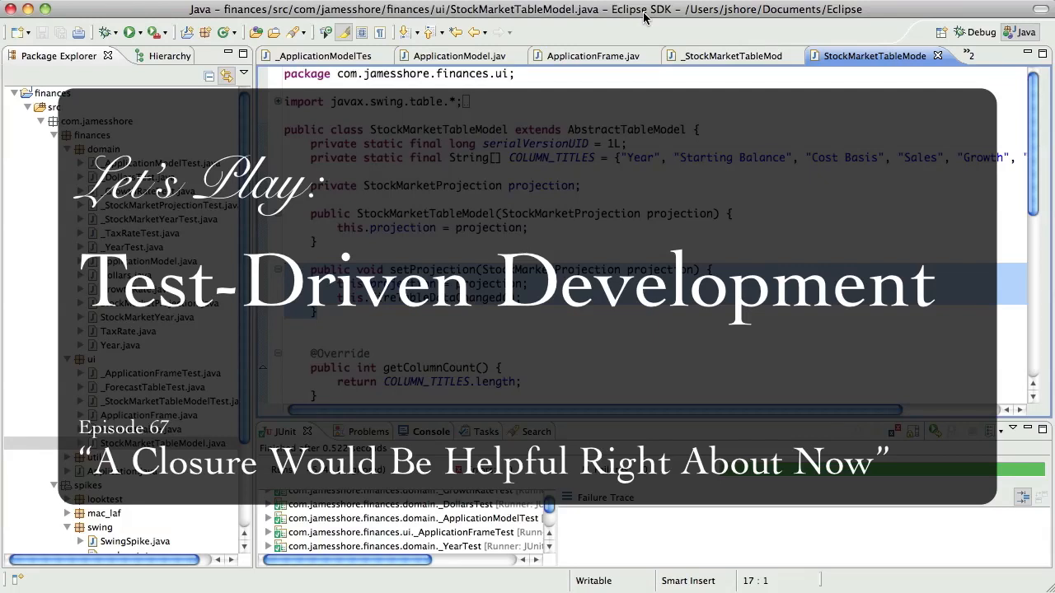
{"action": "mouse_move", "coordinate": [628, 95]}
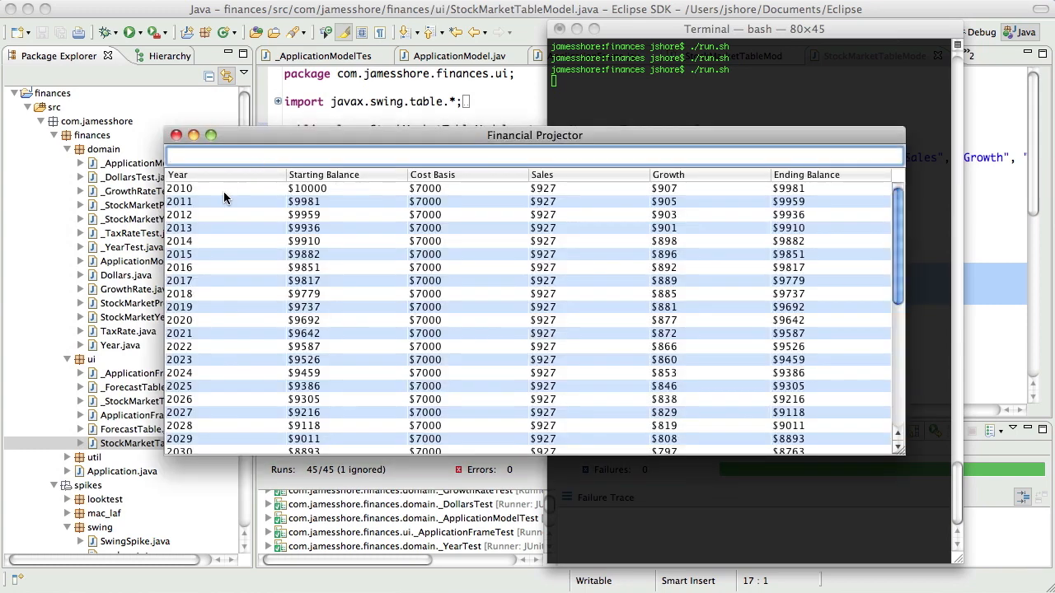
Show ApplicationFrame.java at startingBalanceField, with its spike listener calling setStartingBalance.
{"action": "type", "text": "asdfads"}
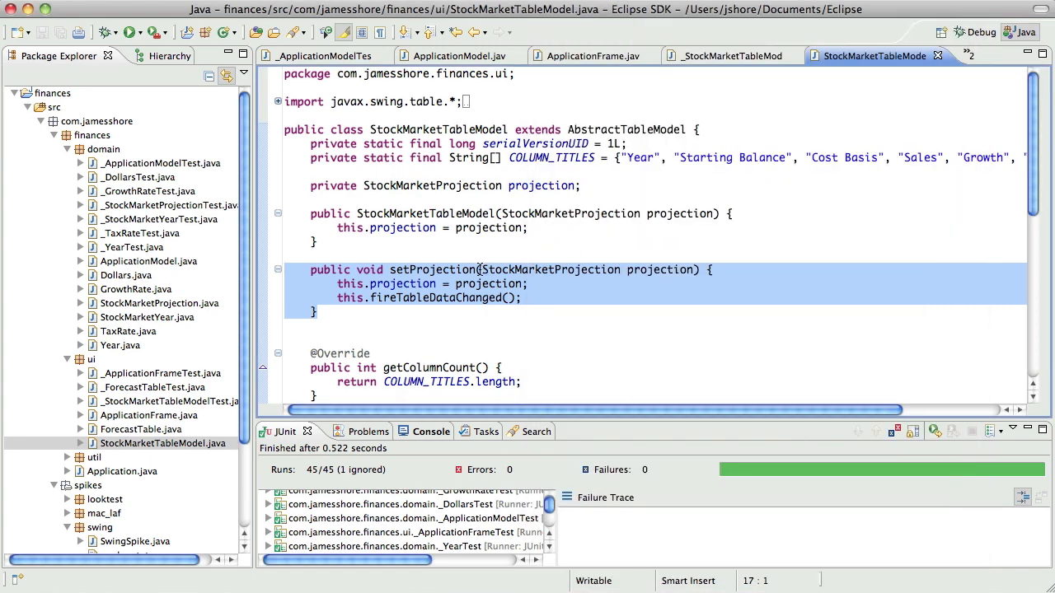
{"action": "mouse_move", "coordinate": [505, 258]}
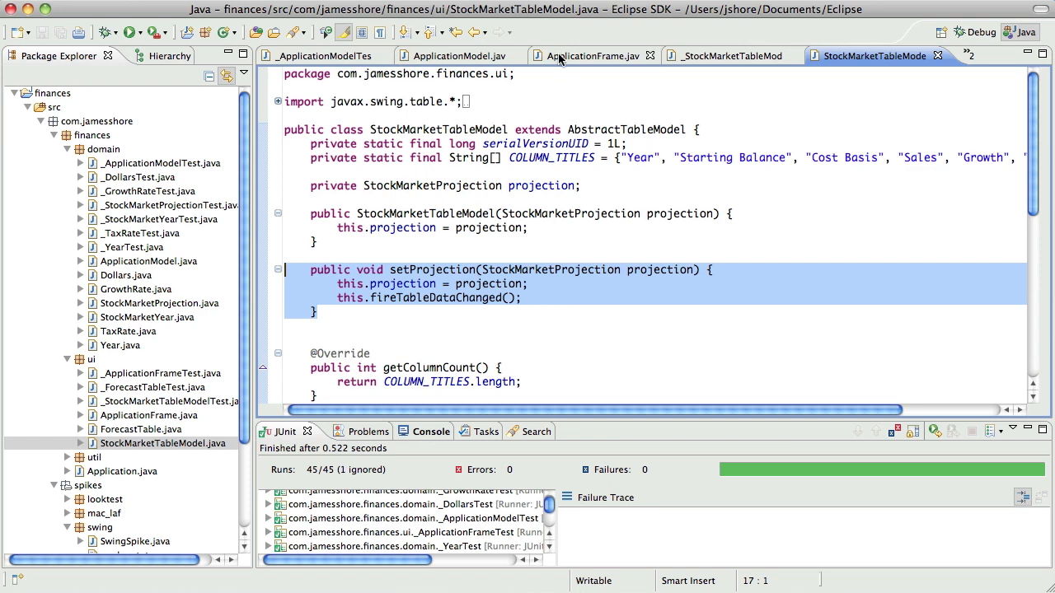
{"action": "left_click", "coordinate": [590, 56]}
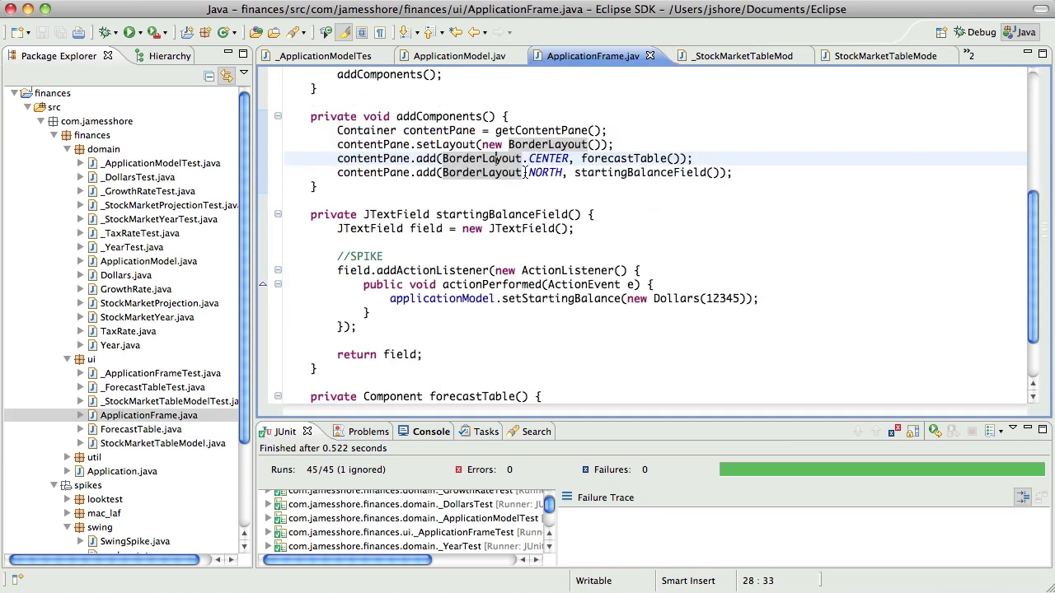
{"action": "mouse_move", "coordinate": [544, 298]}
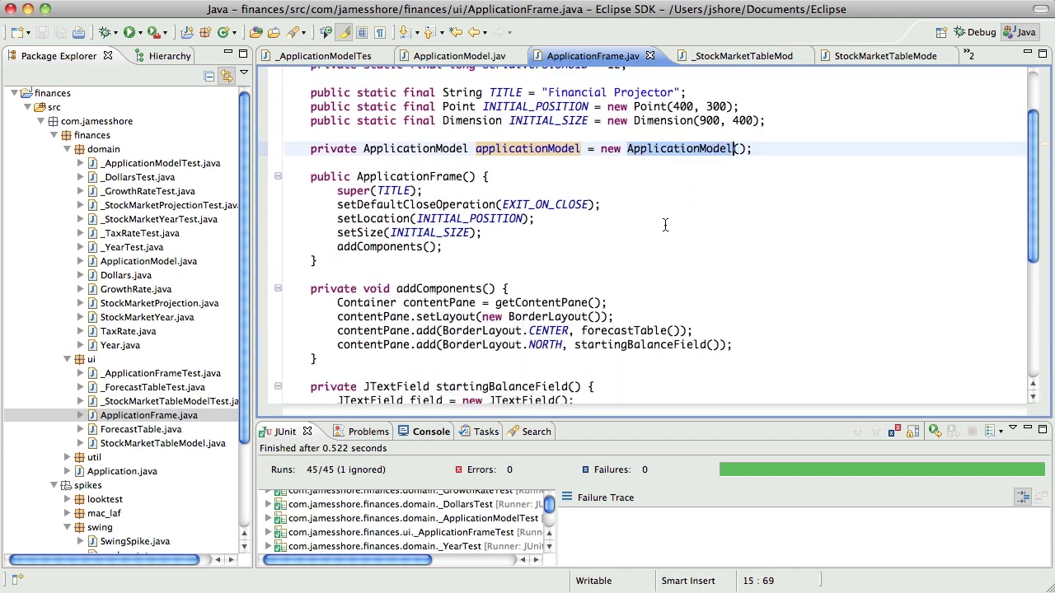
{"action": "scroll", "scroll_direction": "down", "scroll_amount": 3}
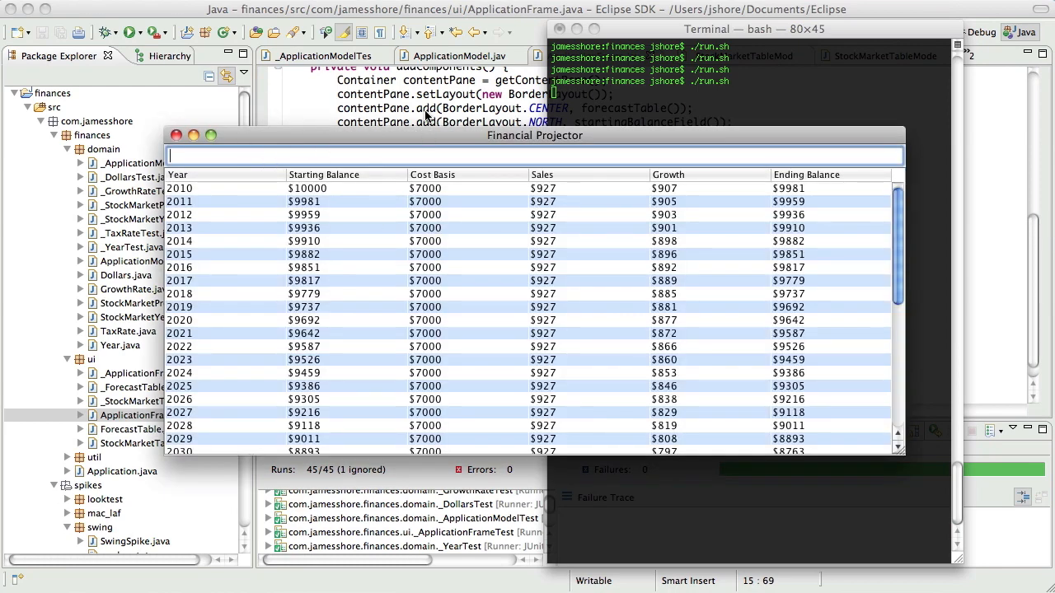
{"action": "left_click", "coordinate": [175, 134]}
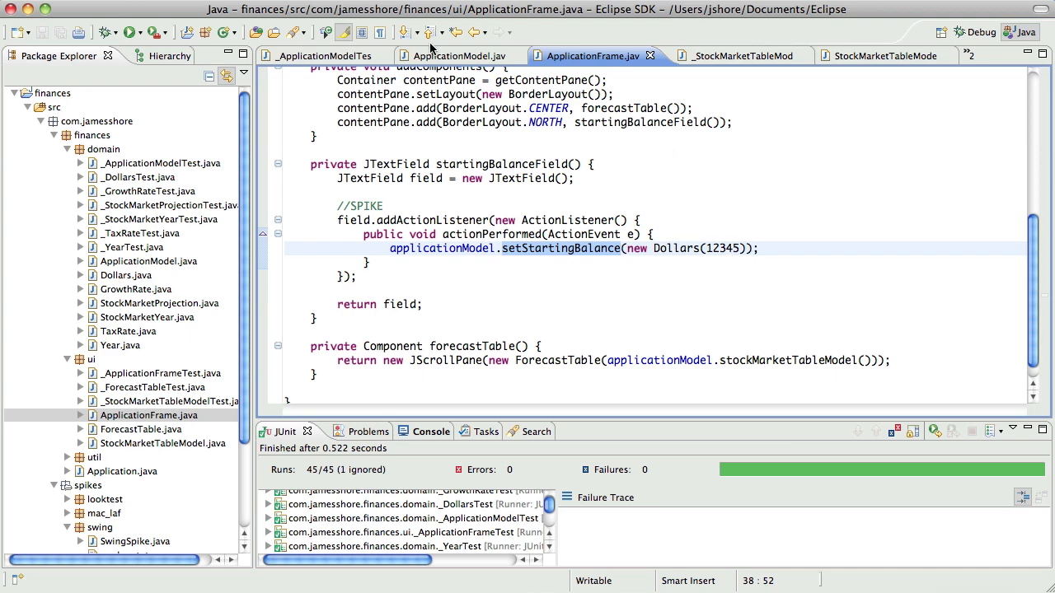
Trace setStartingBalance into ApplicationModel.java and inspect the table model's setProjection definition.
{"action": "left_click", "coordinate": [453, 55]}
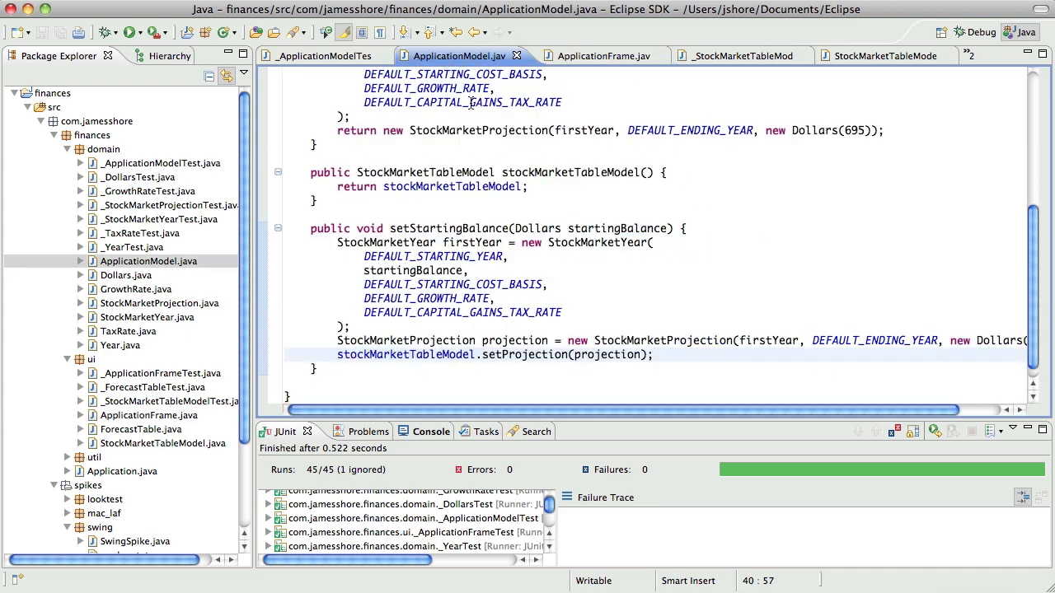
{"action": "scroll", "scroll_direction": "down", "scroll_amount": 3}
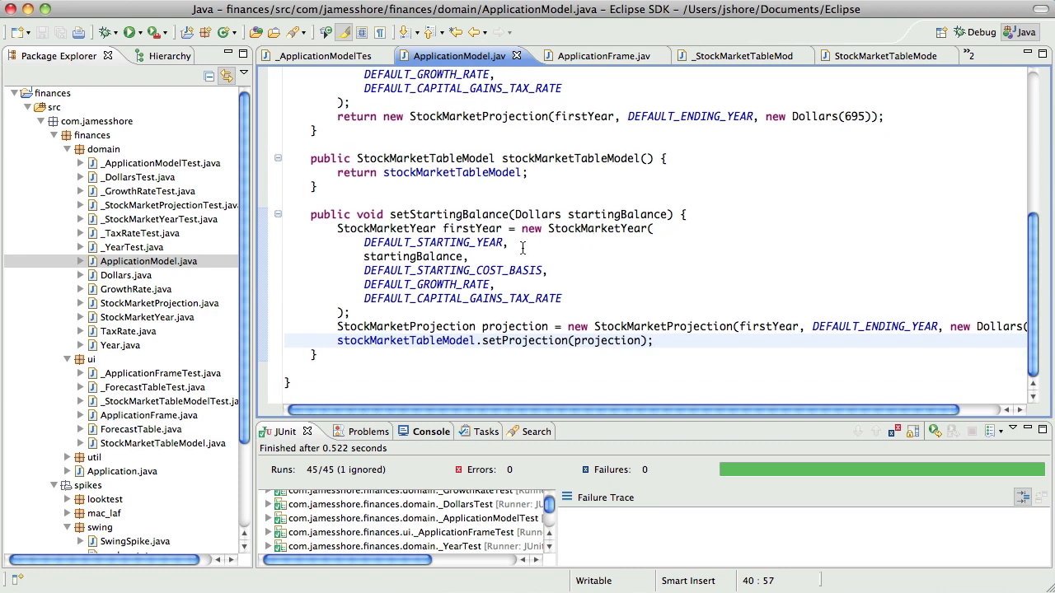
{"action": "mouse_move", "coordinate": [496, 336]}
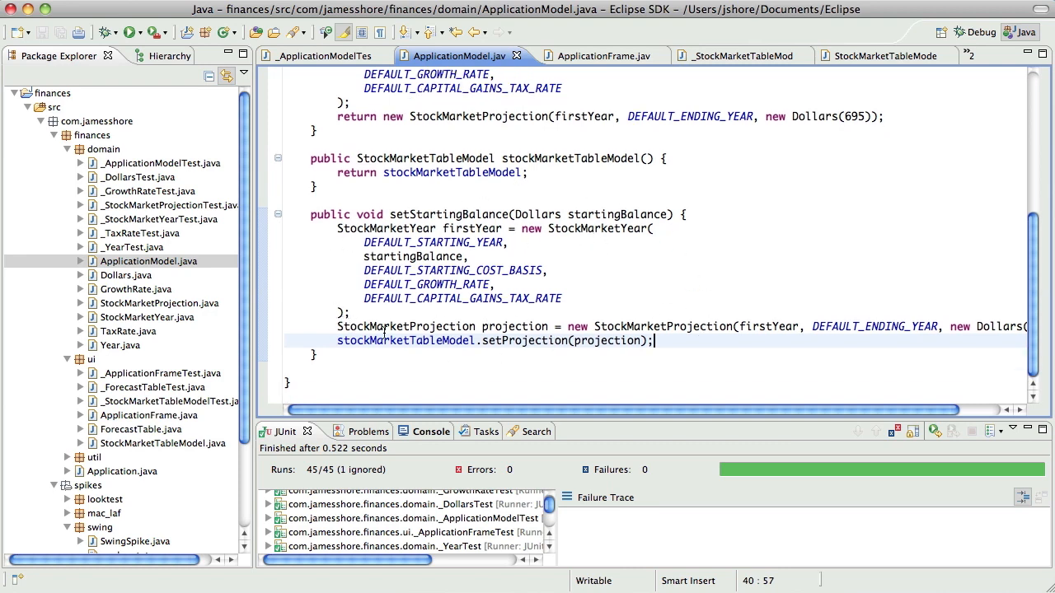
{"action": "double_click", "coordinate": [524, 340]}
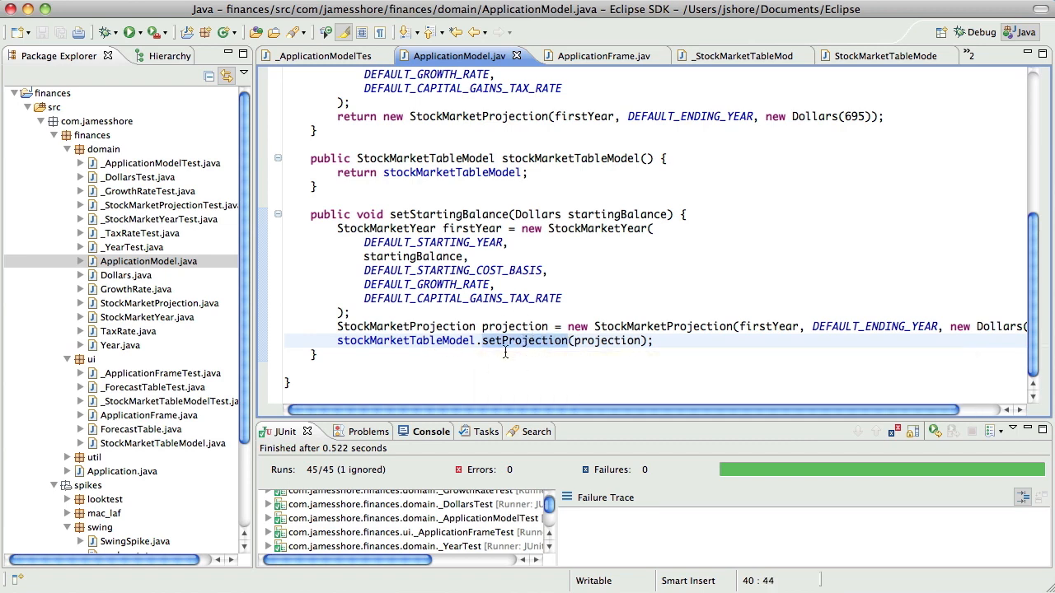
{"action": "mouse_move", "coordinate": [534, 340]}
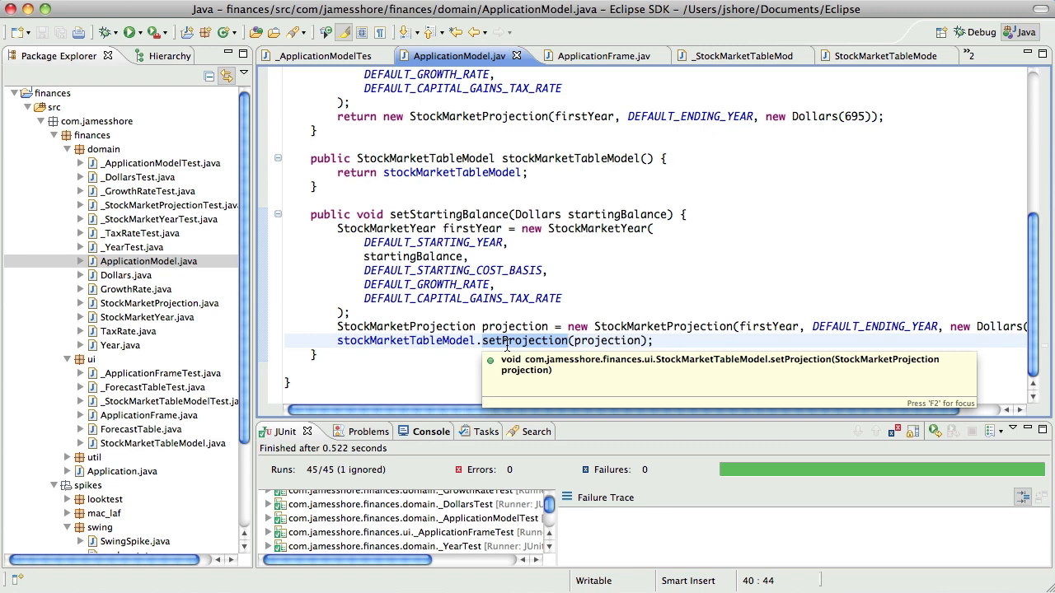
{"action": "left_click", "coordinate": [873, 55]}
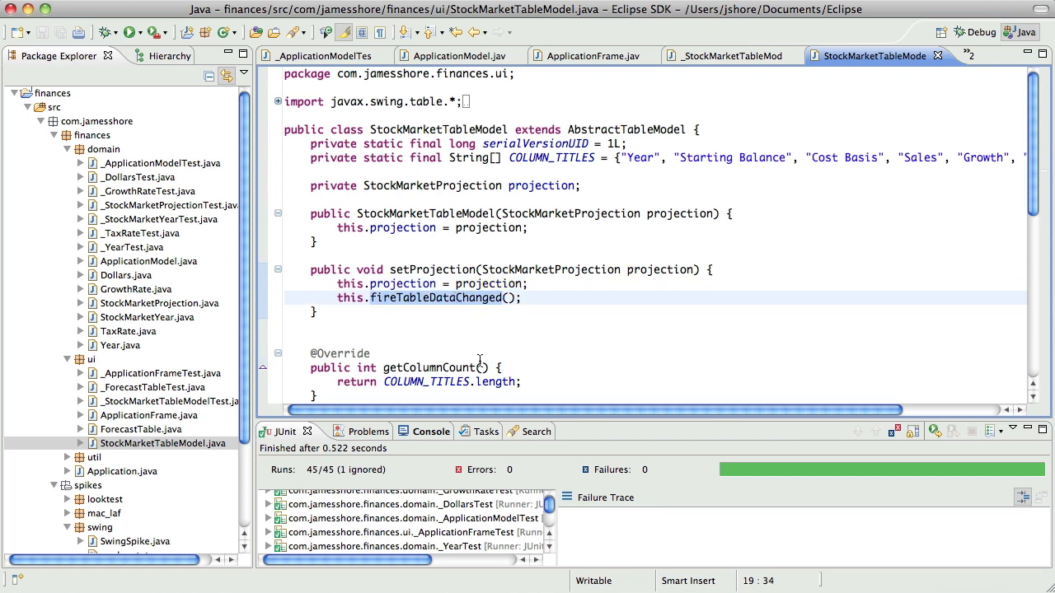
{"action": "left_click", "coordinate": [501, 297]}
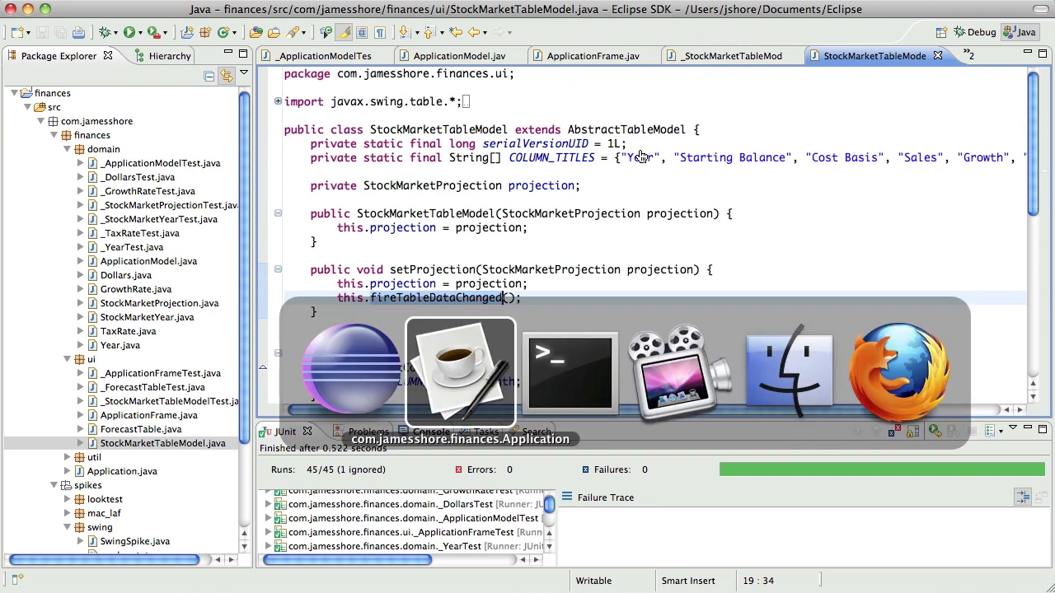
{"action": "left_click", "coordinate": [456, 55]}
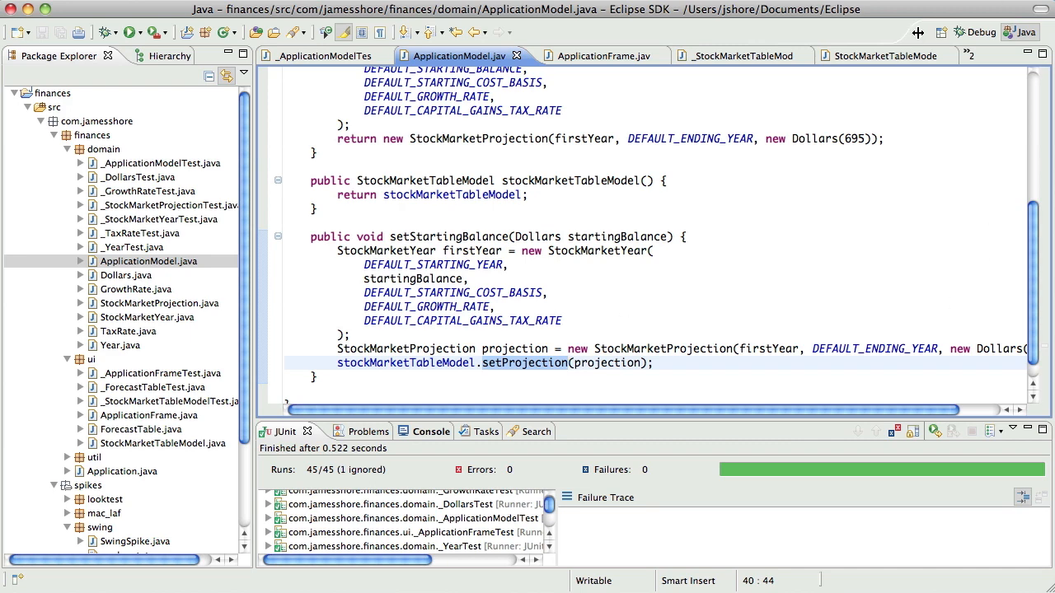
{"action": "left_click", "coordinate": [877, 55]}
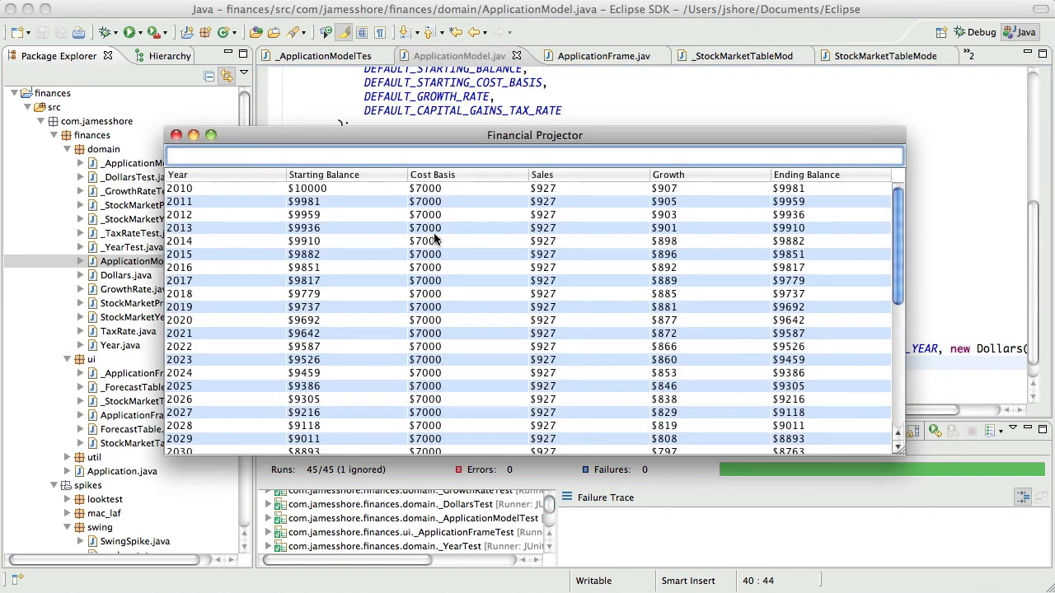
{"action": "type", "text": "5646"}
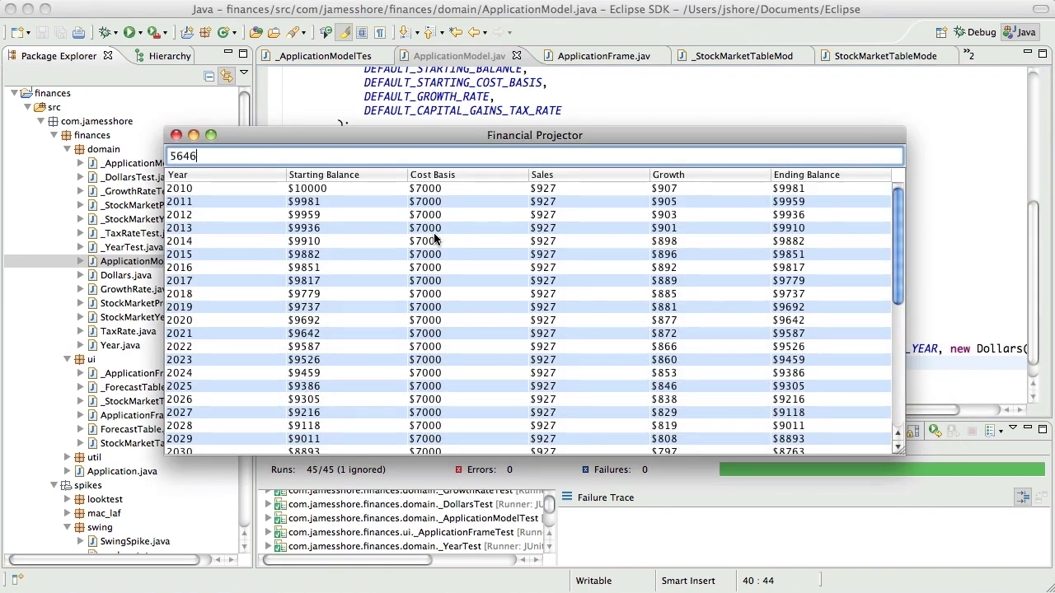
{"action": "type", "text": "564"}
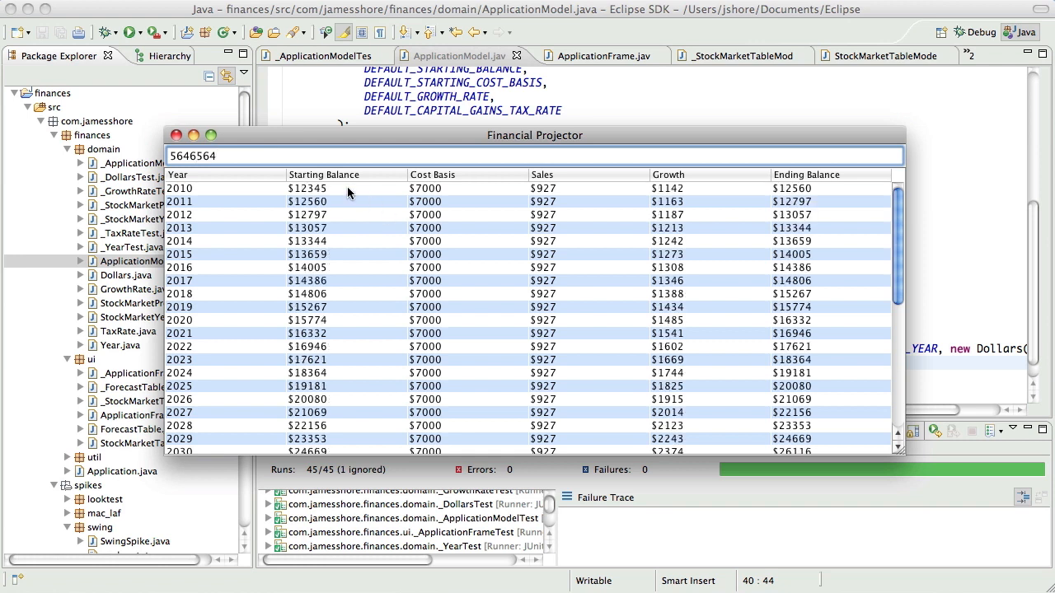
{"action": "left_click", "coordinate": [307, 188]}
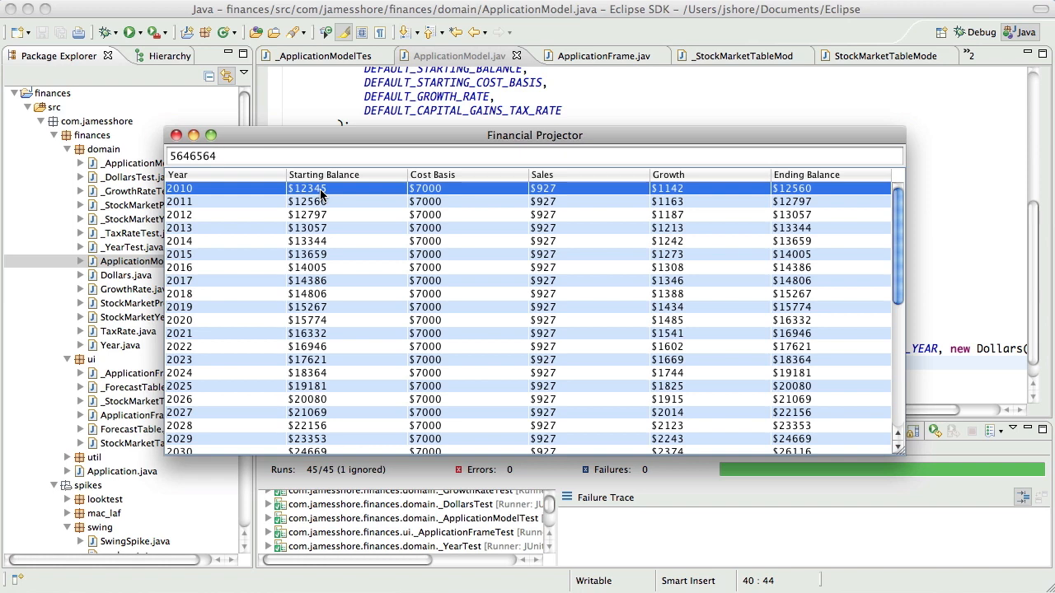
{"action": "left_click", "coordinate": [177, 135]}
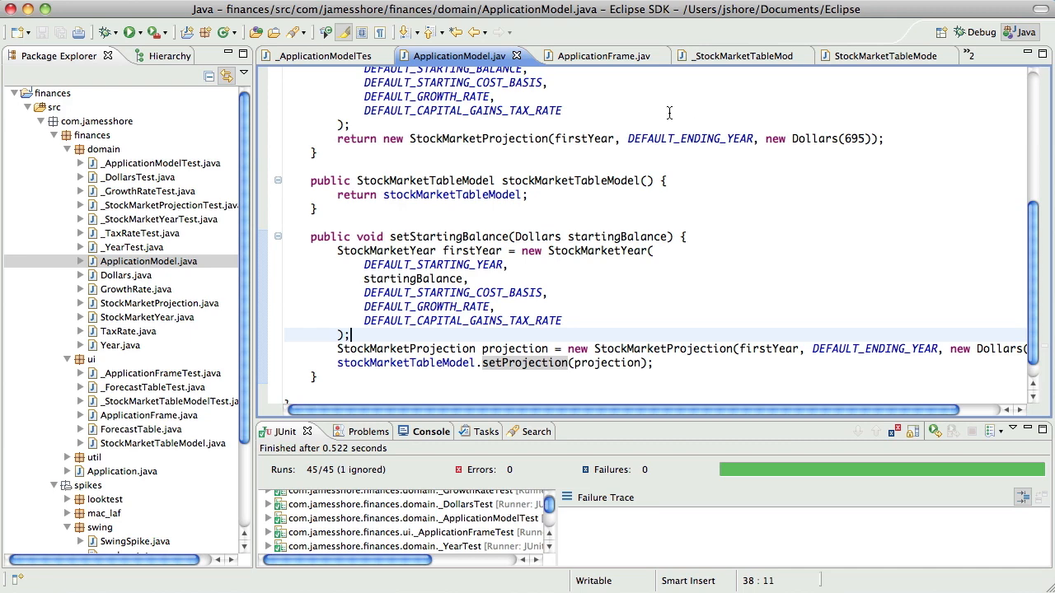
Comment out the spike listener block in ApplicationFrame.java and save it.
{"action": "left_click", "coordinate": [596, 55]}
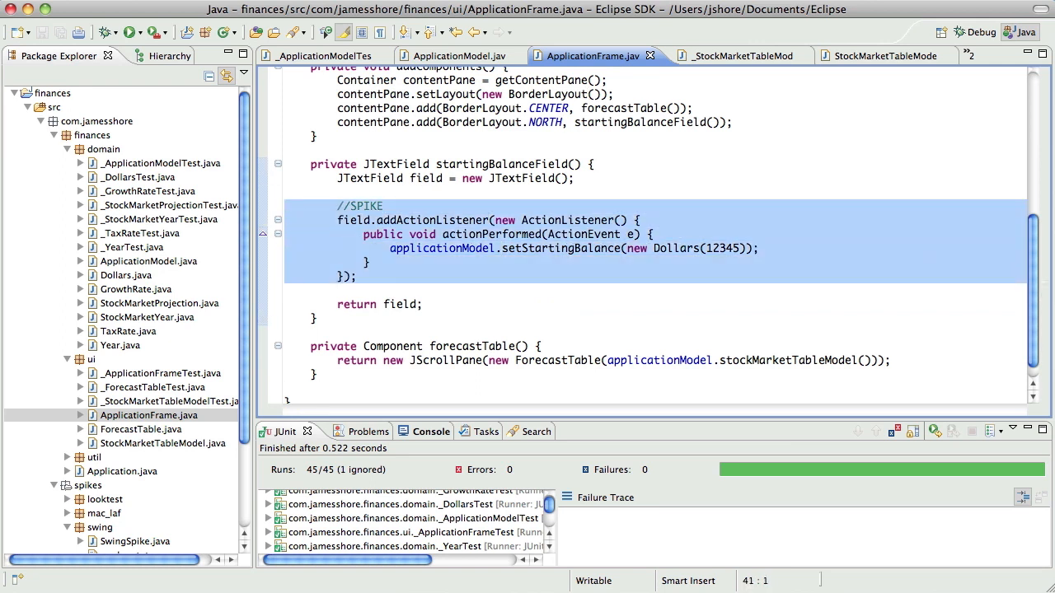
{"action": "key", "text": "cmd+/"}
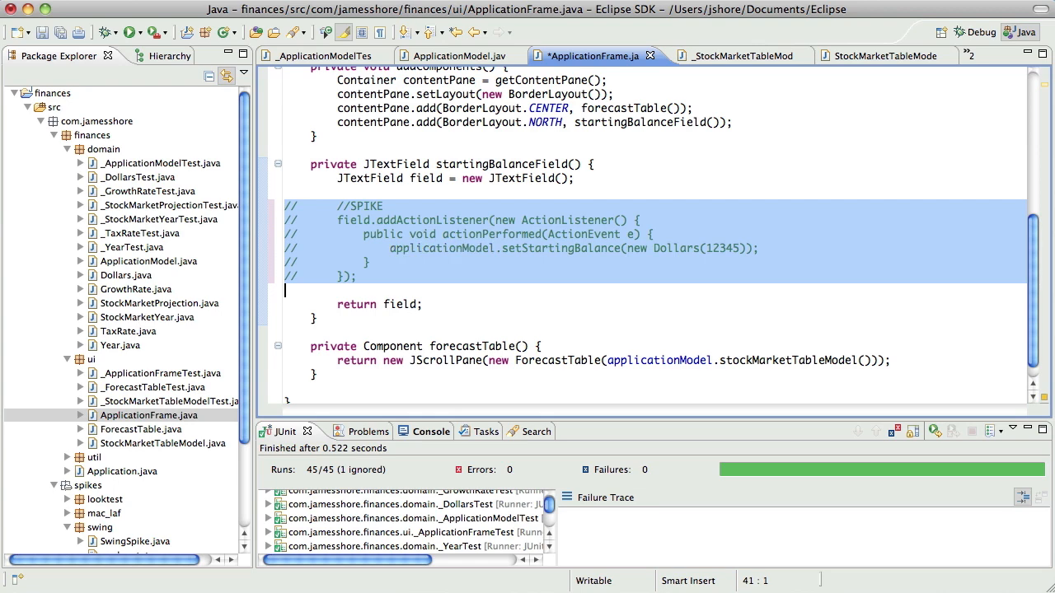
{"action": "key", "text": "cmd+s"}
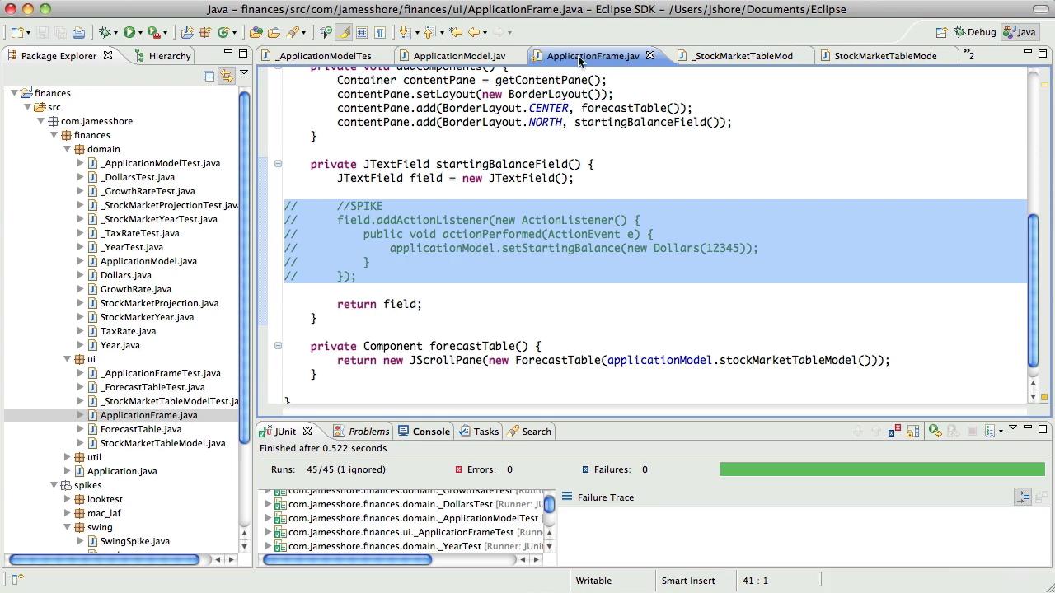
Comment out setStartingBalance in ApplicationModel.java under a '//TODO: spike code to re-do' note.
{"action": "left_click", "coordinate": [458, 56]}
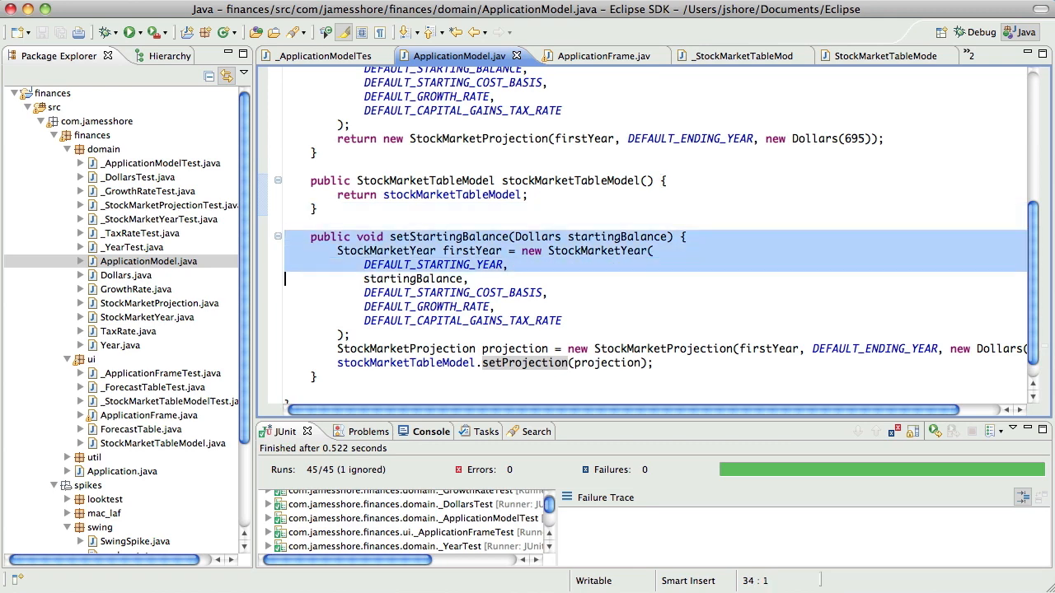
{"action": "key", "text": "cmd+/"}
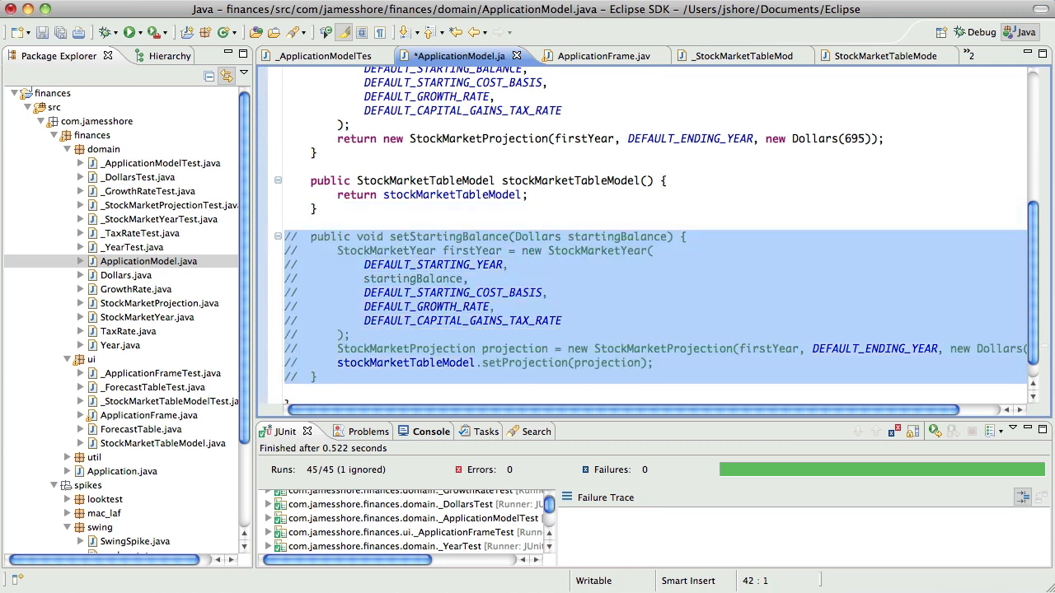
{"action": "left_click", "coordinate": [317, 225]}
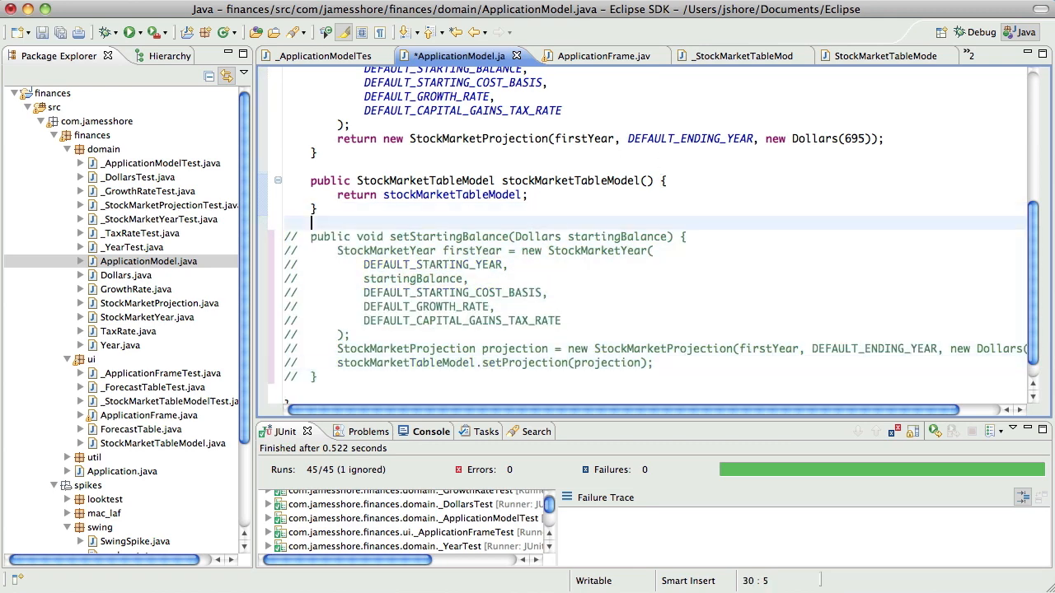
{"action": "type", "text": "//TODO:"}
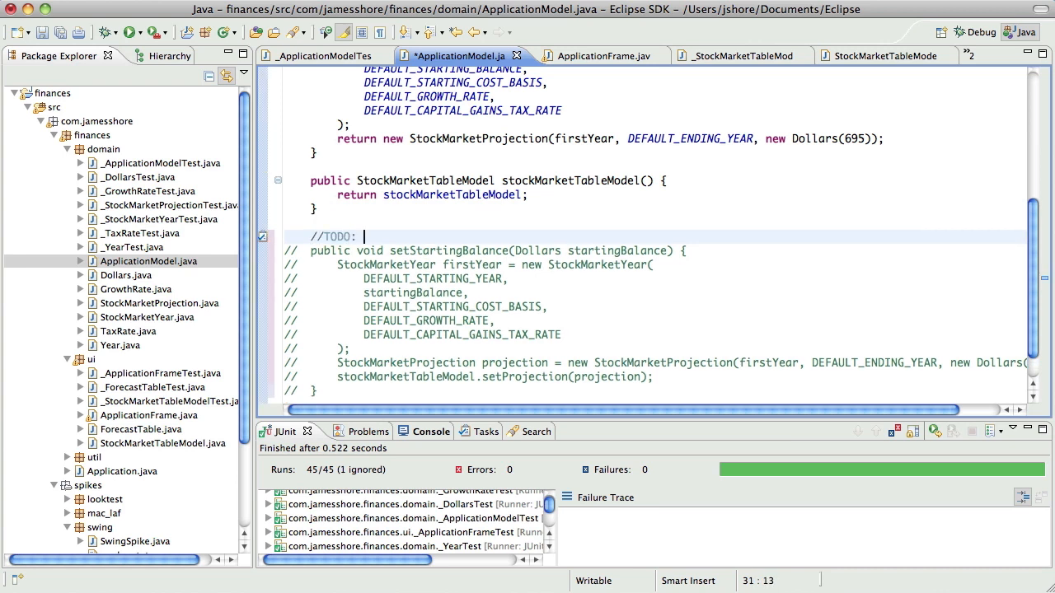
{"action": "type", "text": "sp"}
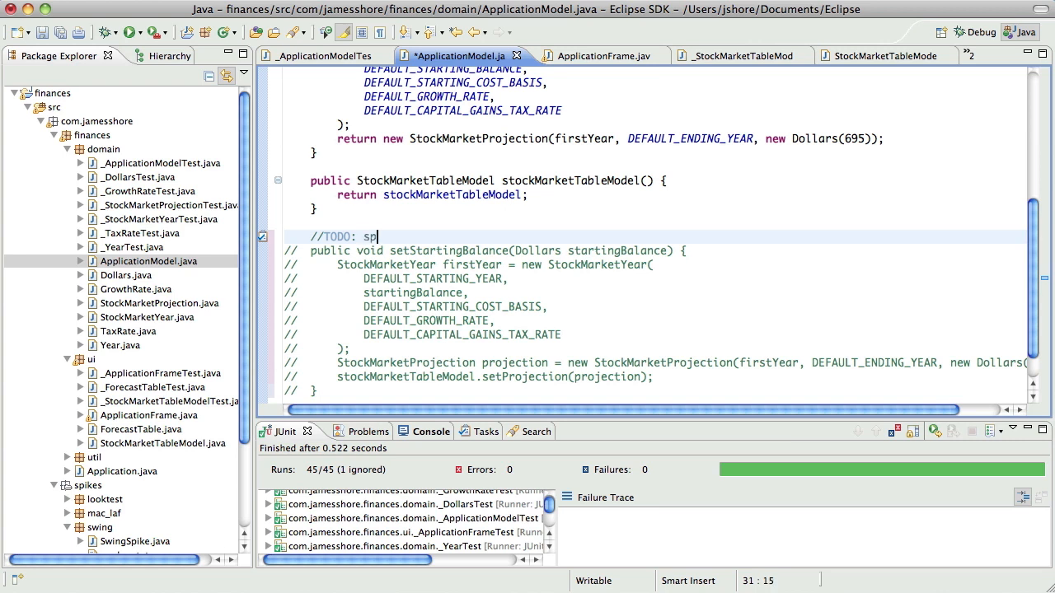
{"action": "type", "text": "ike code to"}
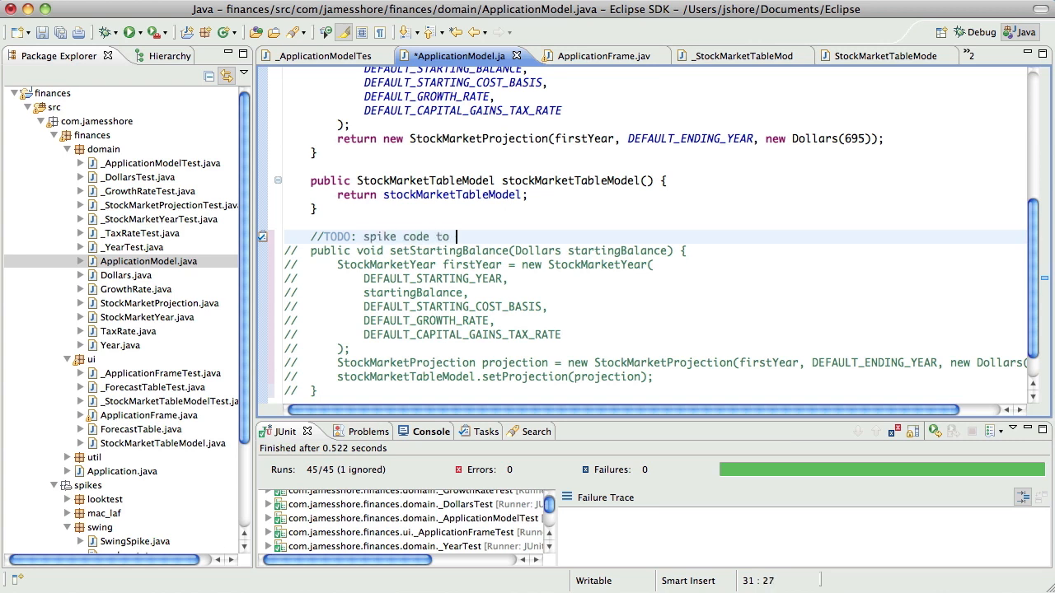
{"action": "type", "text": "re-do"}
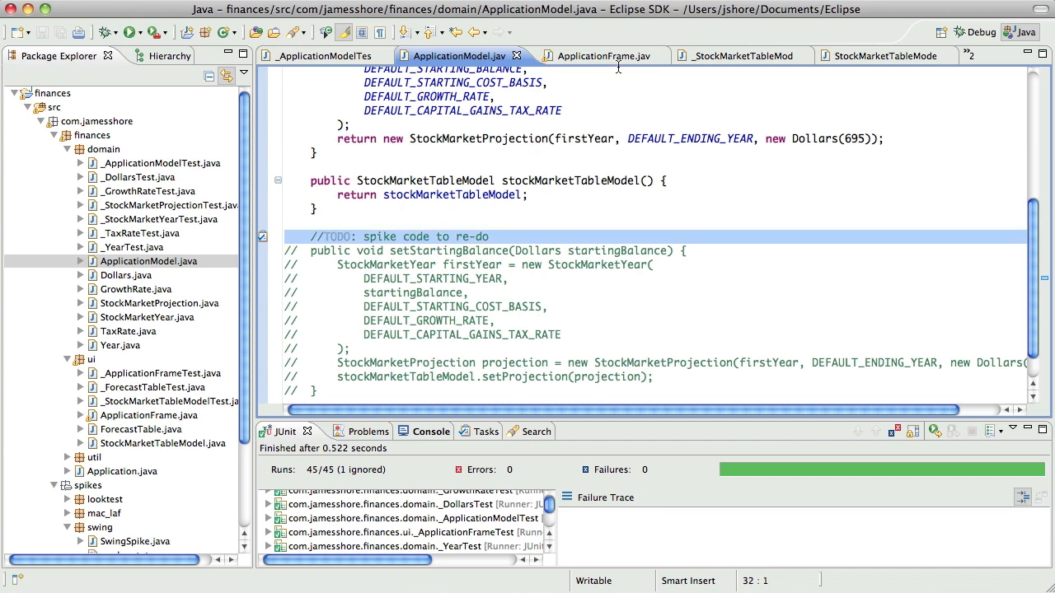
{"action": "left_click", "coordinate": [602, 56]}
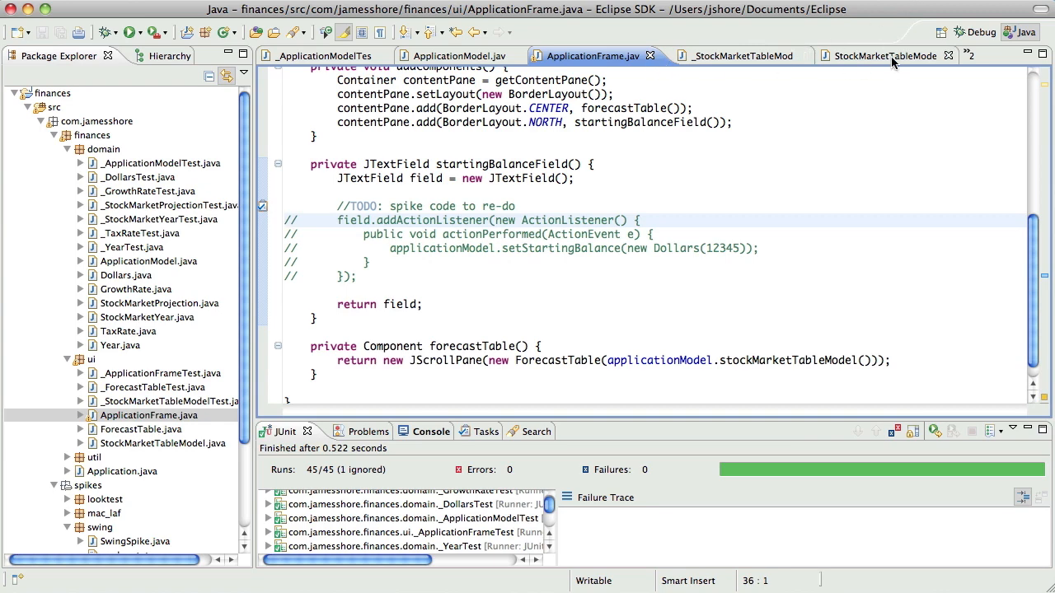
Comment out setProjection in StockMarketTableModel.java beneath '//TODO: spike code to re-do'.
{"action": "left_click", "coordinate": [886, 56]}
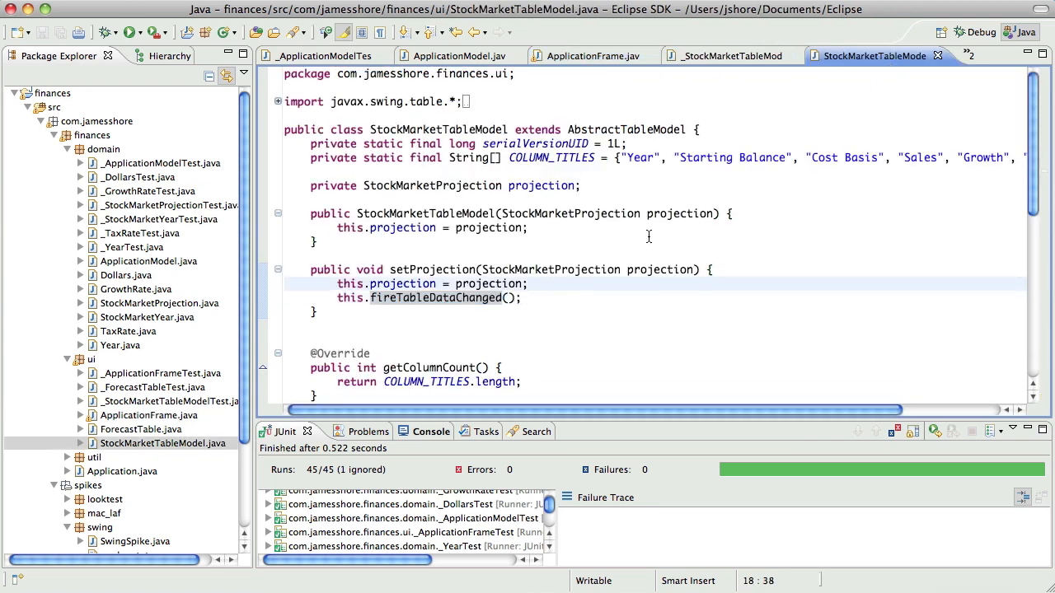
{"action": "type", "text": "//TODO: spike code to re-do"}
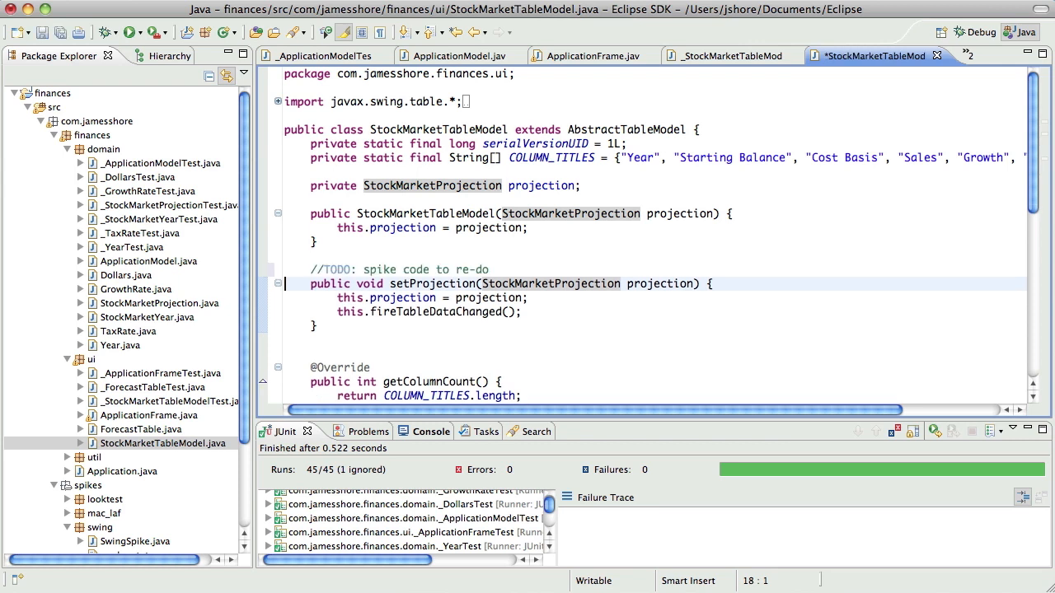
{"action": "key", "text": "cmd+/"}
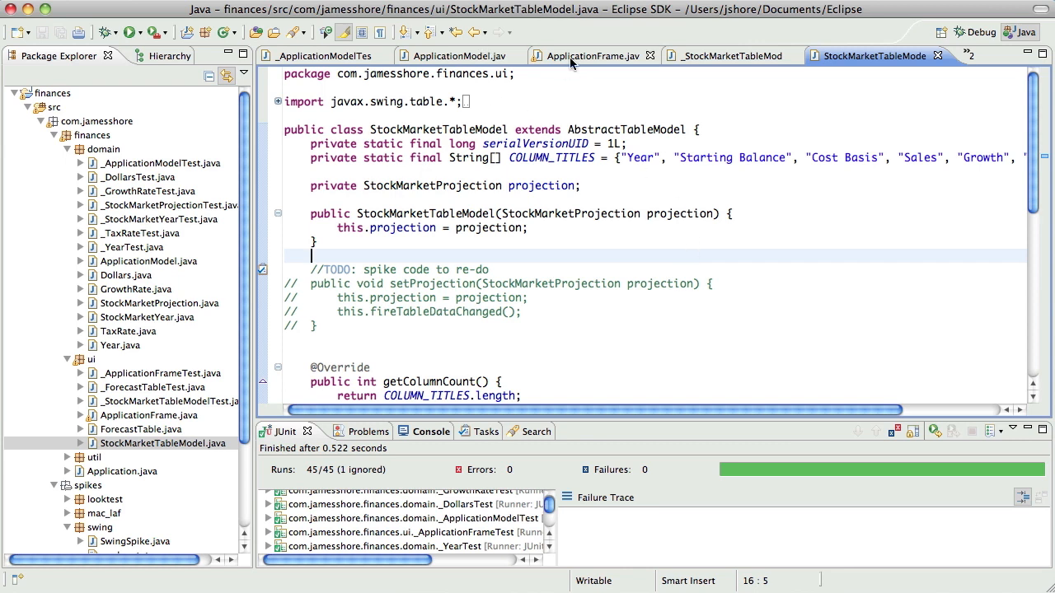
{"action": "mouse_move", "coordinate": [592, 55]}
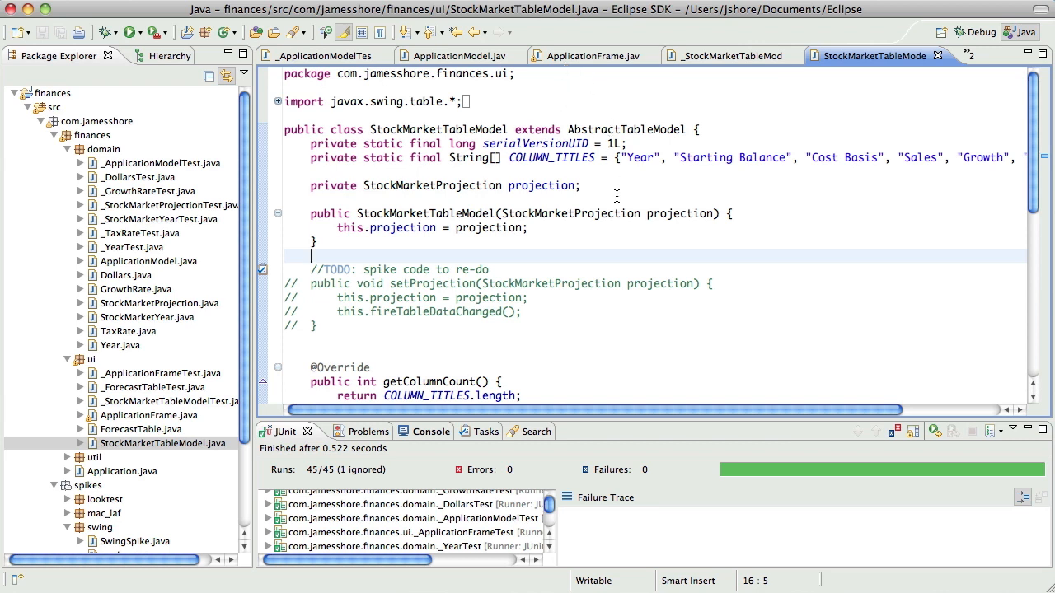
{"action": "mouse_move", "coordinate": [845, 80]}
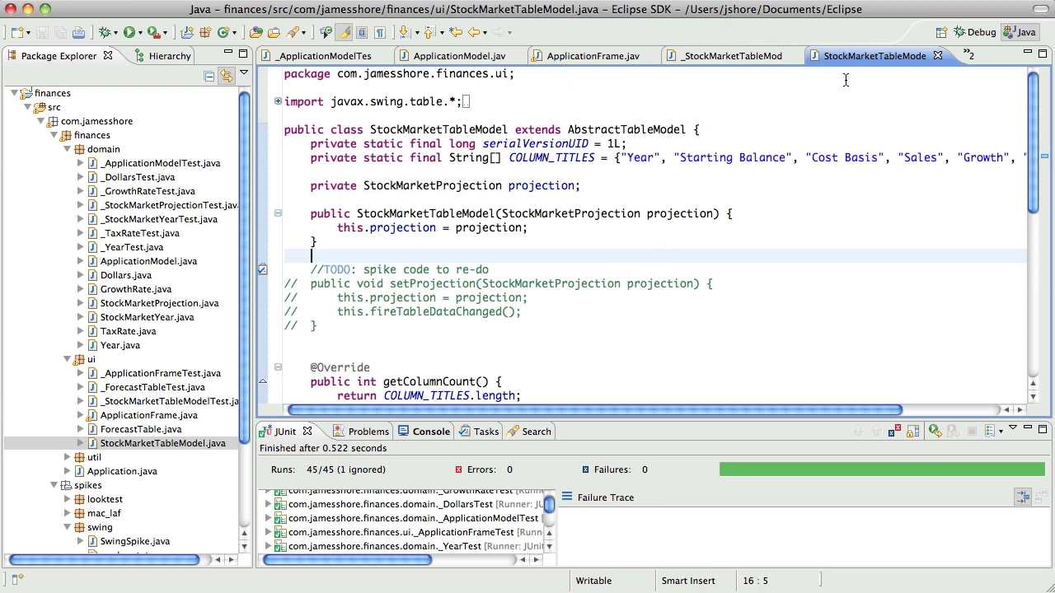
{"action": "double_click", "coordinate": [489, 297]}
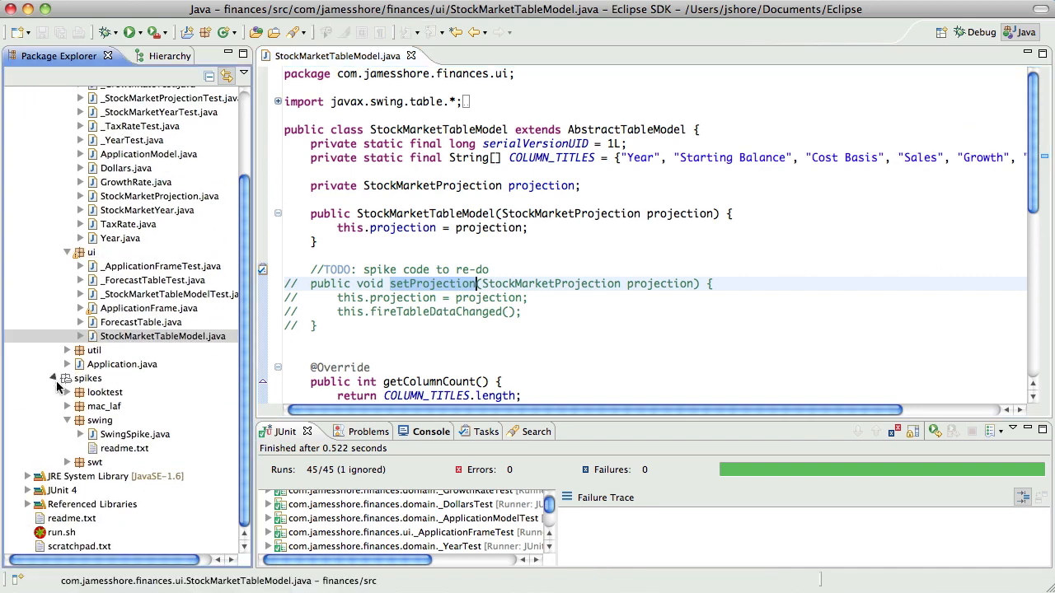
Collapse the spikes folder in the Package Explorer.
{"action": "left_click", "coordinate": [472, 55]}
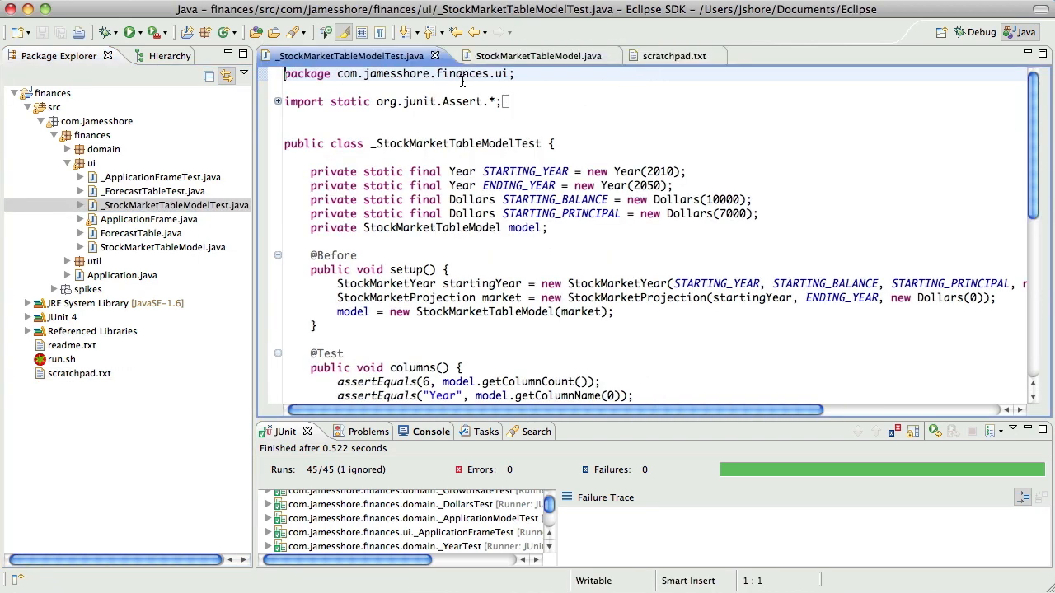
{"action": "scroll", "scroll_direction": "down", "scroll_amount": 3}
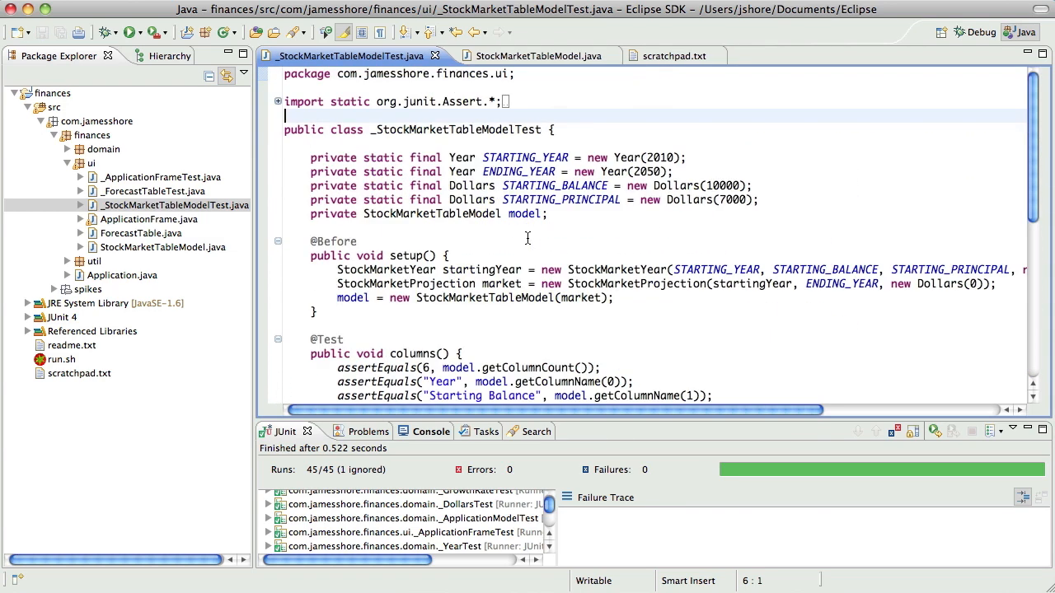
{"action": "scroll", "scroll_direction": "down", "scroll_amount": 3}
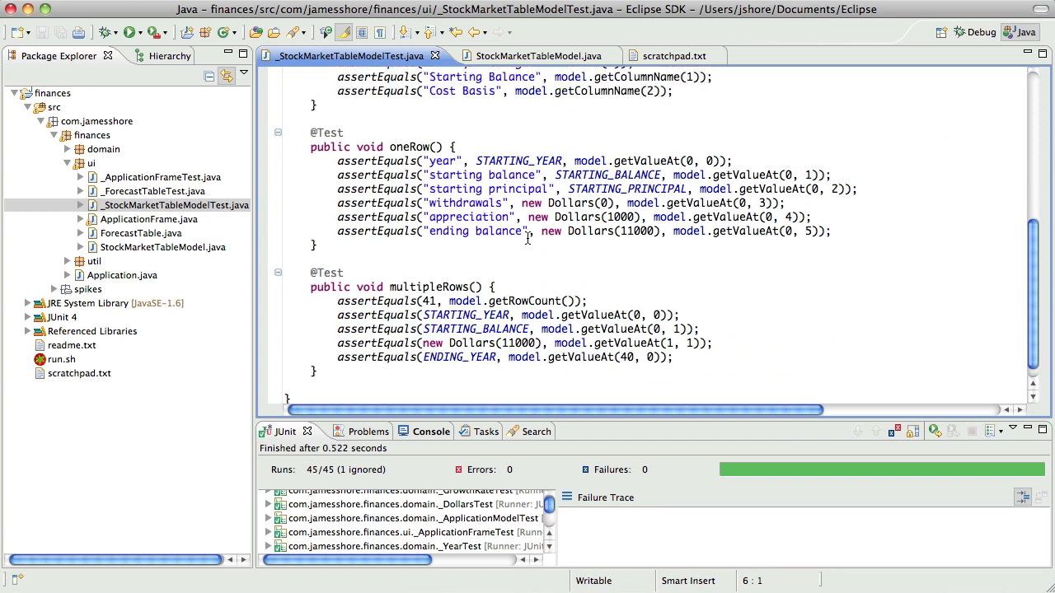
{"action": "scroll", "scroll_direction": "down", "scroll_amount": 3}
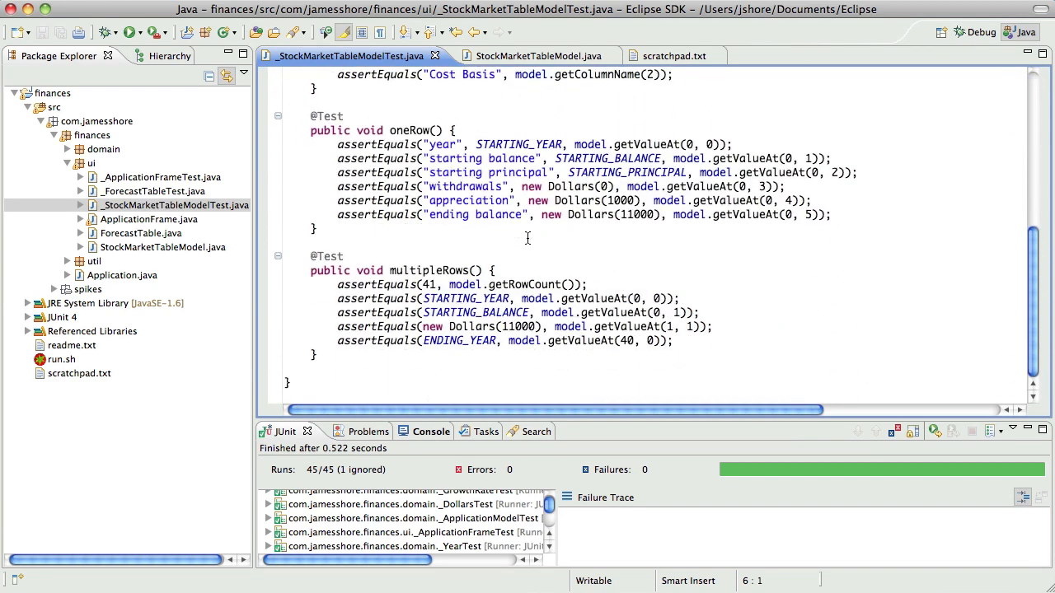
{"action": "left_click", "coordinate": [527, 55]}
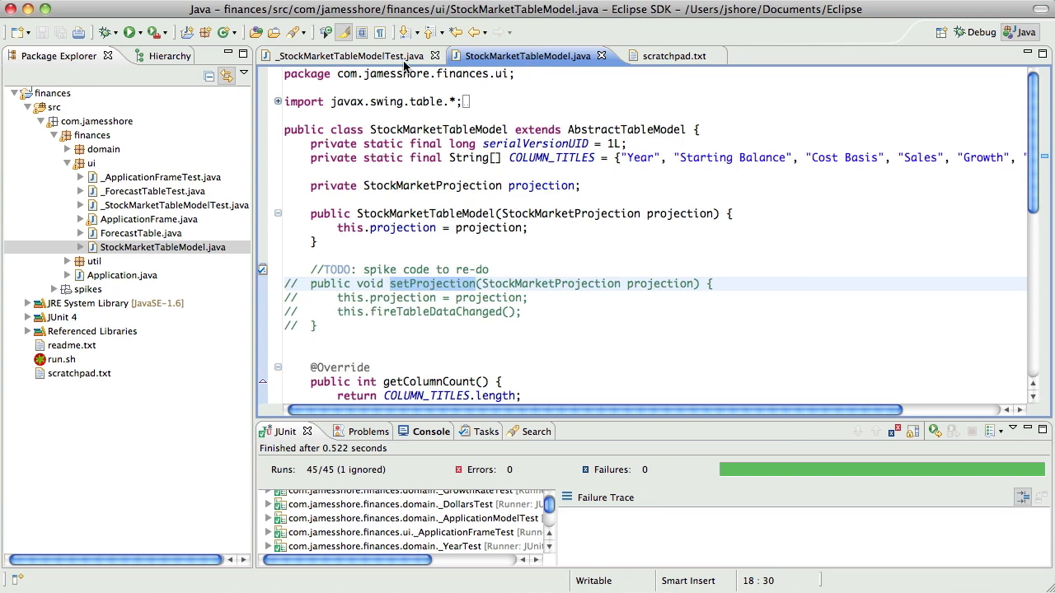
{"action": "mouse_move", "coordinate": [404, 66]}
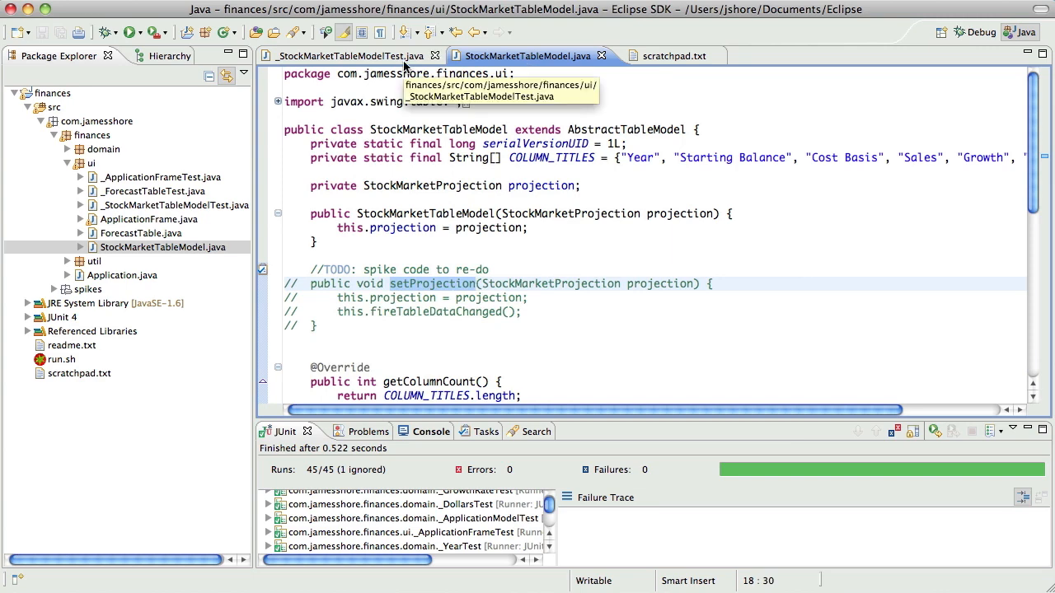
{"action": "left_click", "coordinate": [338, 56]}
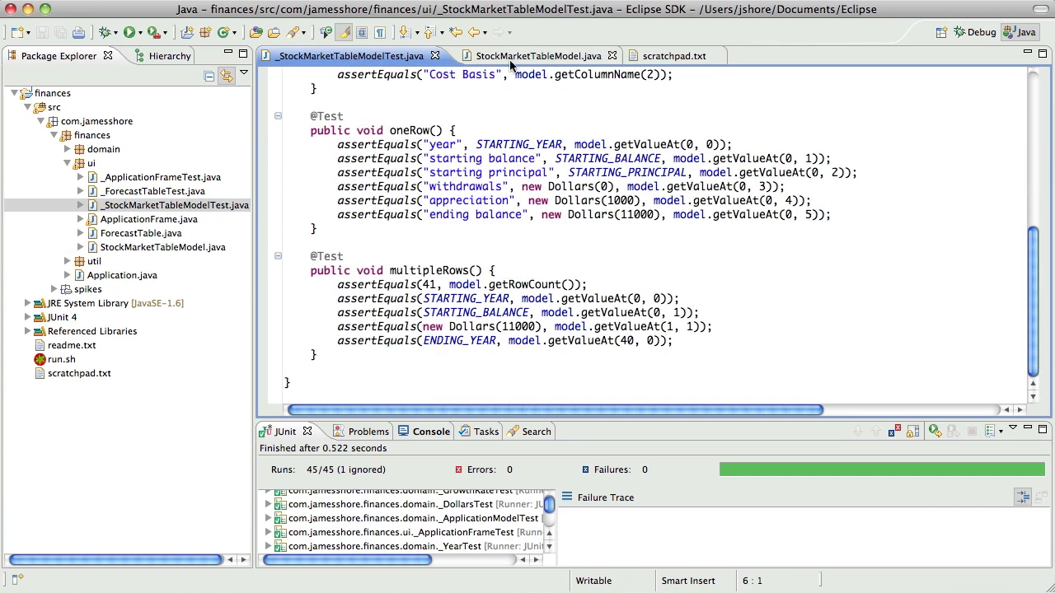
{"action": "left_click", "coordinate": [535, 55]}
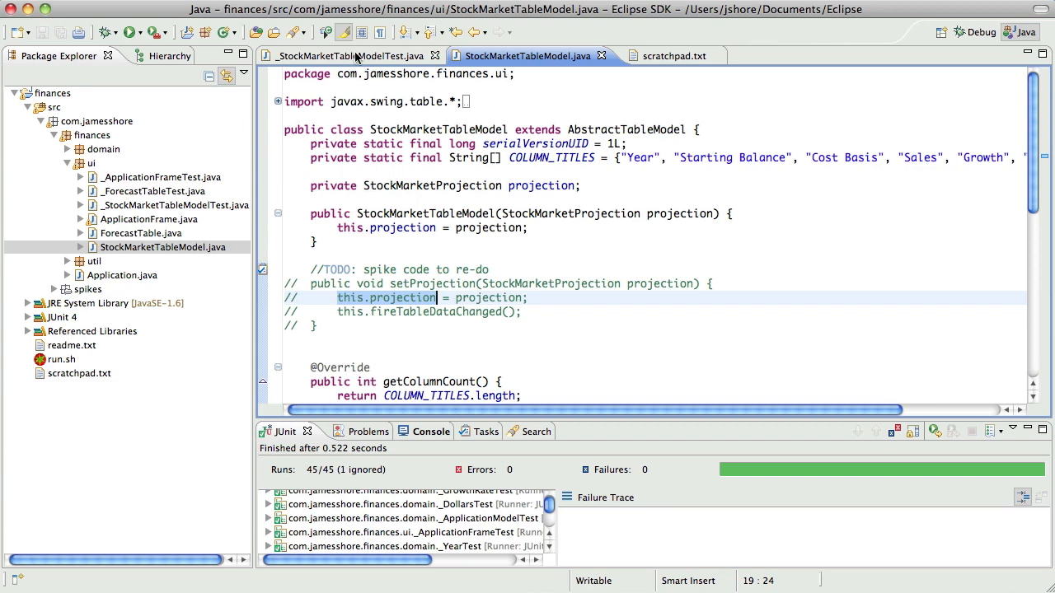
{"action": "left_click", "coordinate": [346, 55]}
{"action": "type", "text": "public void"}
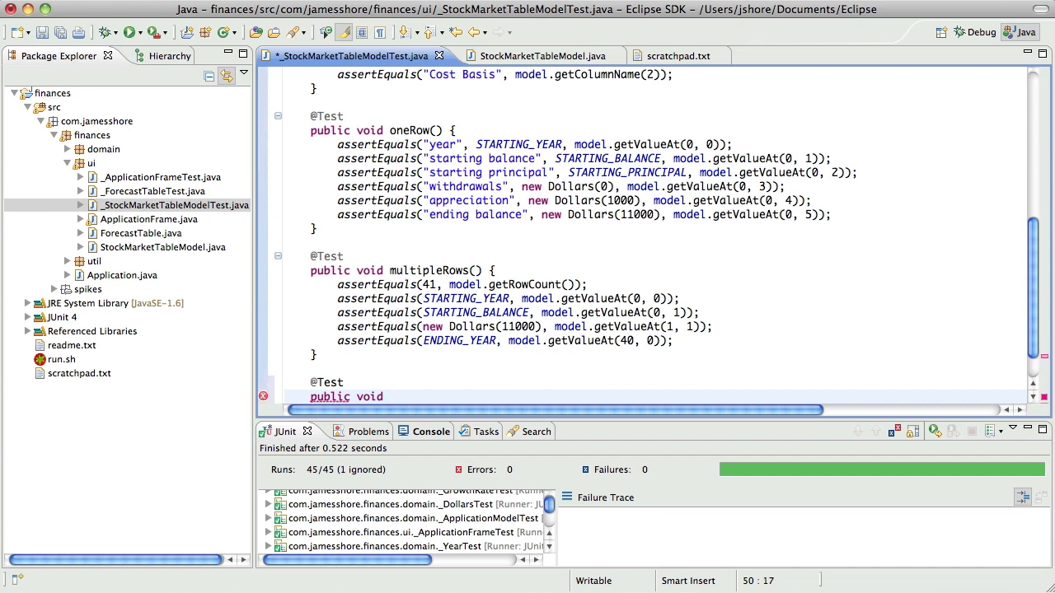
Type 'setProjection_ShouldChangeUnderlying' as the new test method's name.
{"action": "type", "text": "setProjection_"}
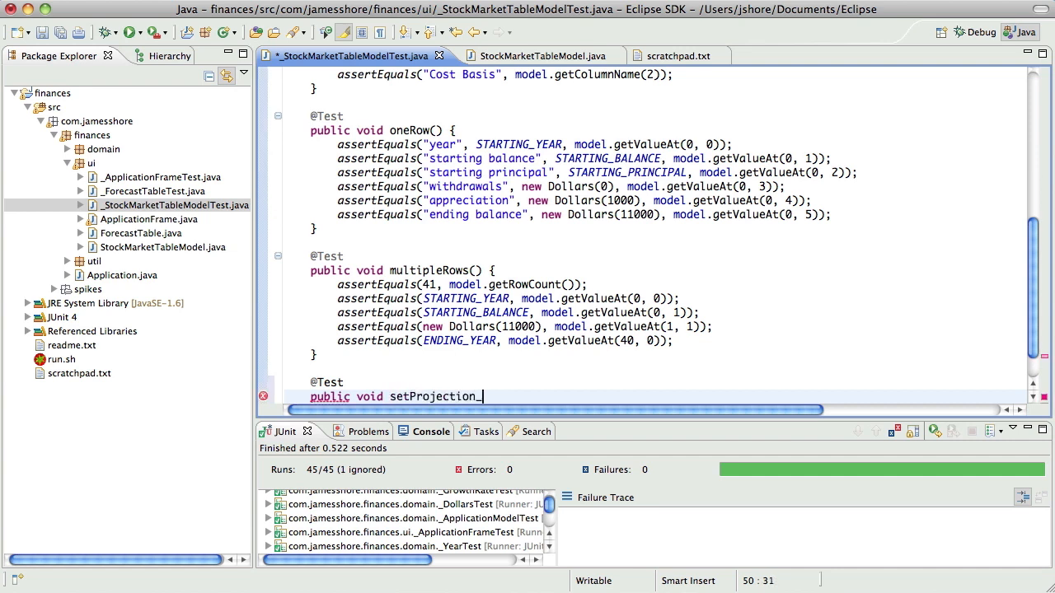
{"action": "type", "text": "ShouldCha"}
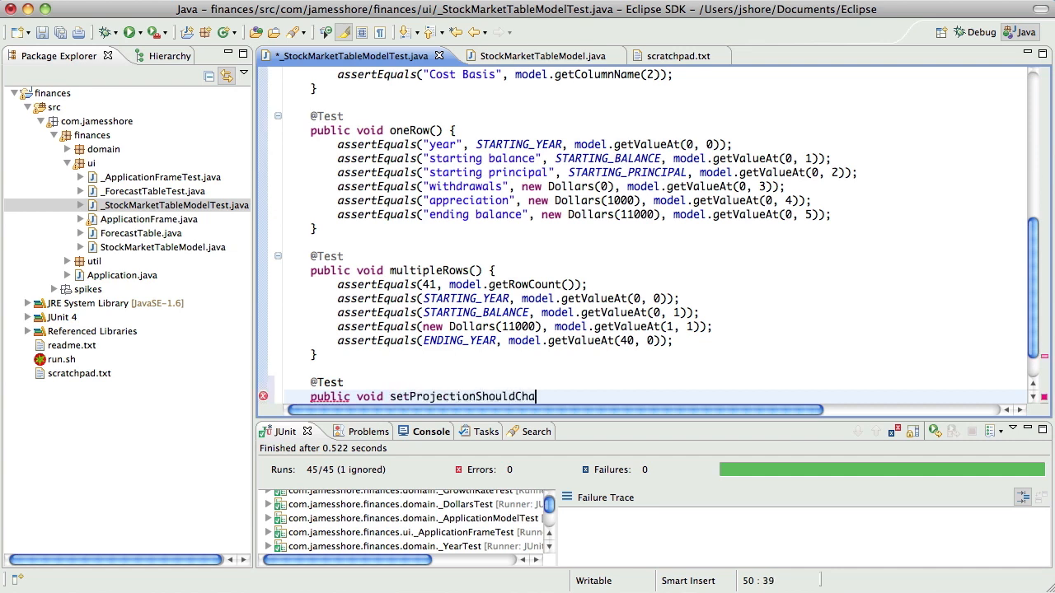
{"action": "type", "text": "ngeUnderlying"}
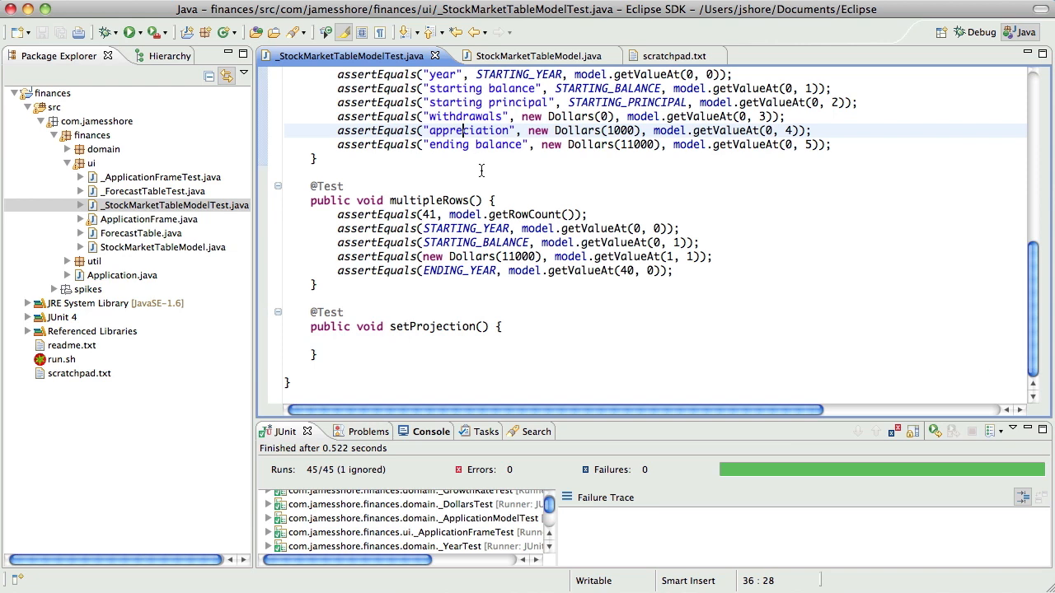
{"action": "left_click", "coordinate": [434, 341]}
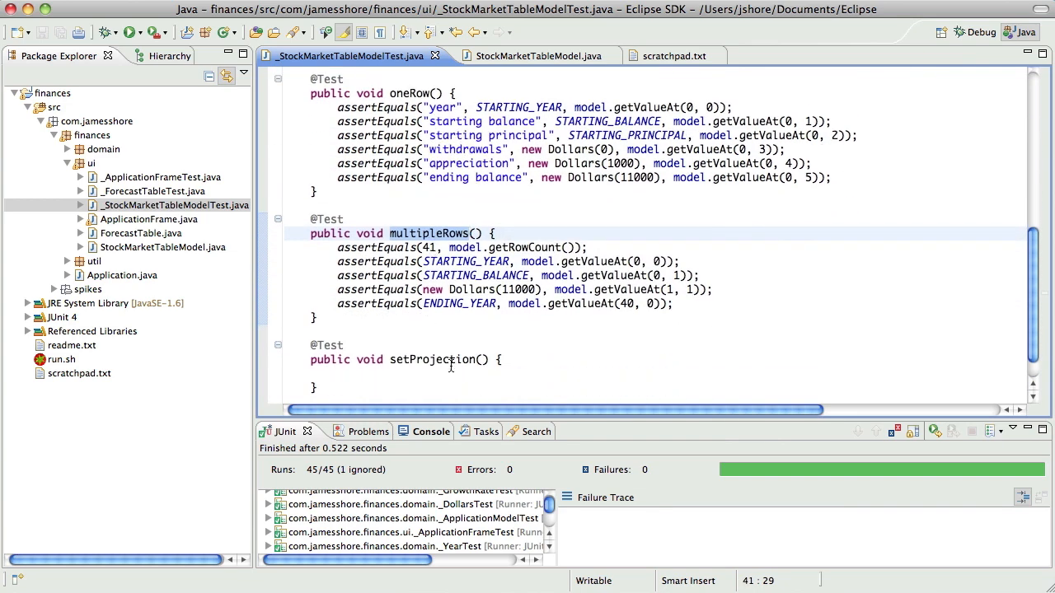
{"action": "left_click", "coordinate": [338, 374]}
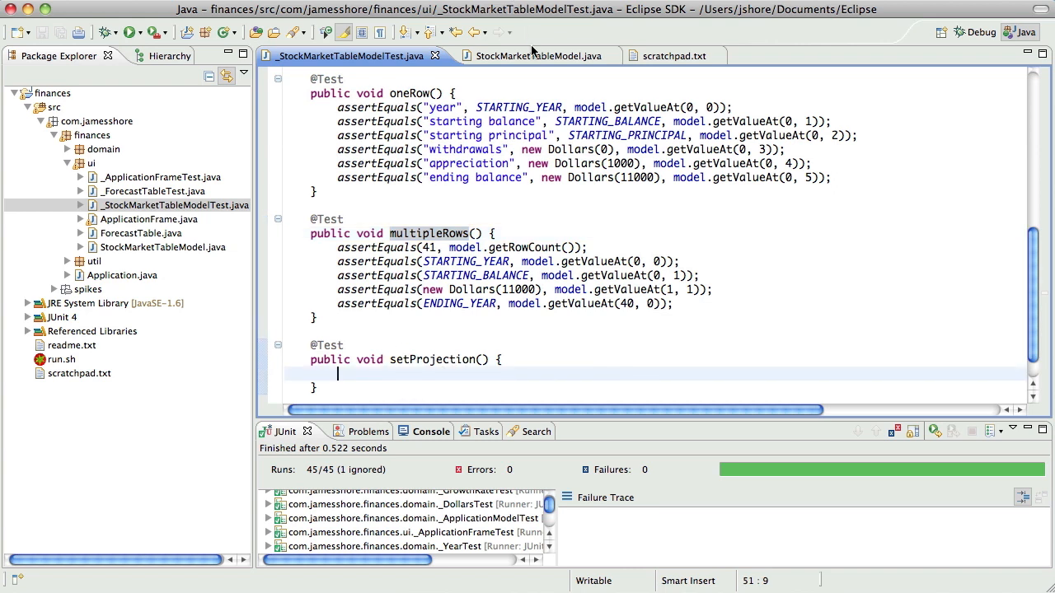
{"action": "mouse_move", "coordinate": [536, 55]}
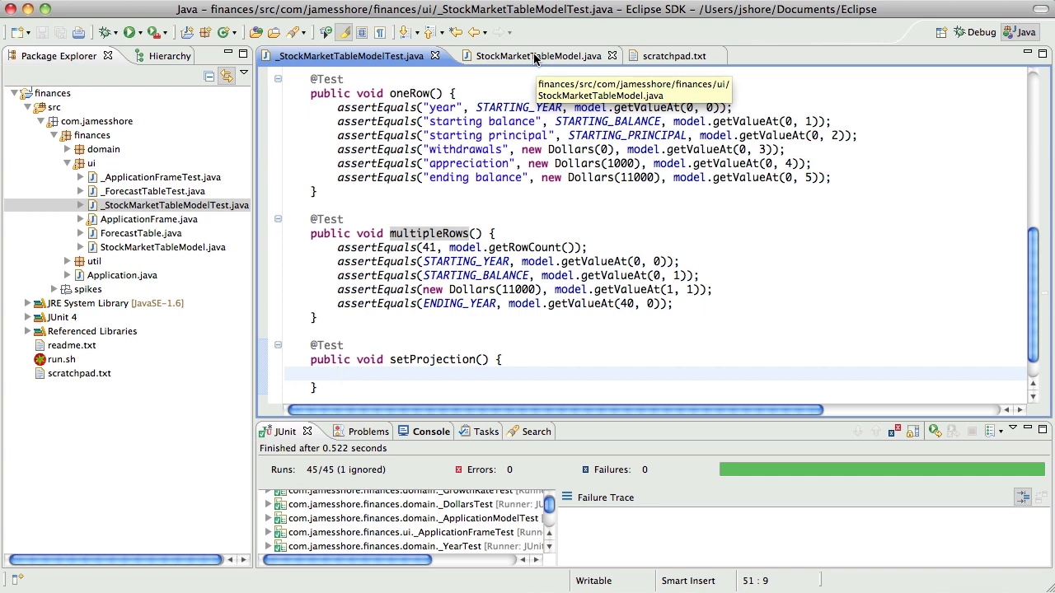
{"action": "left_click", "coordinate": [536, 55]}
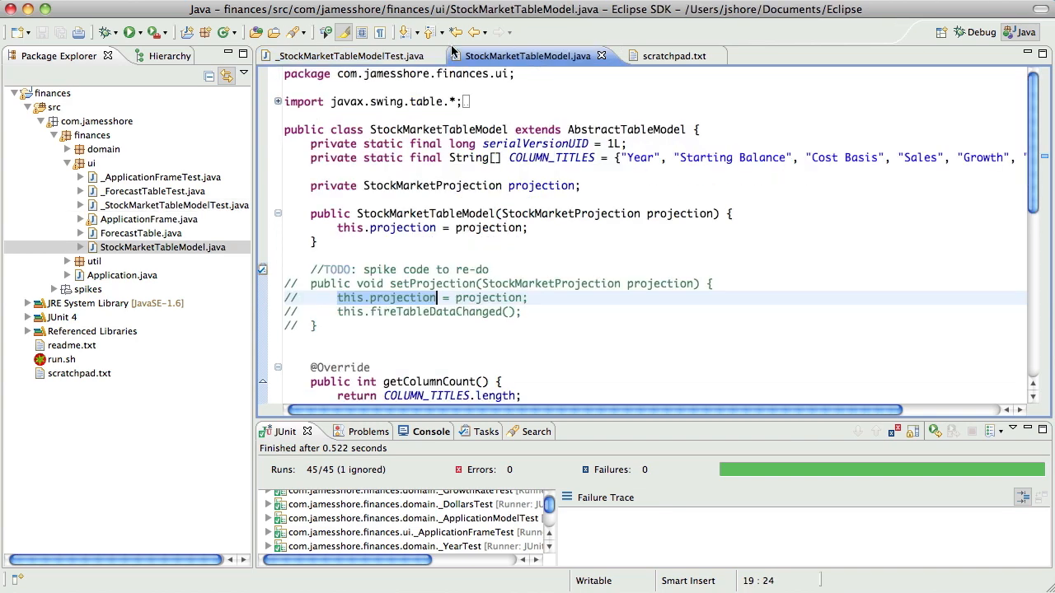
{"action": "mouse_move", "coordinate": [353, 56]}
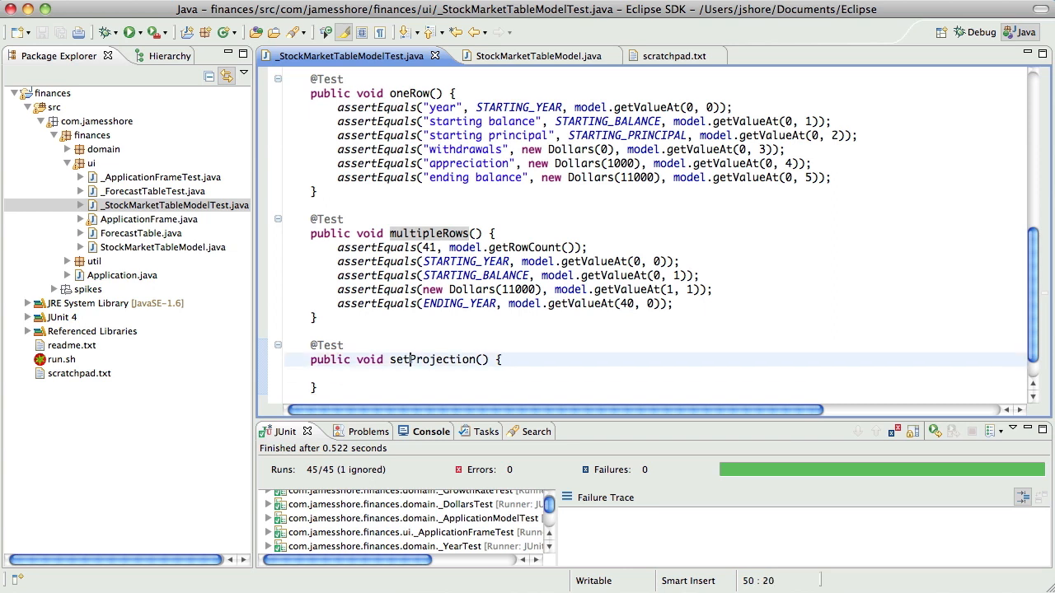
Lengthen the test name toward setProjectionShouldChangeTheProjection_And_ThatShouldChange….
{"action": "type", "text": "ShouldChangeTheProjection"}
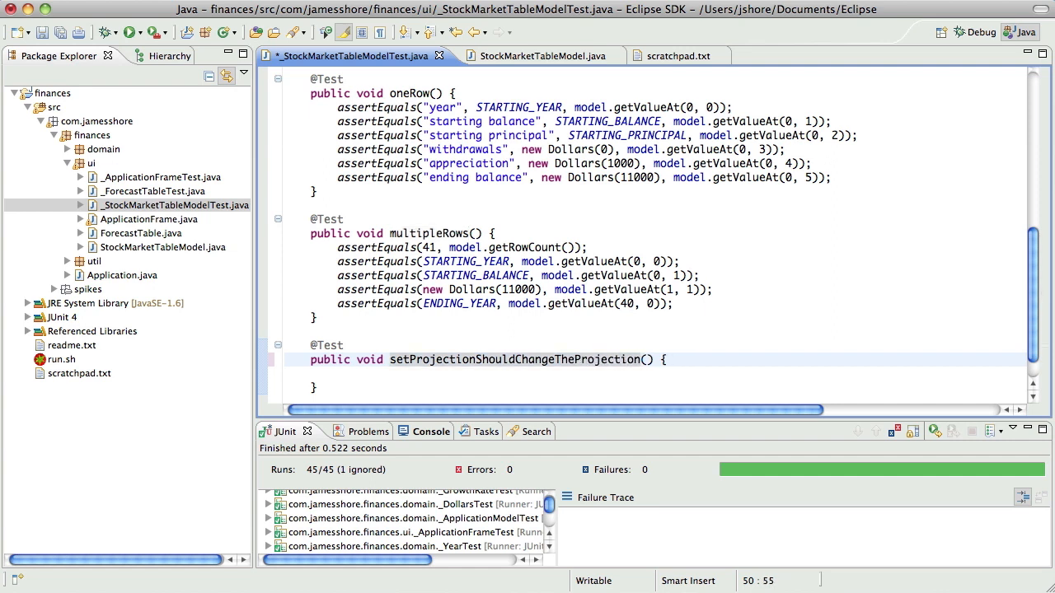
{"action": "type", "text": "_And_"}
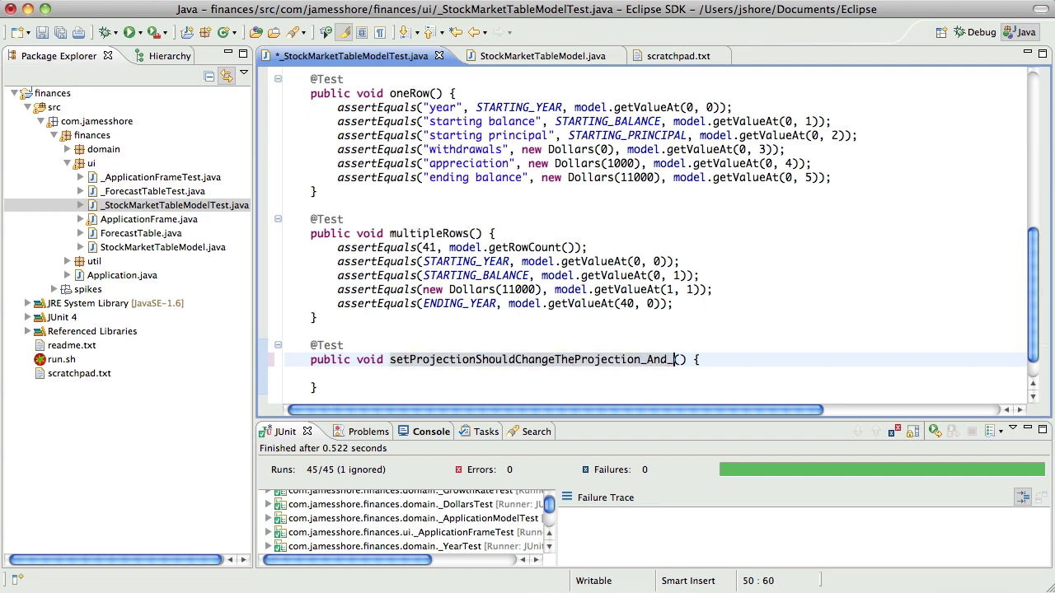
{"action": "type", "text": "ThatShouldCha"}
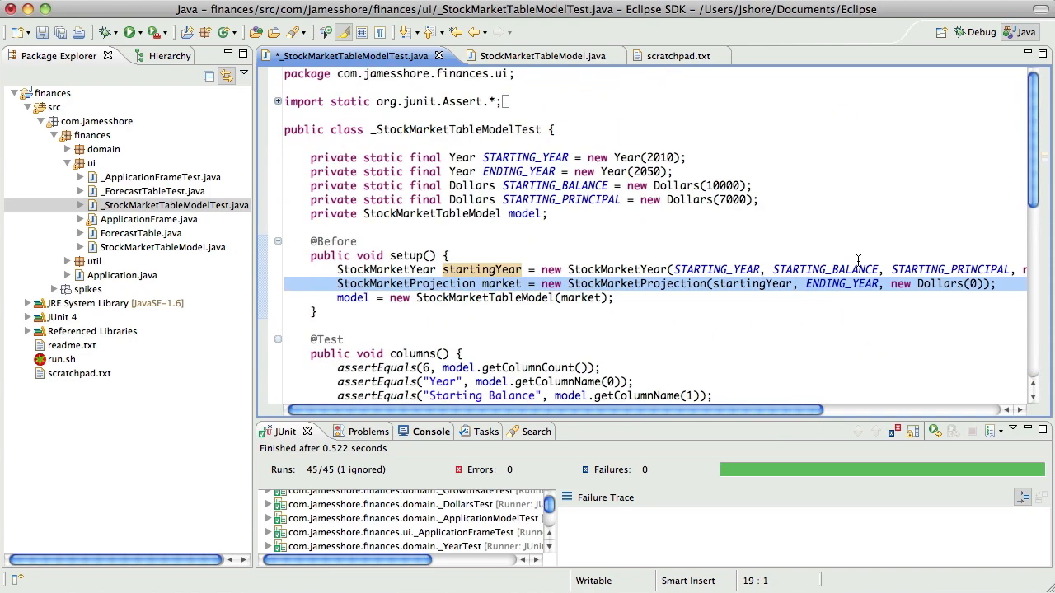
{"action": "mouse_move", "coordinate": [468, 264]}
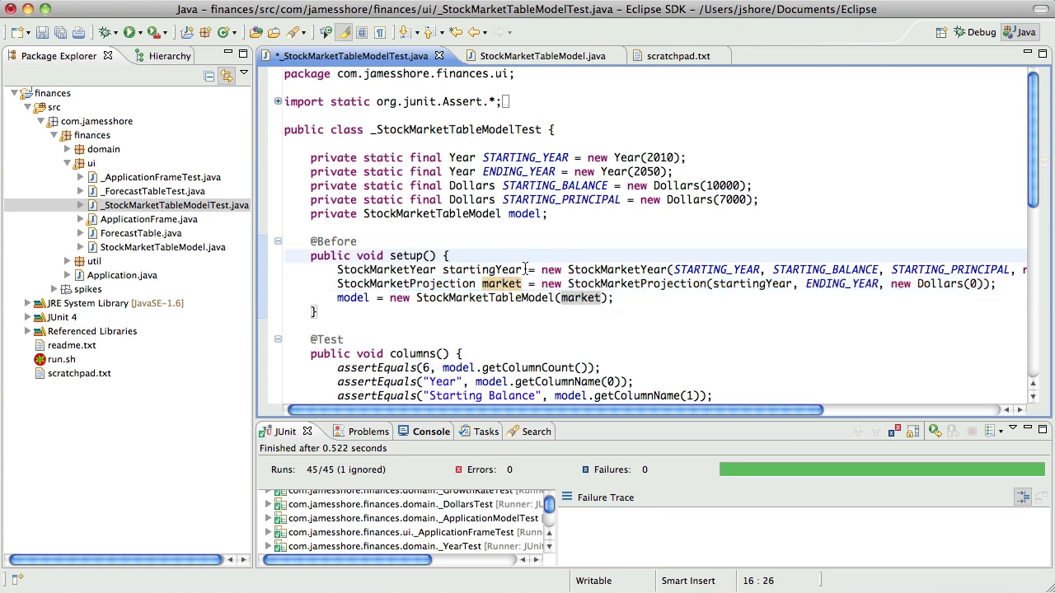
{"action": "right_click", "coordinate": [473, 229]}
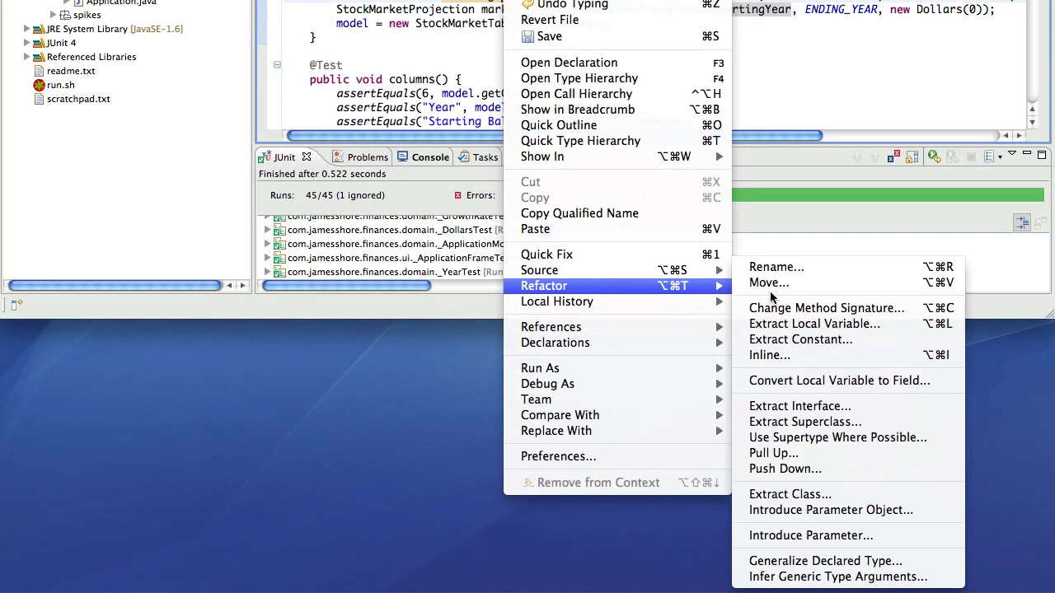
{"action": "mouse_move", "coordinate": [861, 394]}
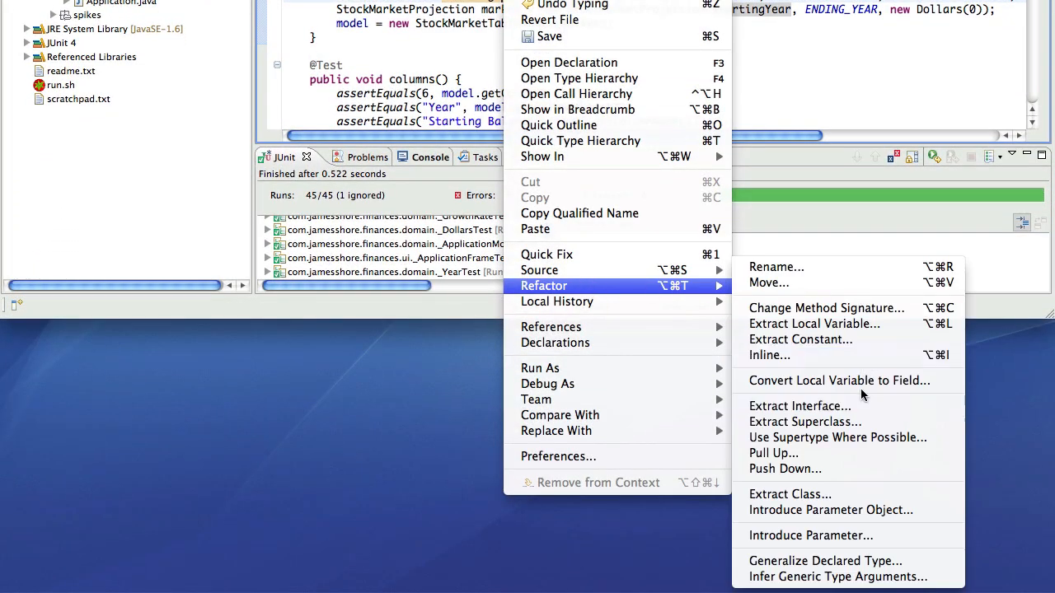
{"action": "left_click", "coordinate": [839, 380]}
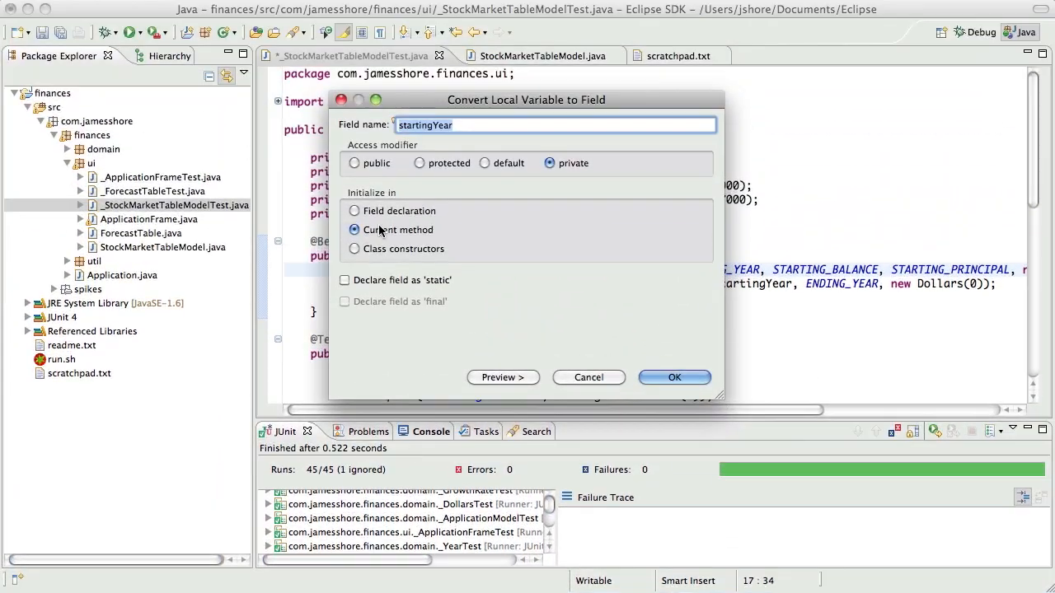
{"action": "left_click", "coordinate": [355, 210]}
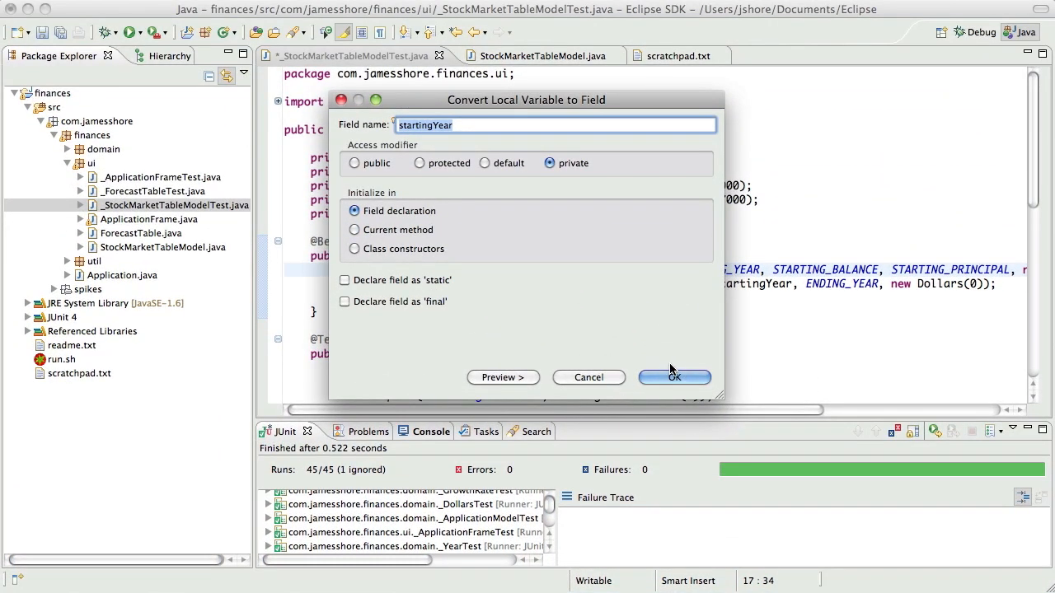
{"action": "left_click", "coordinate": [673, 376]}
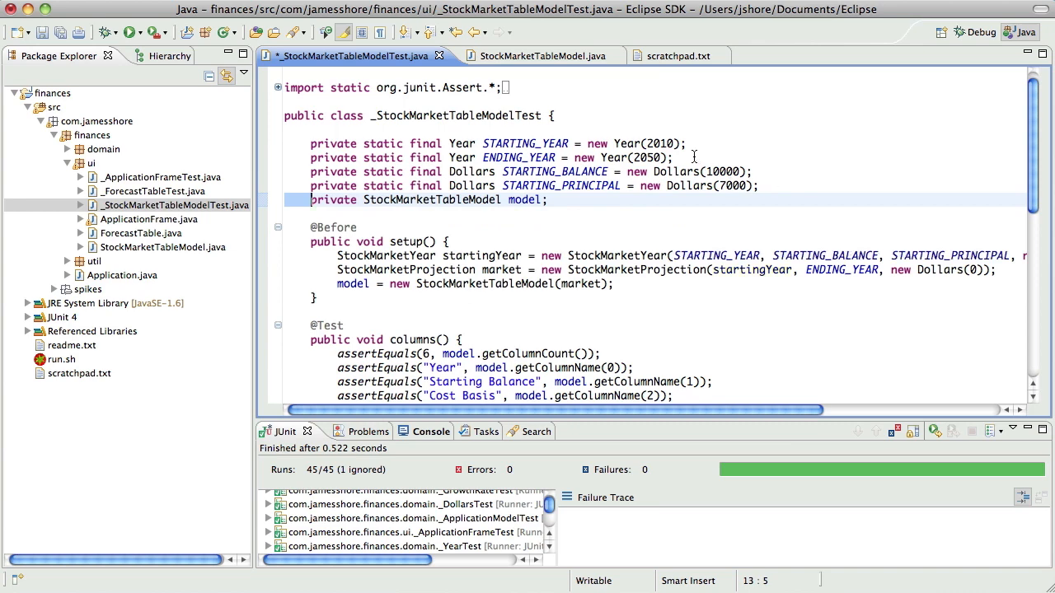
Convert the local startingYear variable to a field, initialized in the current method.
{"action": "right_click", "coordinate": [476, 256]}
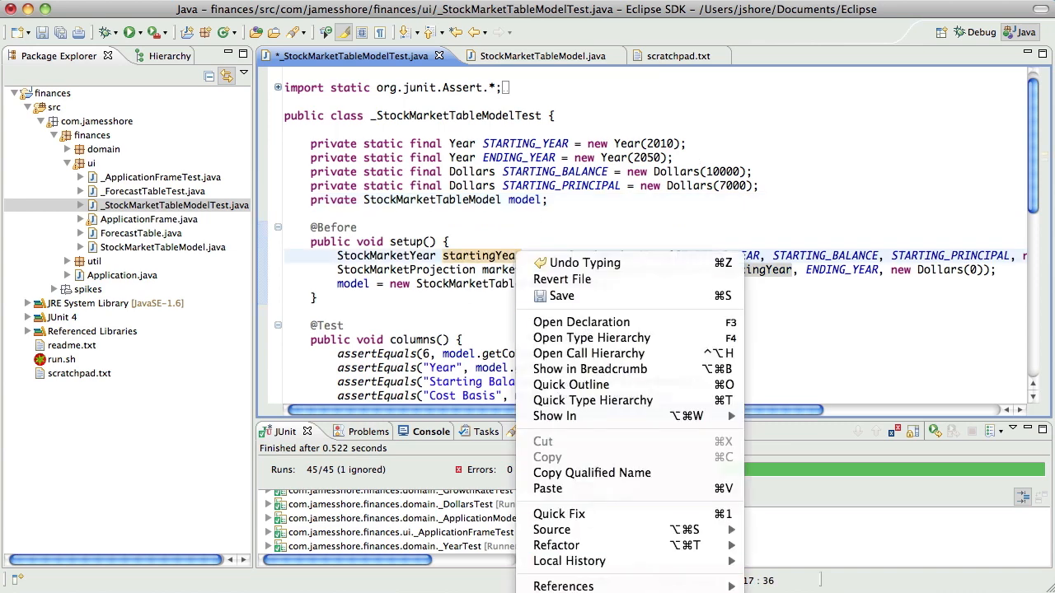
{"action": "mouse_move", "coordinate": [556, 545]}
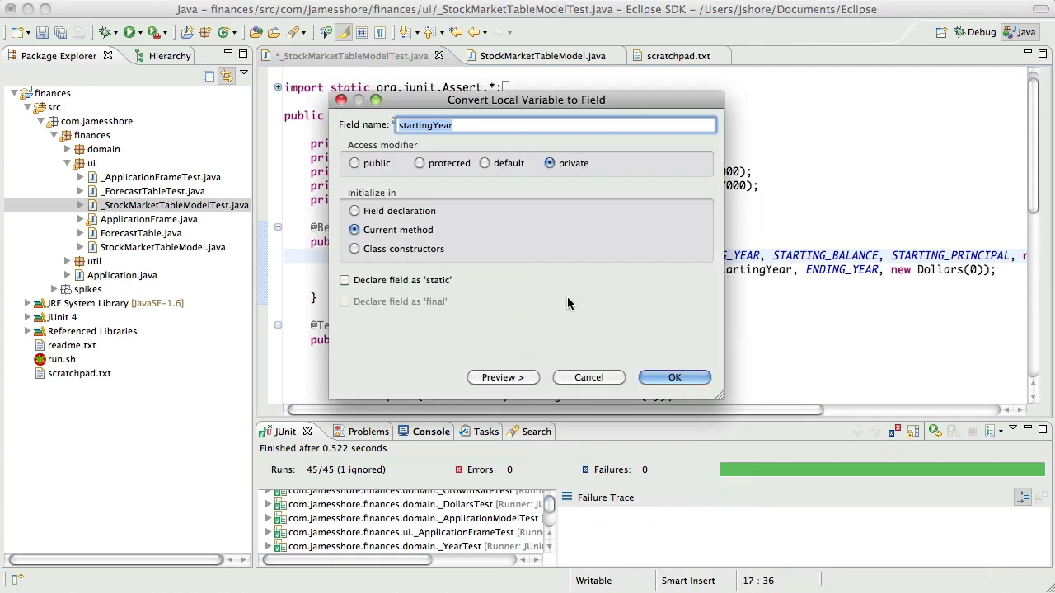
{"action": "left_click", "coordinate": [674, 377]}
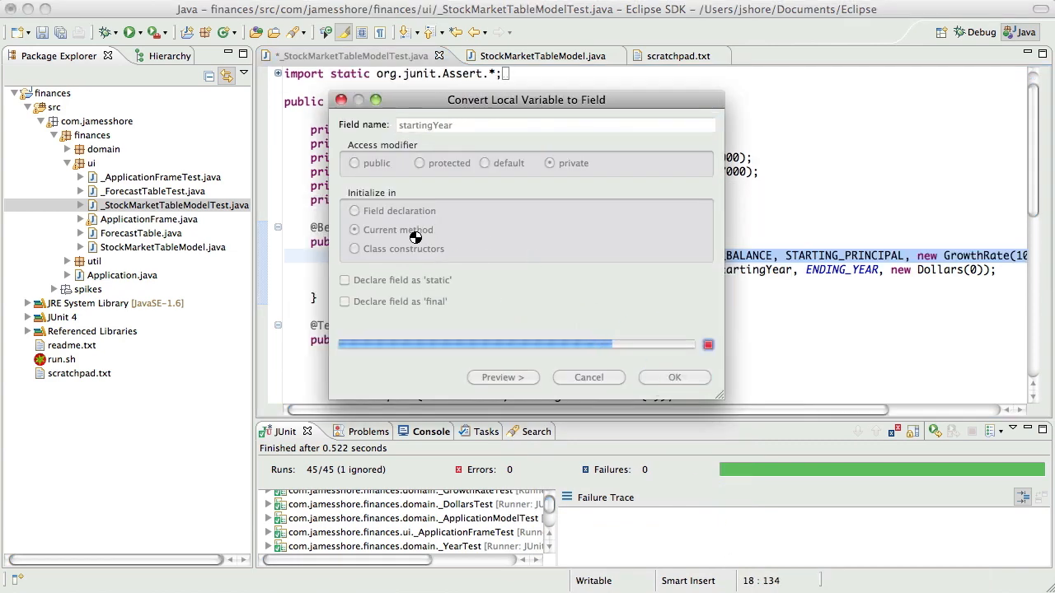
{"action": "left_click", "coordinate": [674, 376]}
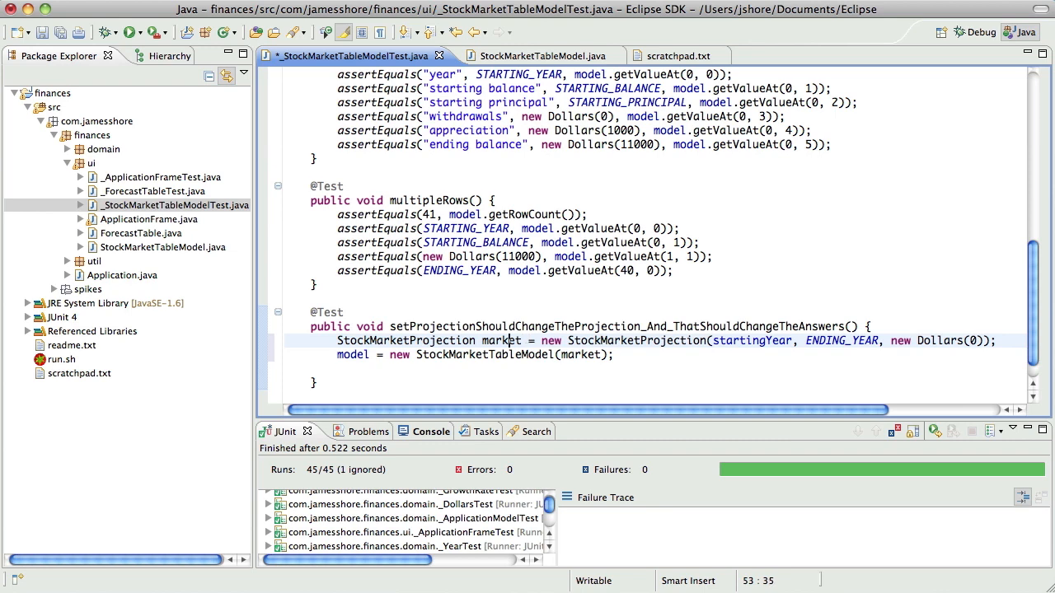
Rename the market variable to projection.
{"action": "double_click", "coordinate": [502, 341]}
{"action": "type", "text": "pro"}
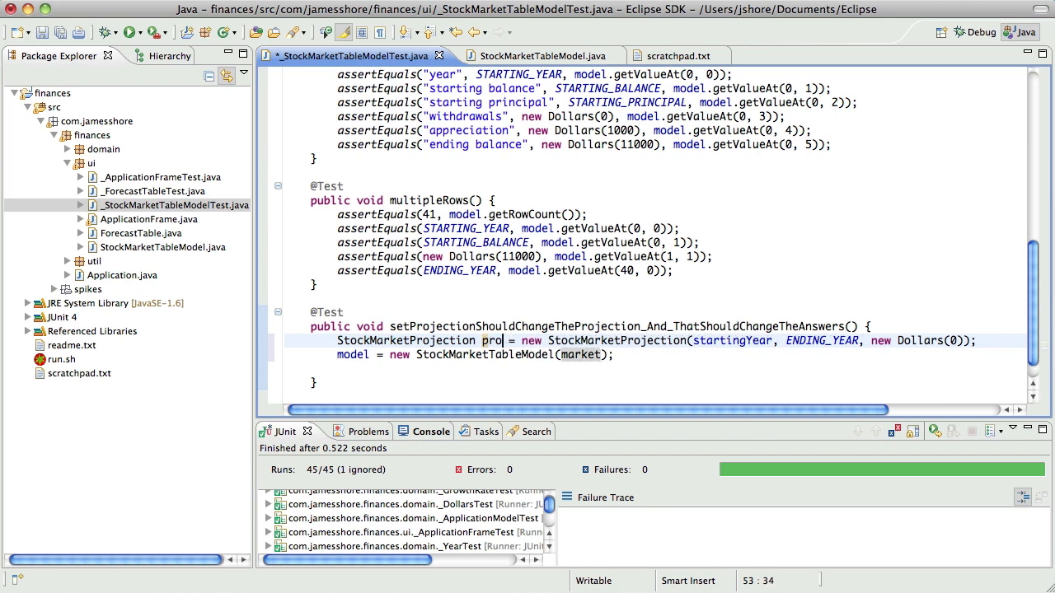
{"action": "type", "text": "jection"}
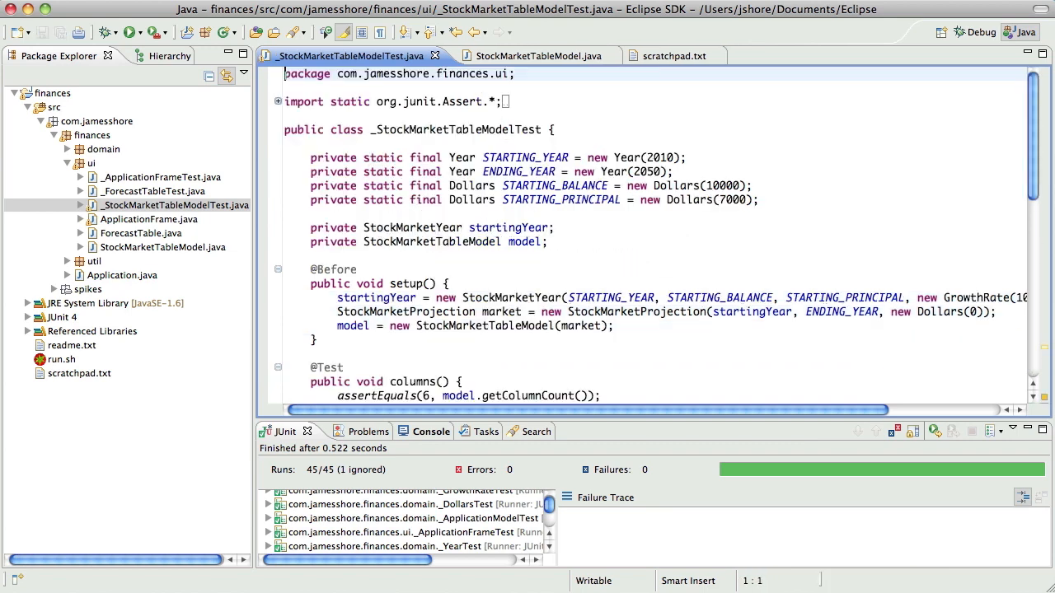
{"action": "mouse_move", "coordinate": [484, 311]}
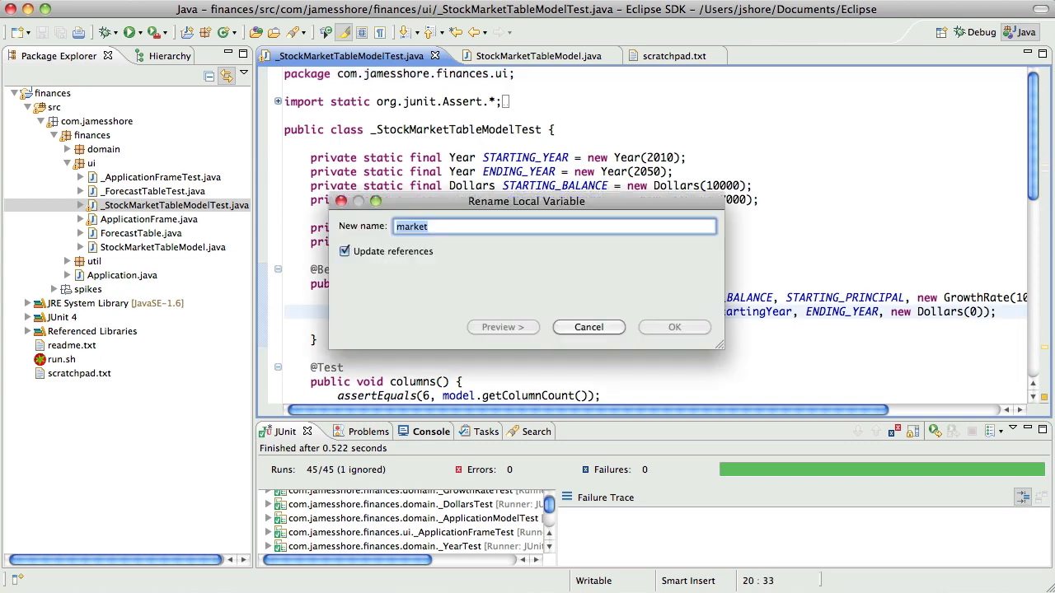
{"action": "type", "text": "projection"}
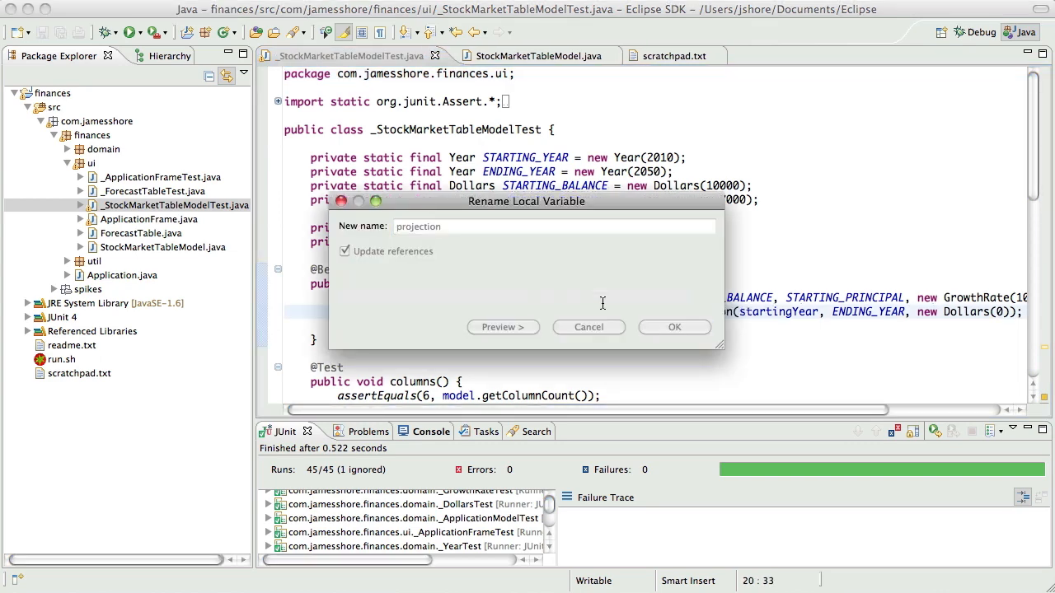
Add a model.setProjection call and replace ENDING_YEAR with startingYear.year().
{"action": "left_click", "coordinate": [673, 327]}
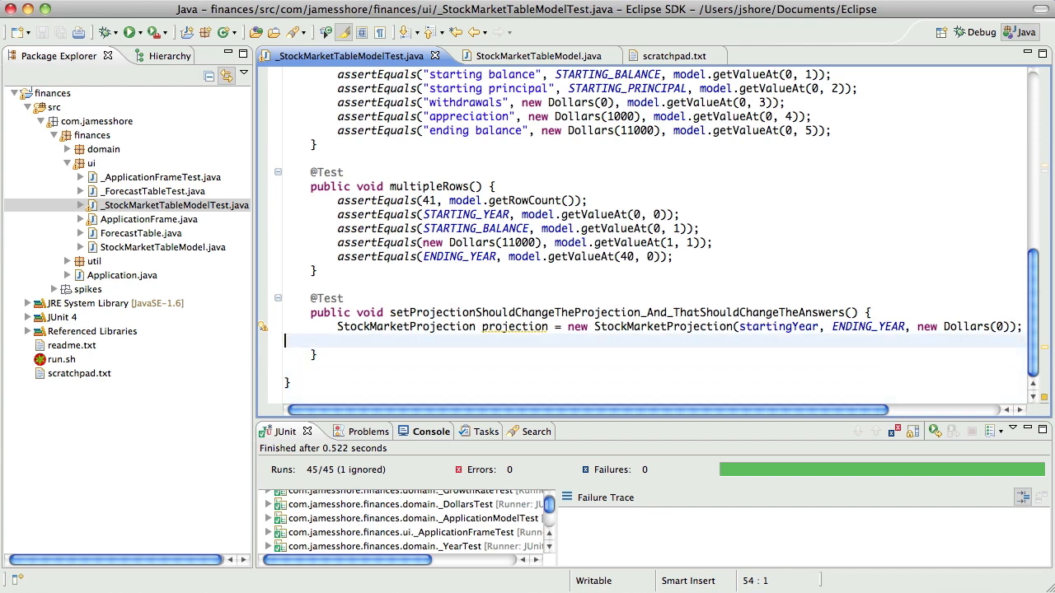
{"action": "type", "text": "model."}
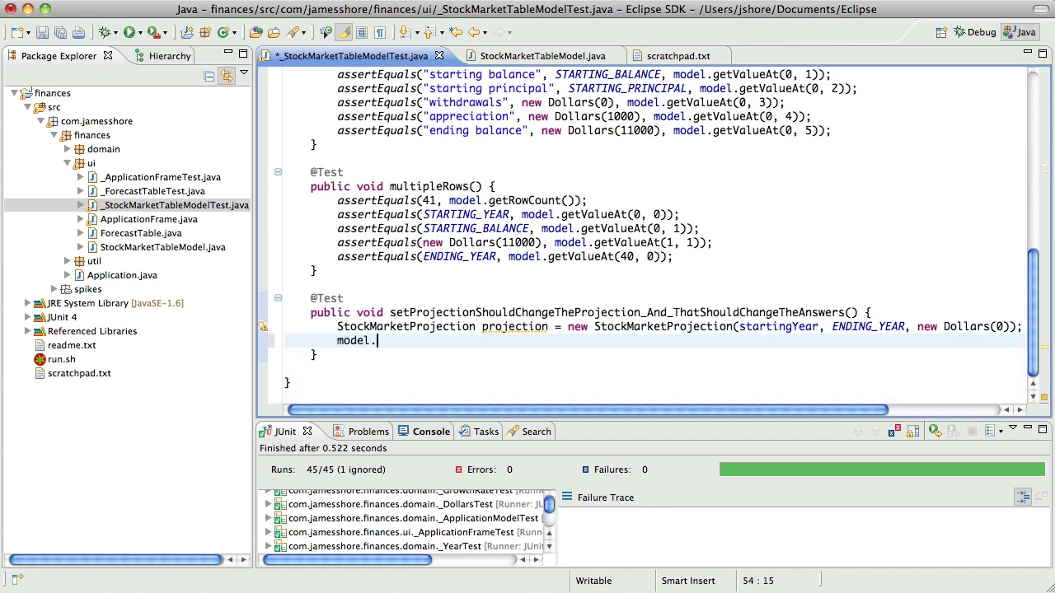
{"action": "type", "text": "setProjection(projection);"}
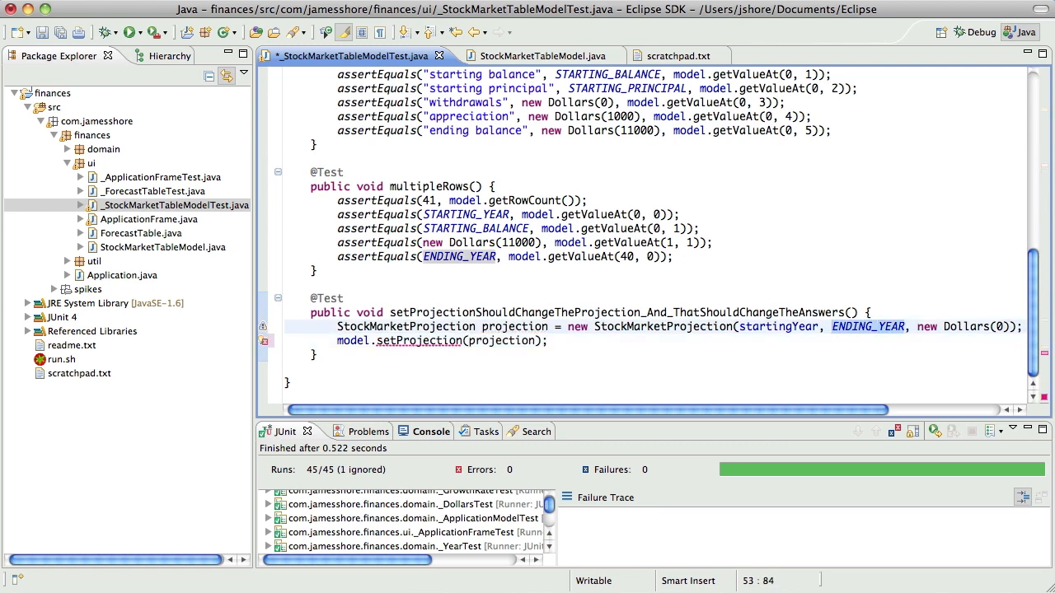
{"action": "double_click", "coordinate": [866, 326]}
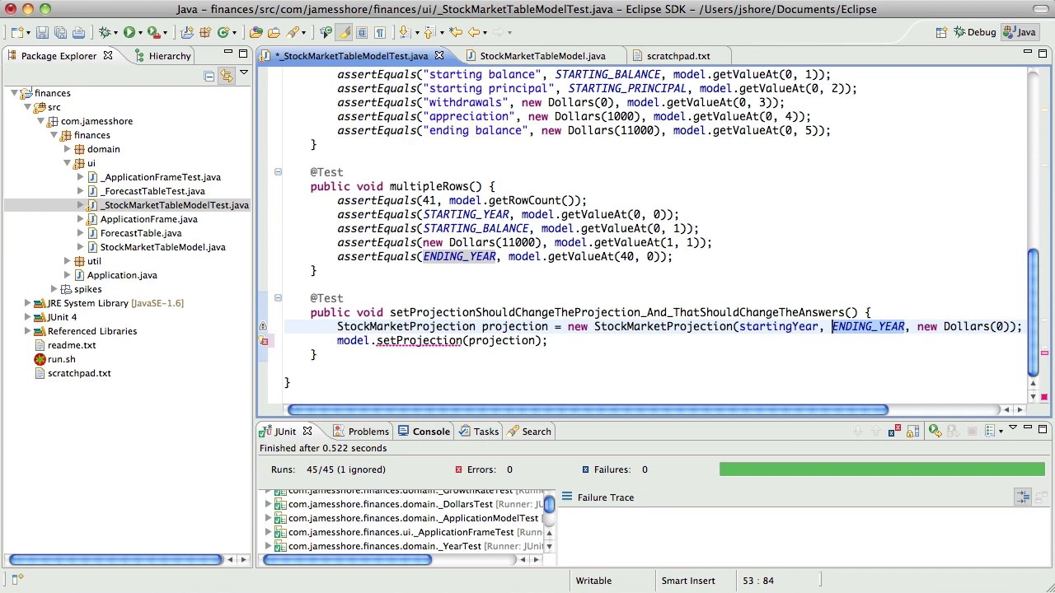
{"action": "type", "text": "startingYear"}
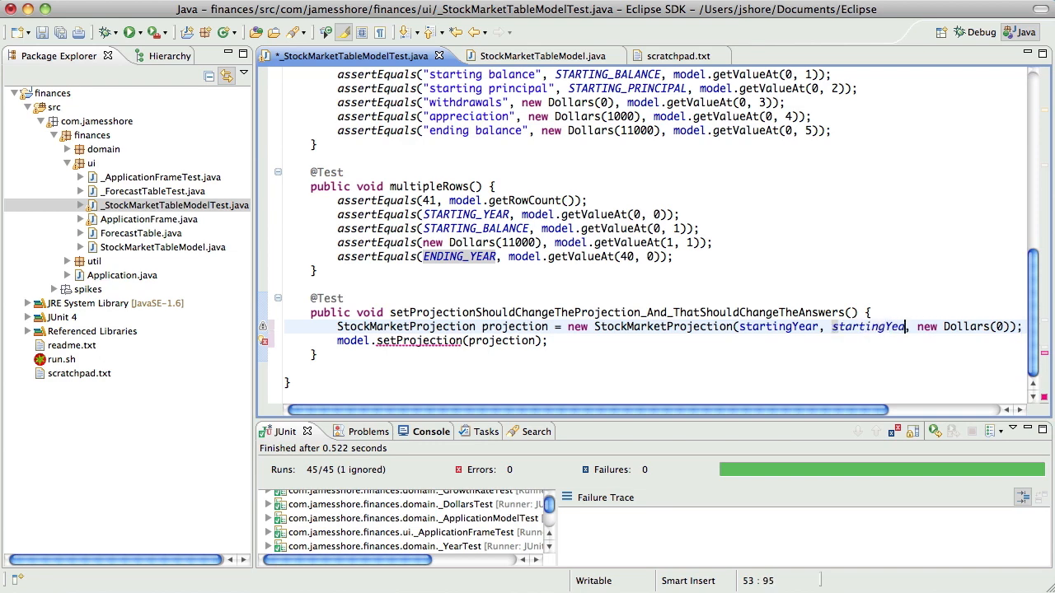
{"action": "type", "text": ".year()"}
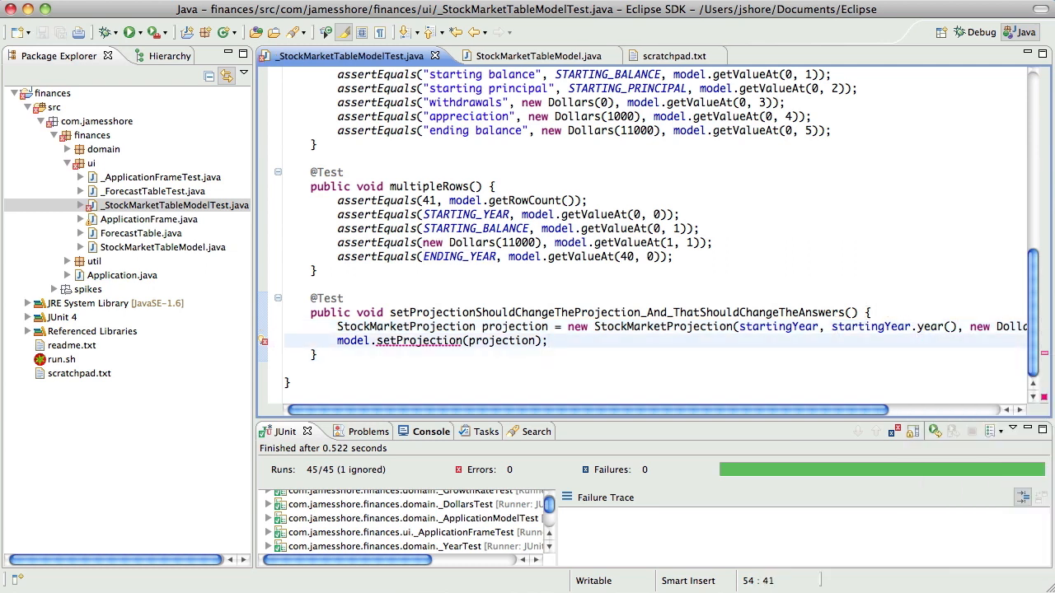
Assert 'projection should have changed' expecting 1 from model.getRowCount().
{"action": "type", "text": "assertEquals("}
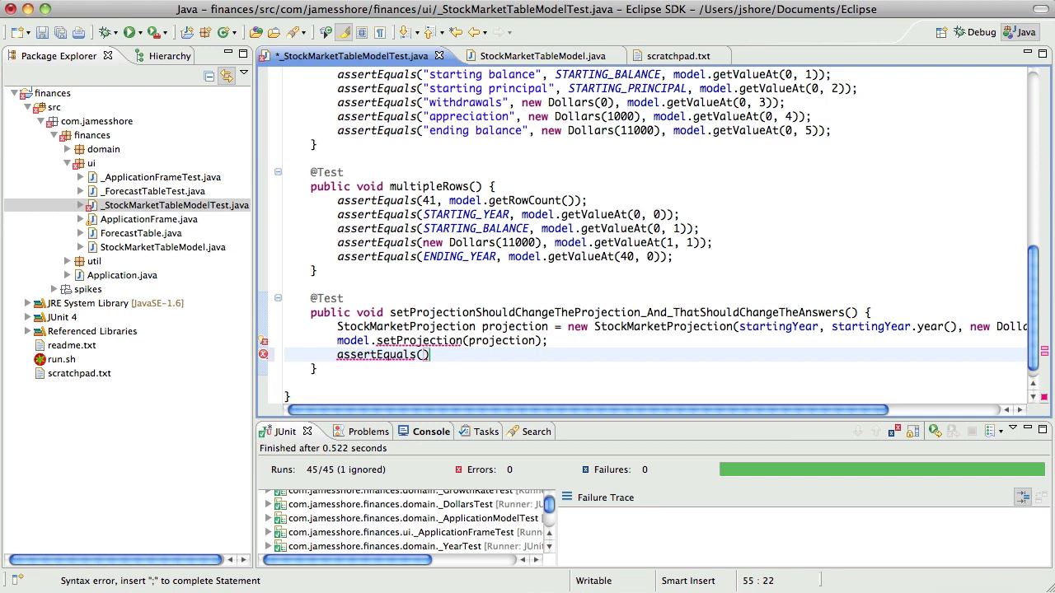
{"action": "type", "text": "\"p"}
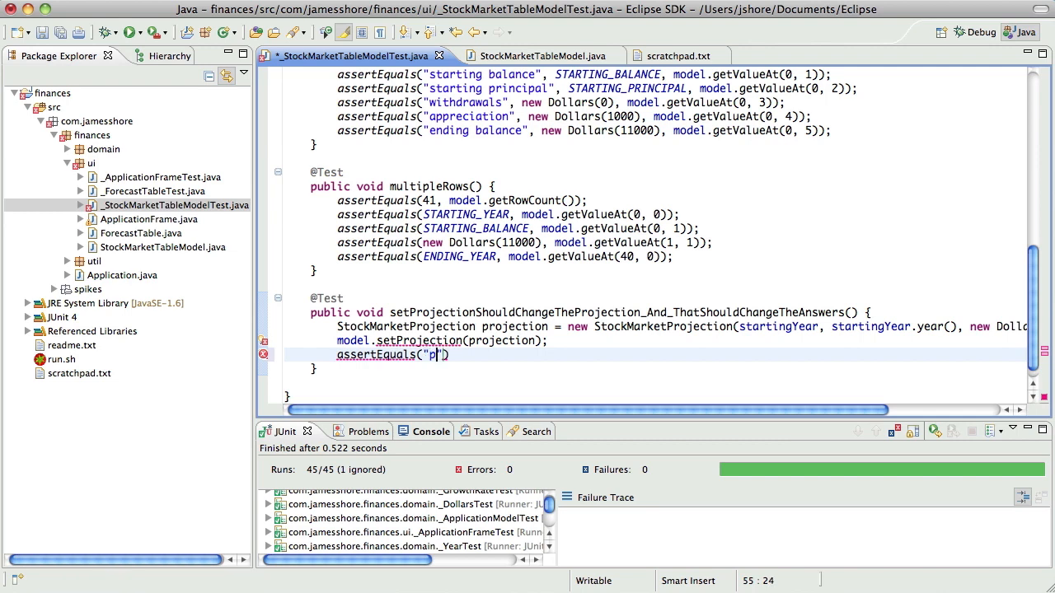
{"action": "type", "text": "rojection should have changed"}
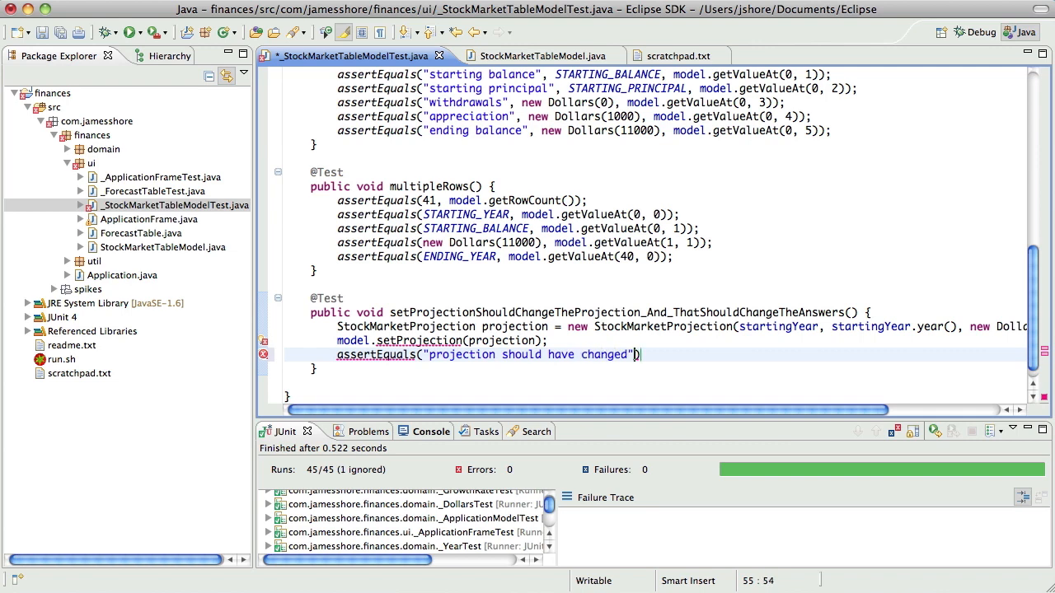
{"action": "type", "text": ", 1"}
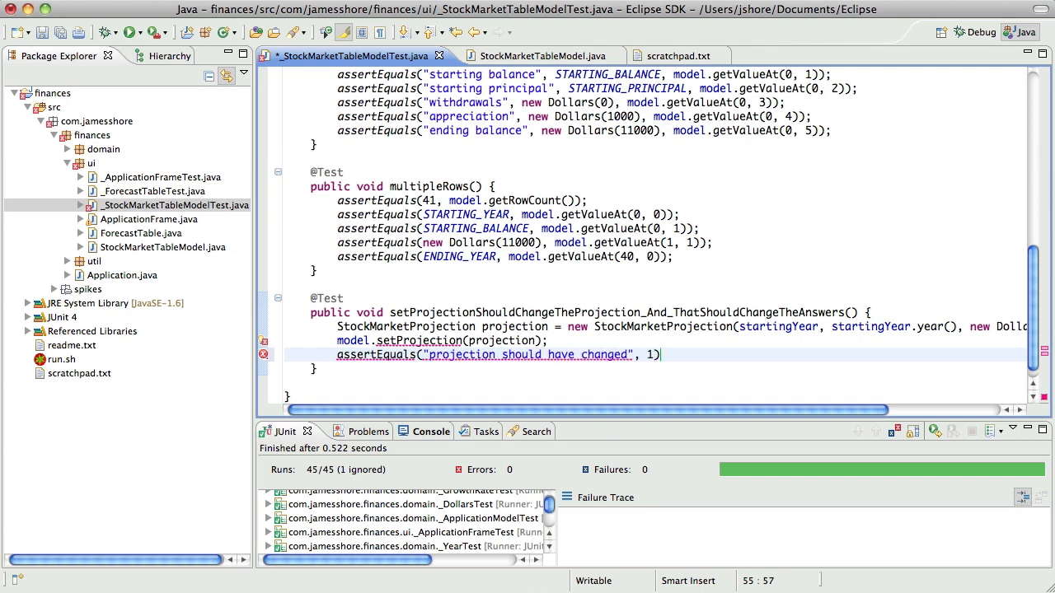
{"action": "type", "text": ", model"}
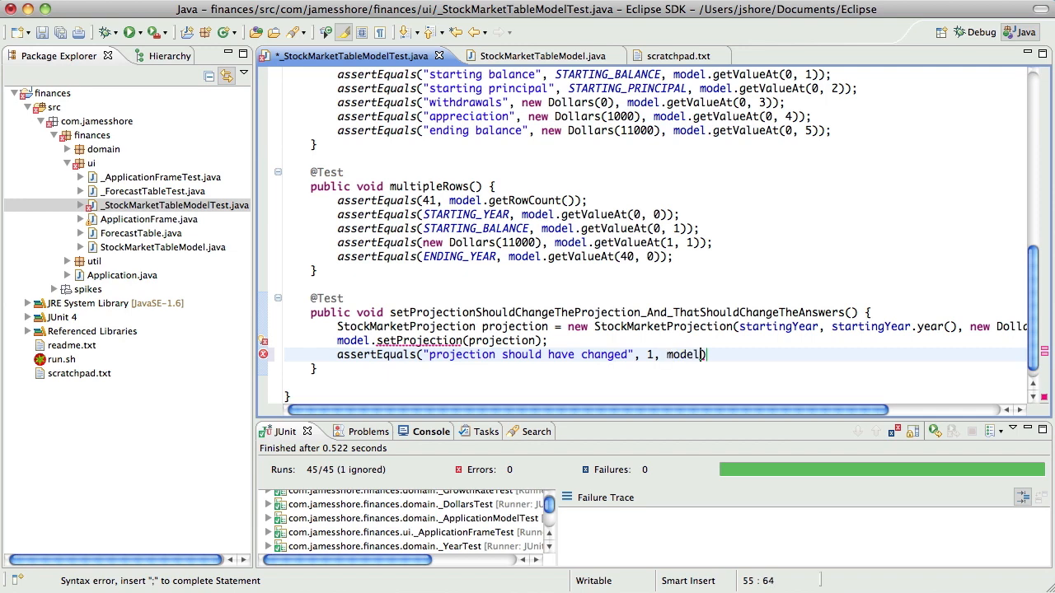
{"action": "type", "text": "getRowCount("}
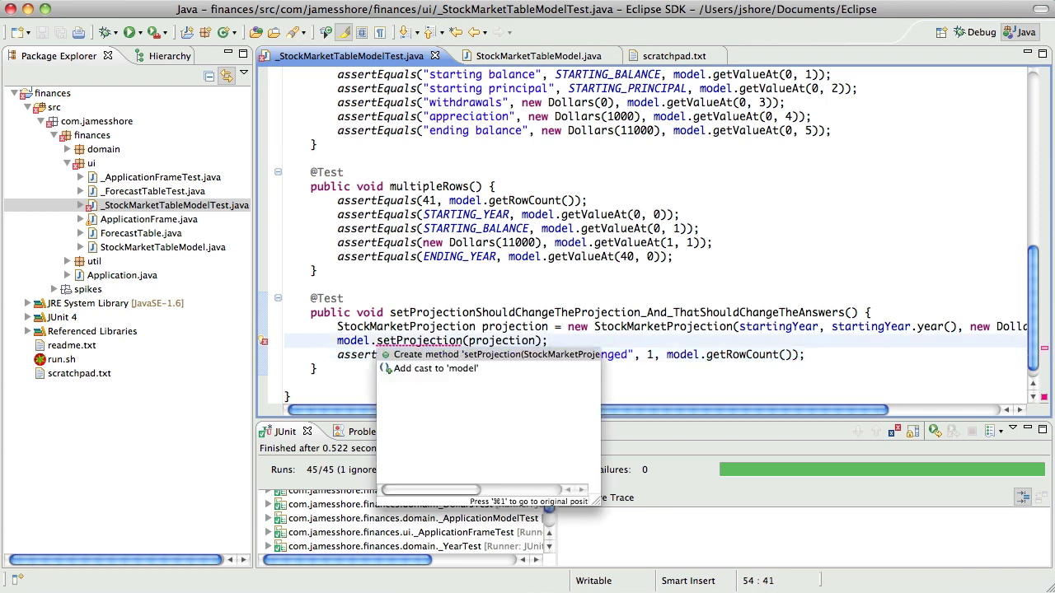
Generate setProjection via Quick Fix and make it store this.projection = projection.
{"action": "left_click", "coordinate": [478, 355]}
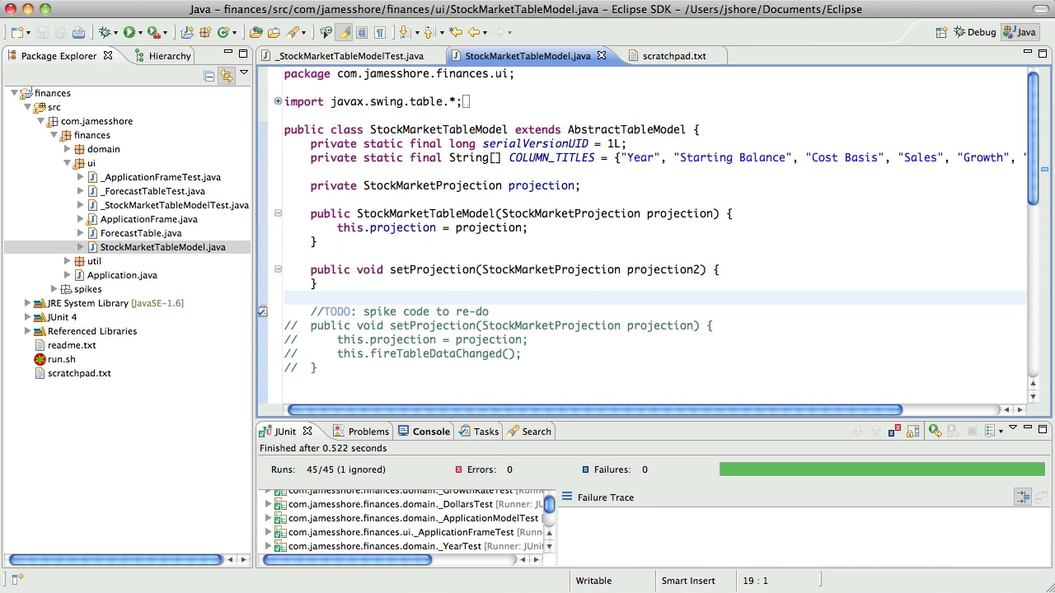
{"action": "mouse_move", "coordinate": [485, 228]}
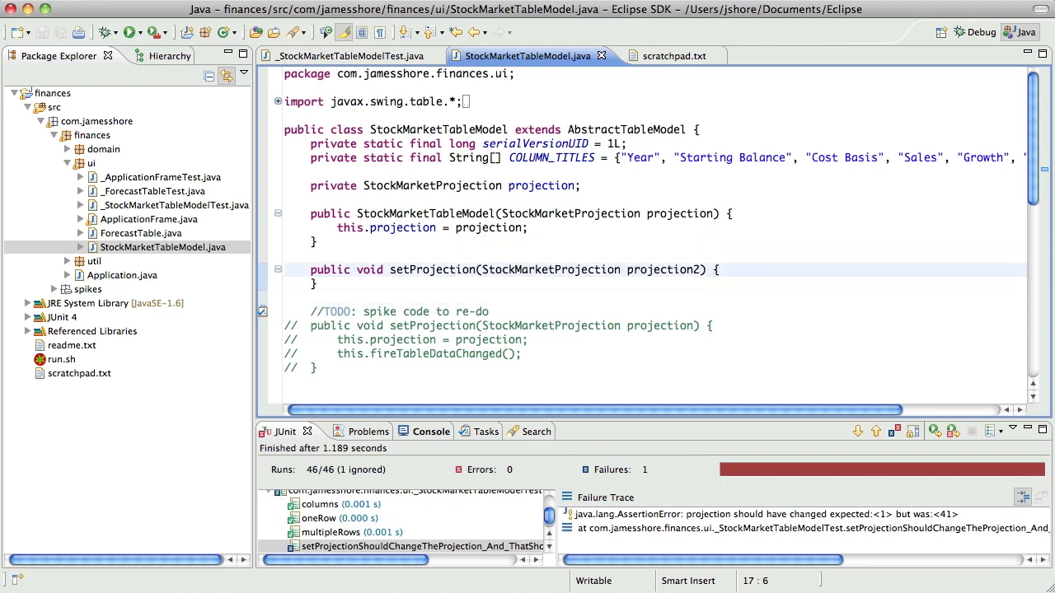
{"action": "type", "text": "this.pr"}
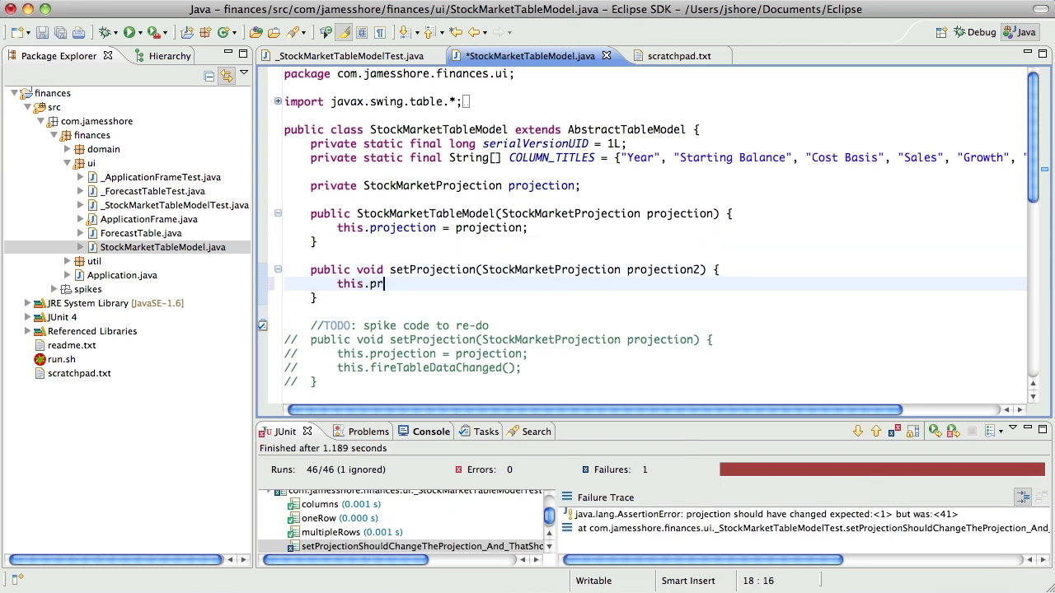
{"action": "type", "text": "ojection = projection;"}
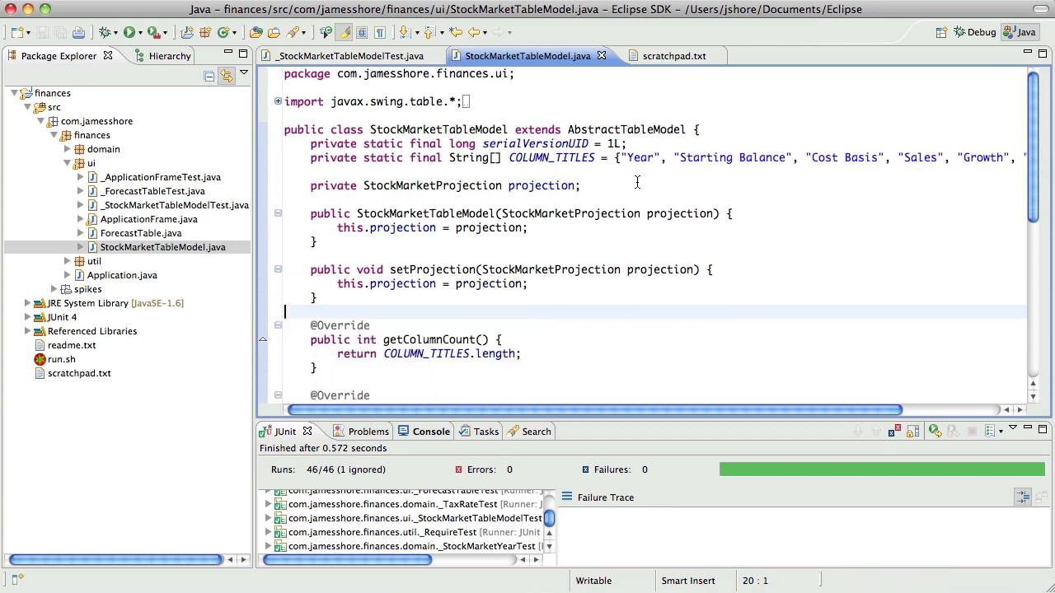
Rename the first projection test to changingTheProjectionShouldChangeTheTableModel.
{"action": "left_click", "coordinate": [351, 55]}
{"action": "type", "text": "@Test"}
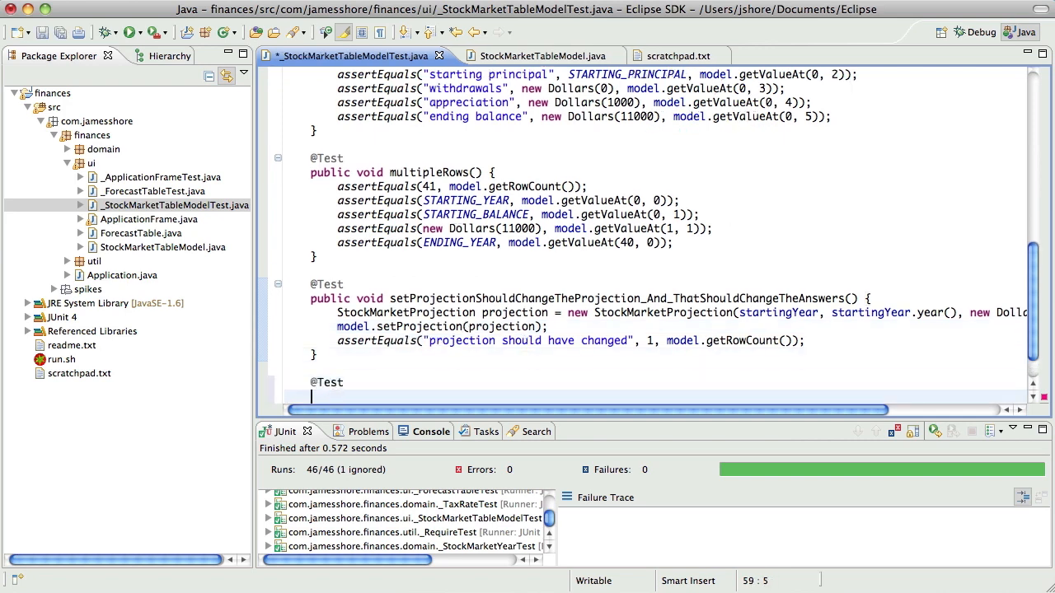
{"action": "type", "text": "public void"}
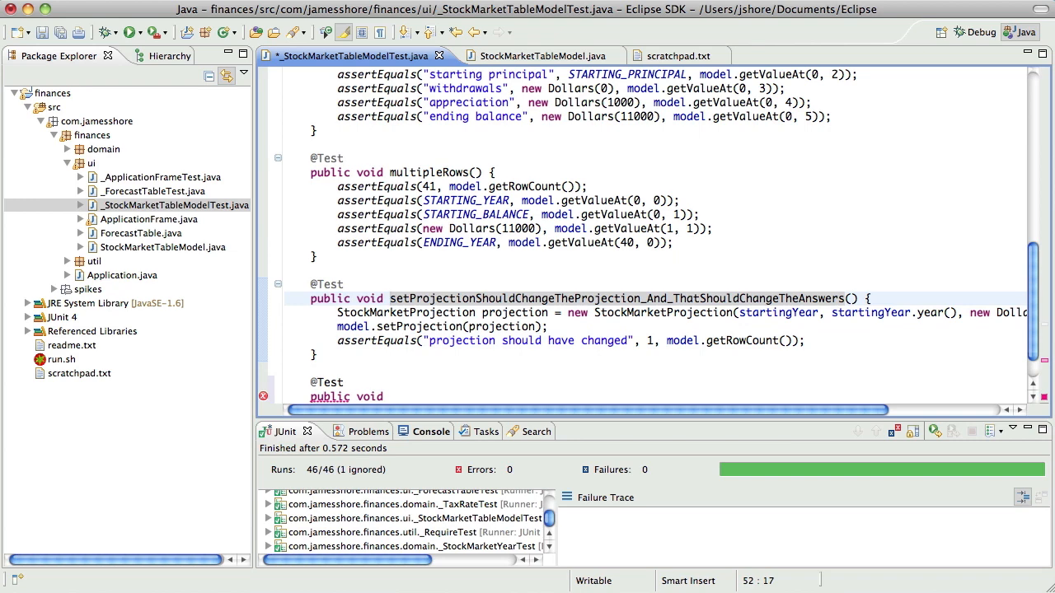
{"action": "left_click", "coordinate": [390, 298]}
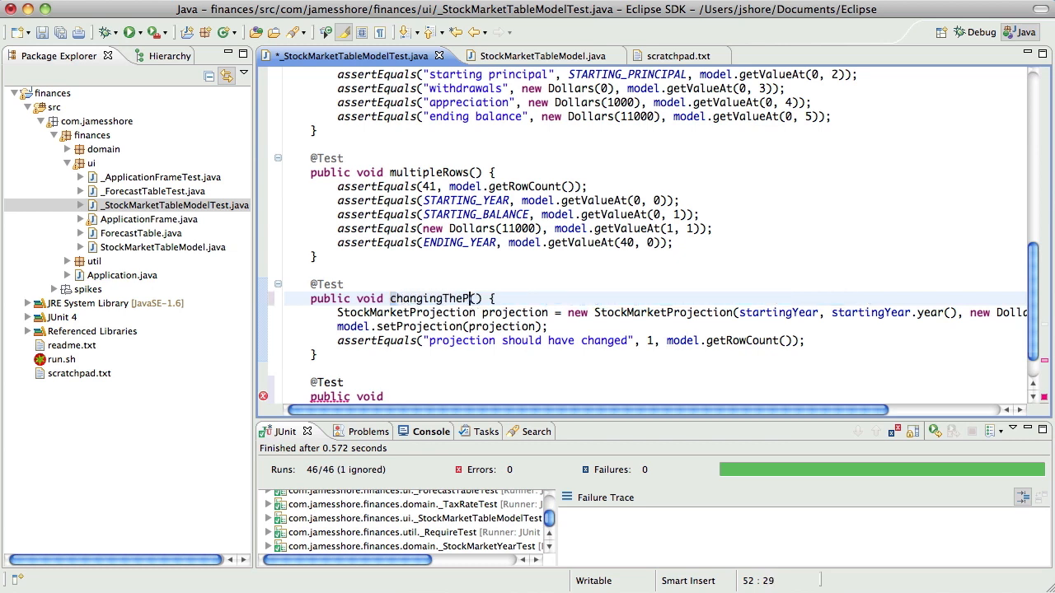
{"action": "type", "text": "rojectionShouldCh"}
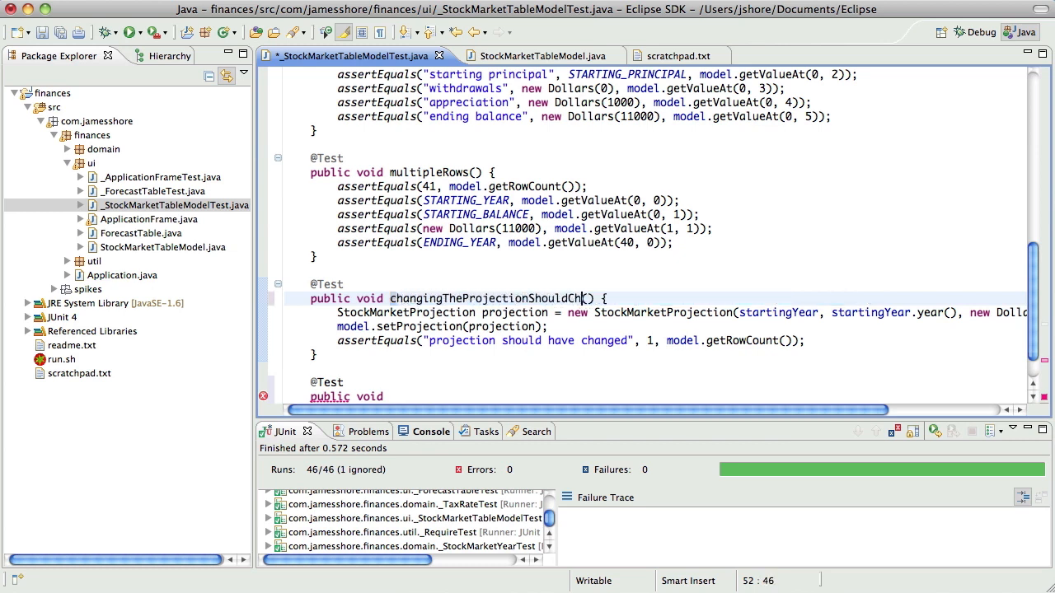
{"action": "type", "text": "ange"}
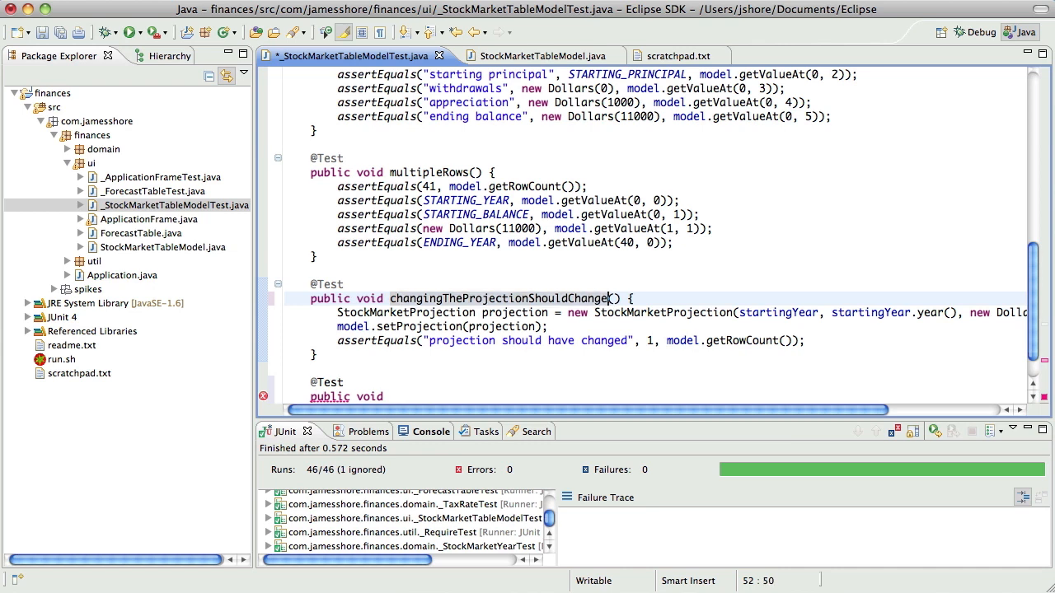
{"action": "type", "text": "T"}
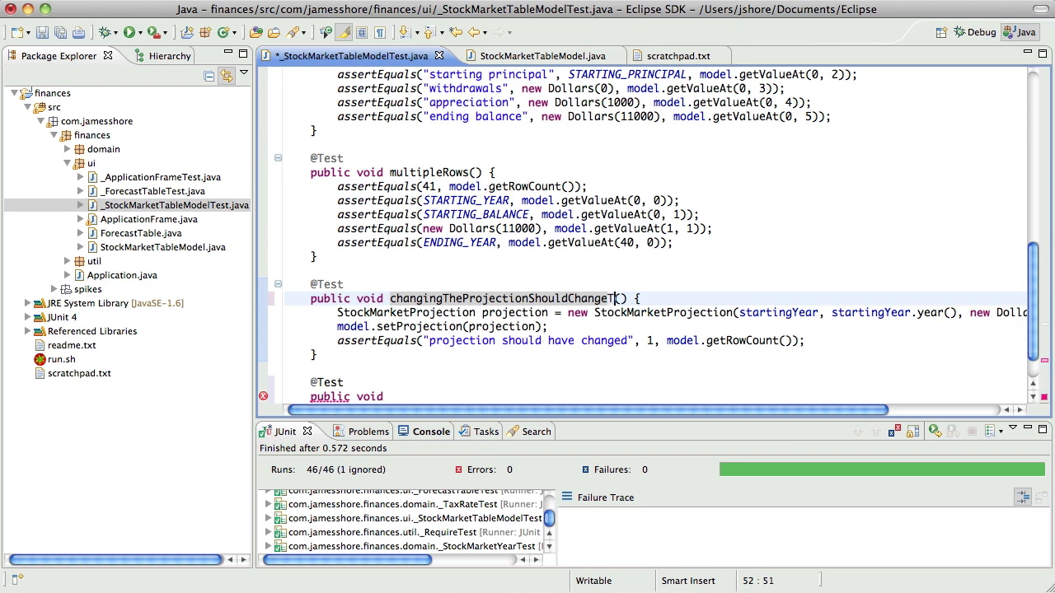
{"action": "type", "text": "heTableModel"}
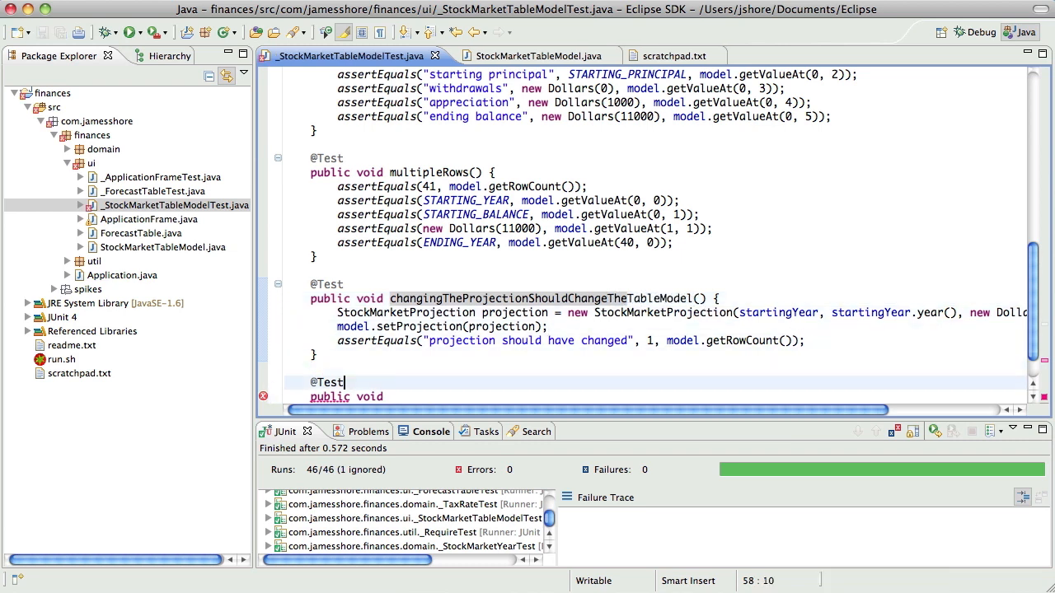
{"action": "scroll", "scroll_direction": "down", "scroll_amount": 3}
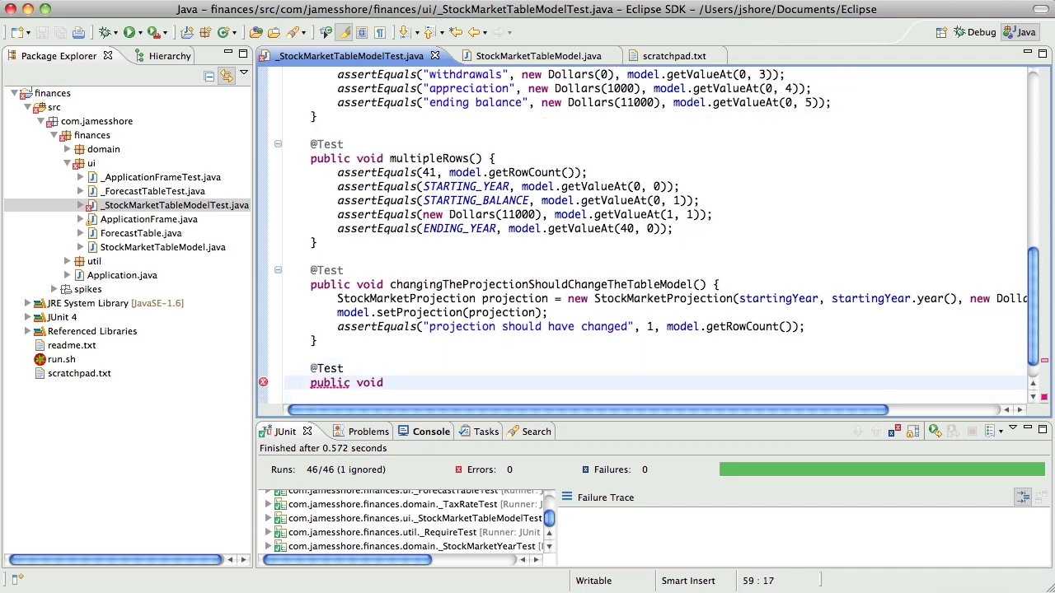
{"action": "type", "text": "changingThep"}
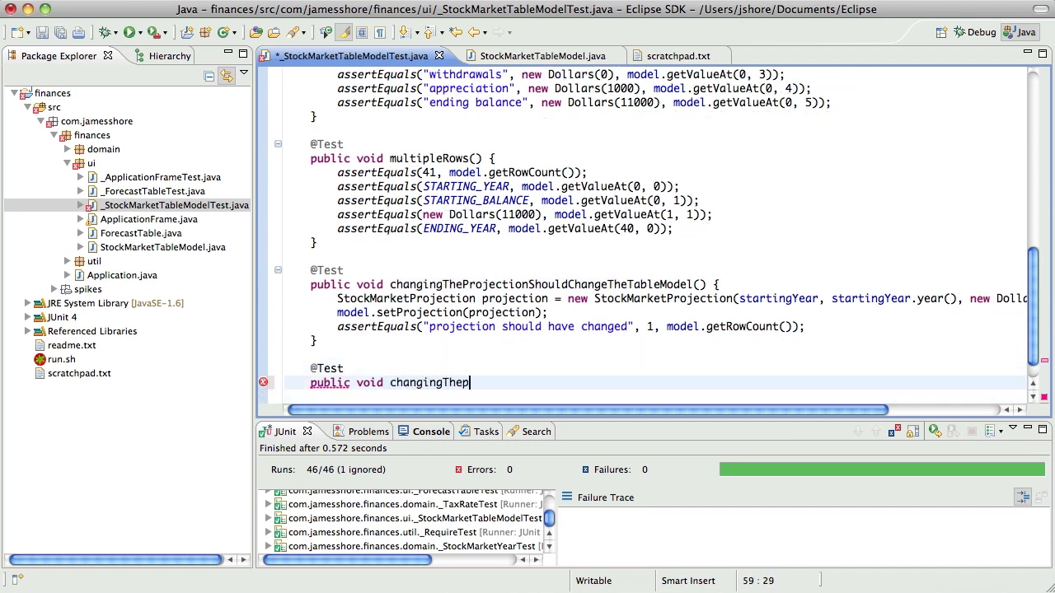
{"action": "type", "text": "rojectionShould"}
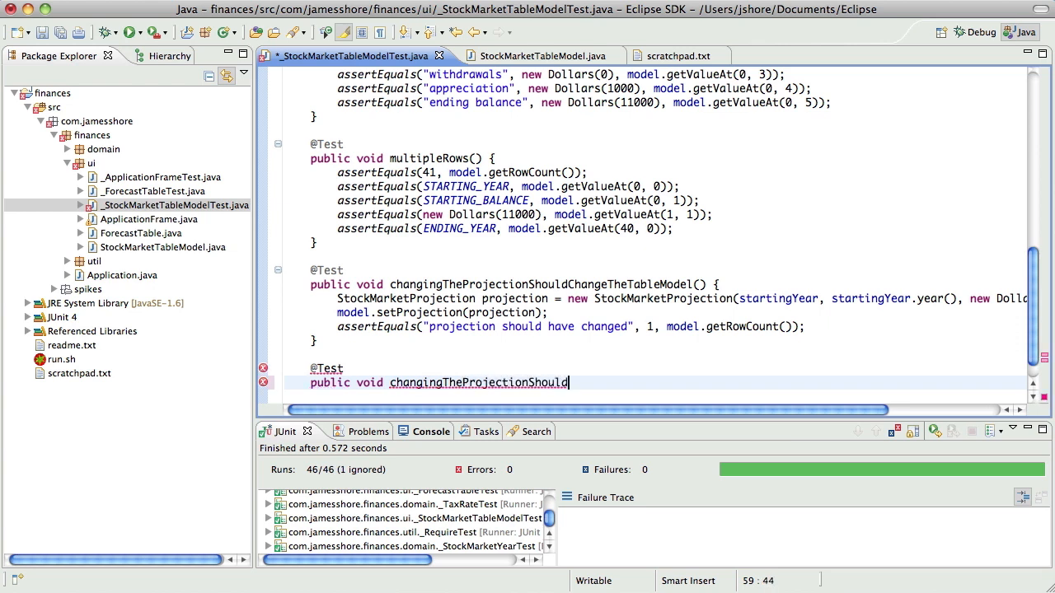
{"action": "type", "text": "FireTa"}
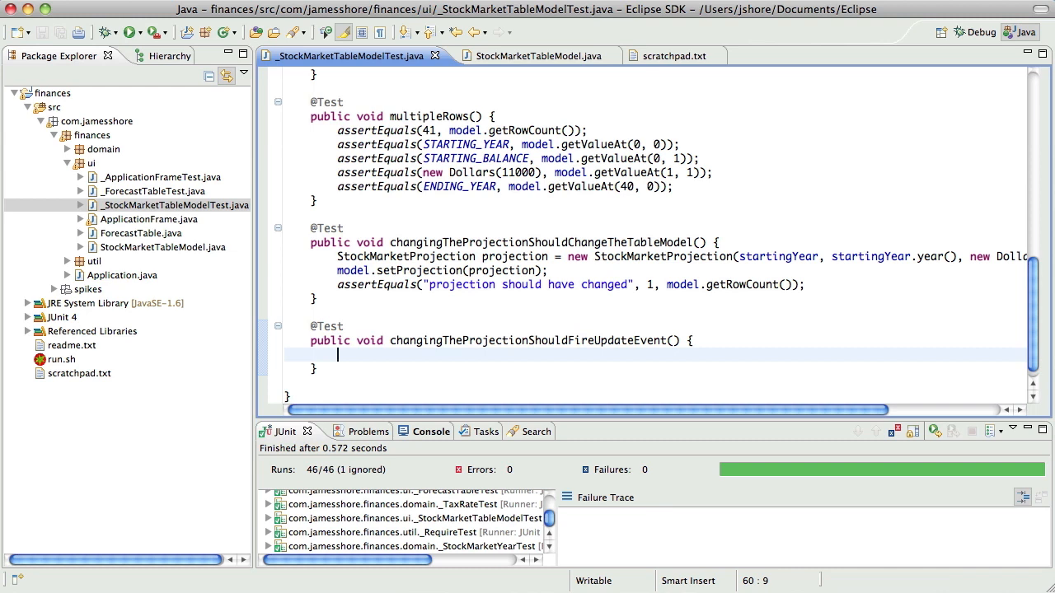
Copy the projection setup lines into the new test and add a 'Combine this method with ...?' TODO.
{"action": "left_click", "coordinate": [338, 340]}
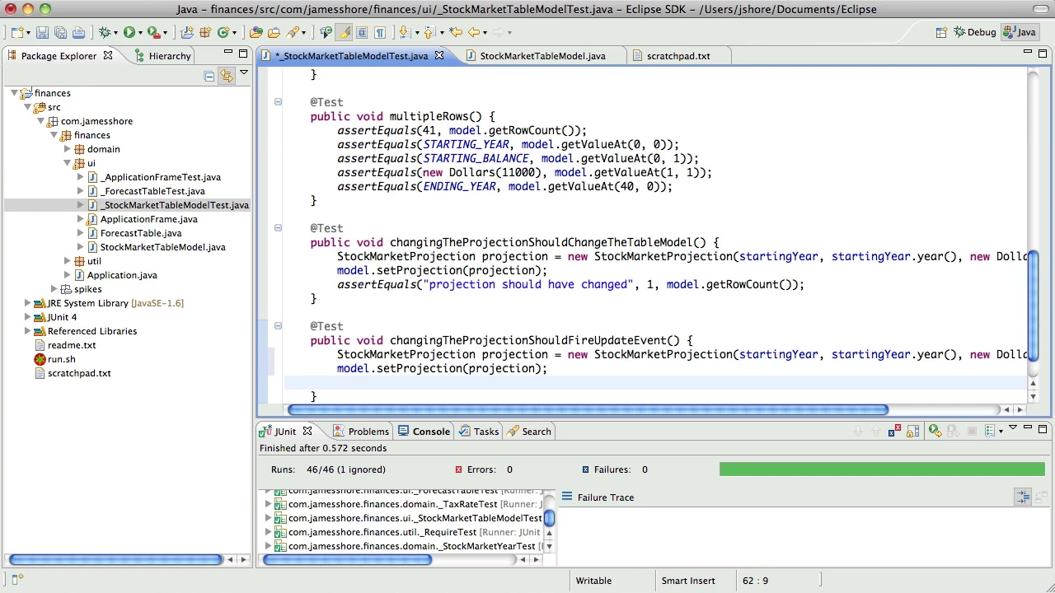
{"action": "type", "text": "./"}
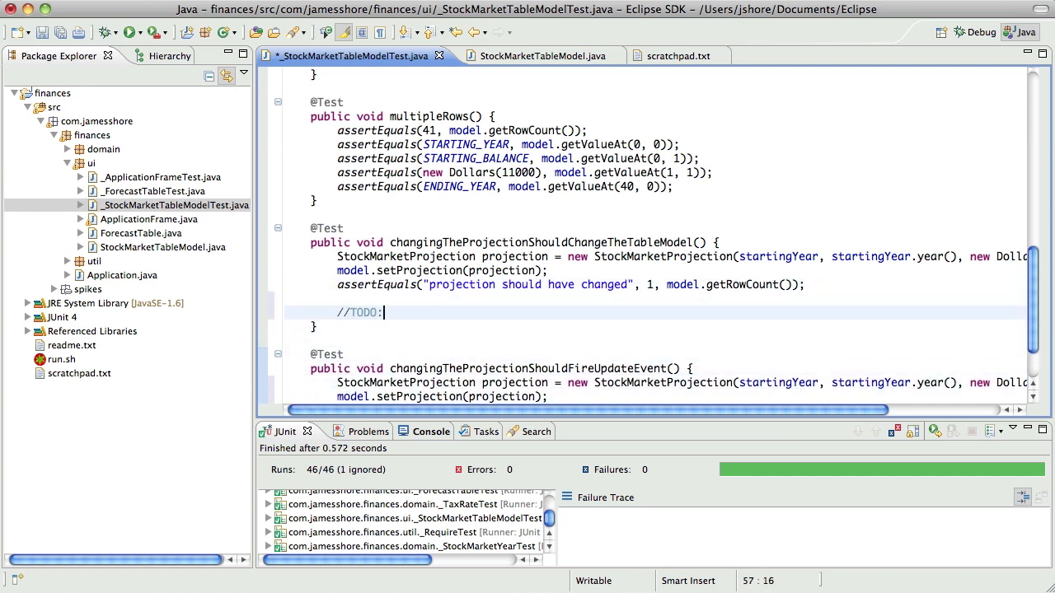
{"action": "type", "text": "Combine this method"}
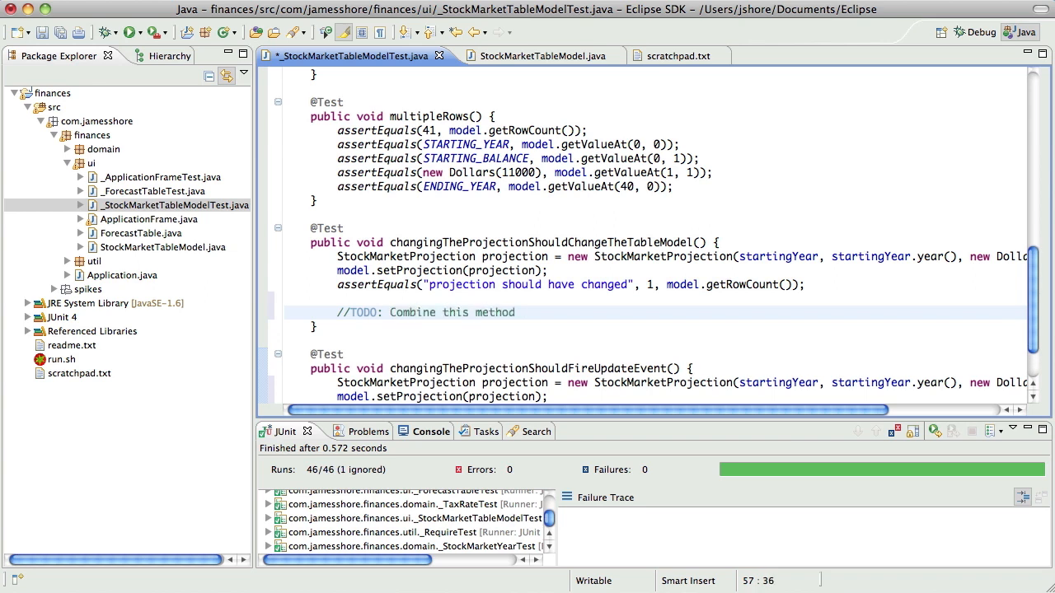
{"action": "type", "text": "with the following method"}
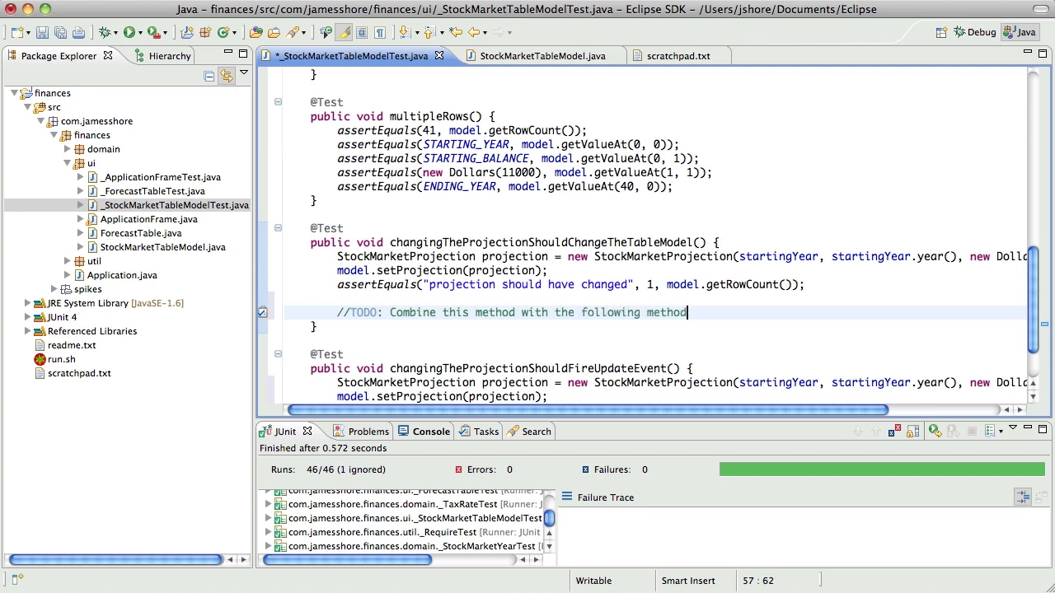
{"action": "type", "text": "?"}
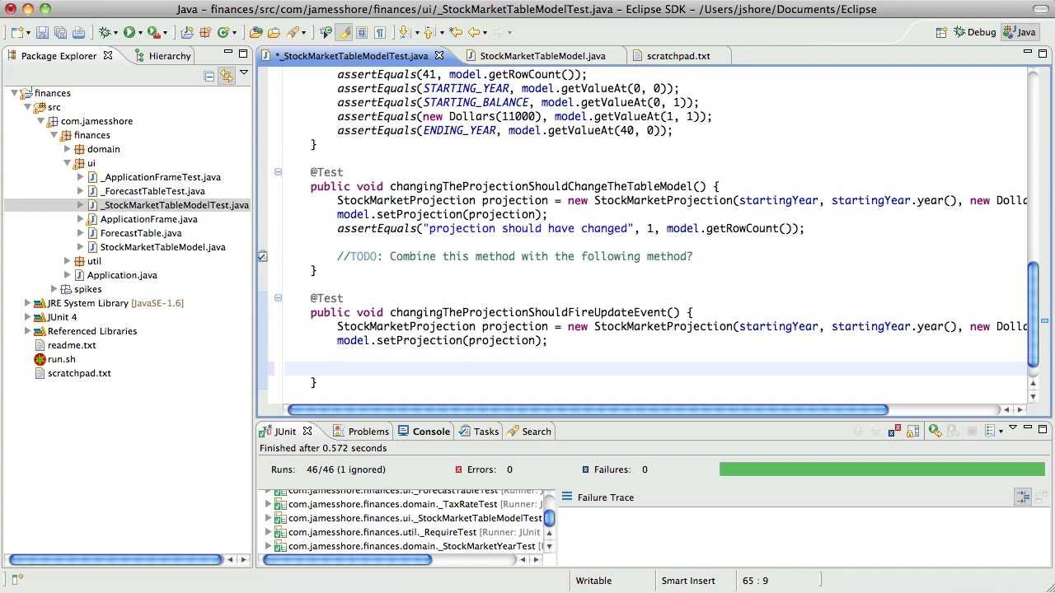
Add model.addTableModelListener with an anonymous TableModelListener and a generated tableChanged stub.
{"action": "type", "text": "model.addTableModelListener(l"}
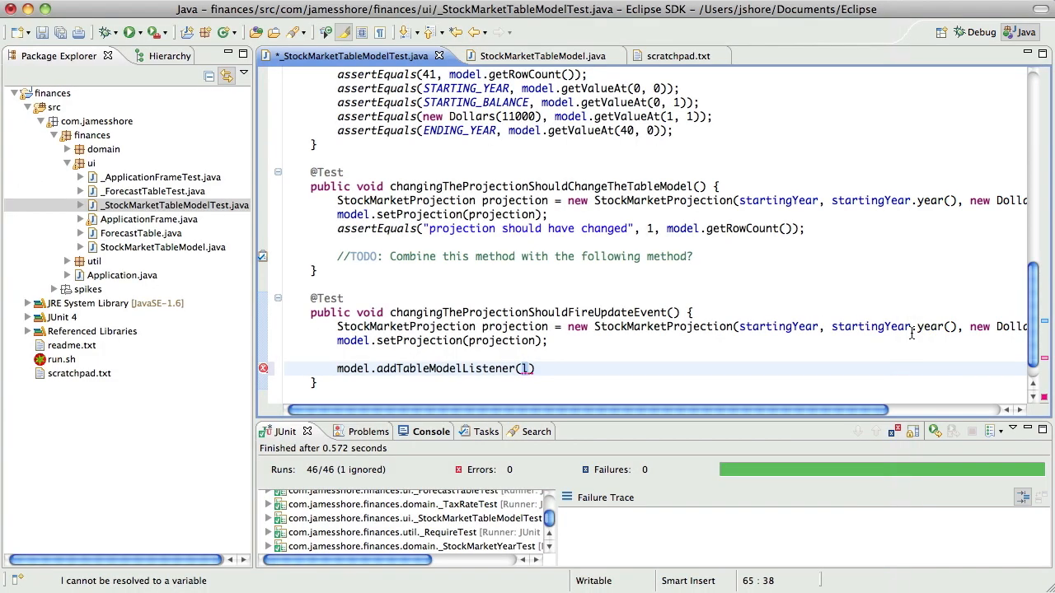
{"action": "type", "text": "new Table"}
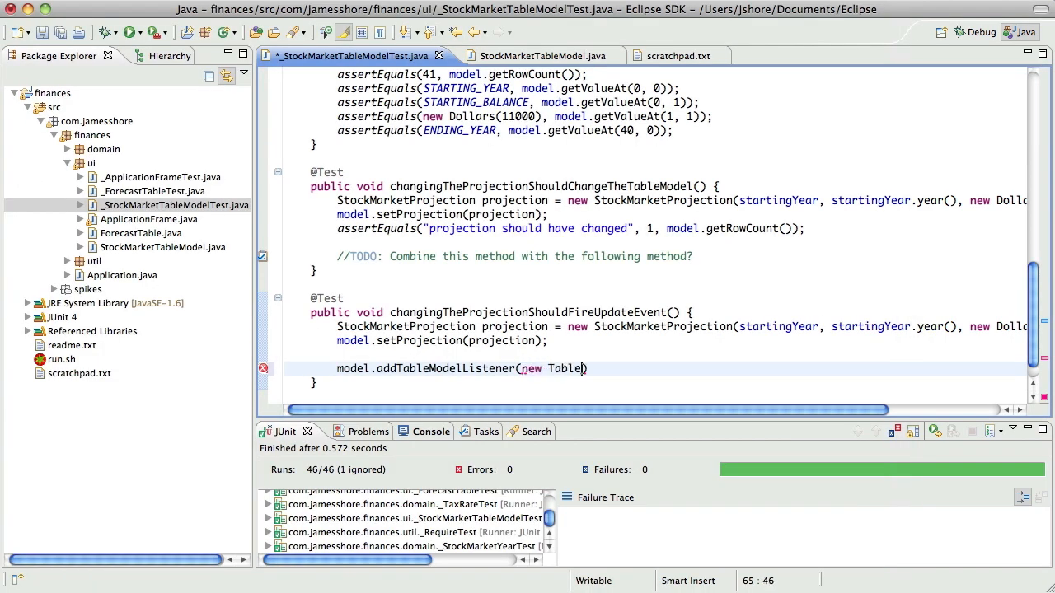
{"action": "type", "text": "ModelListener("}
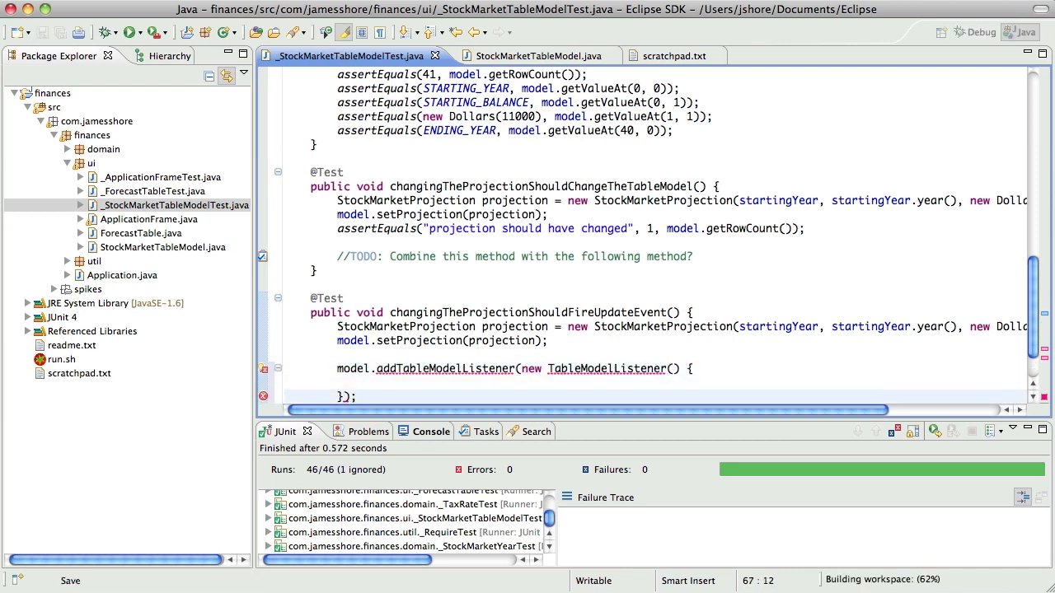
{"action": "type", "text": "public void"}
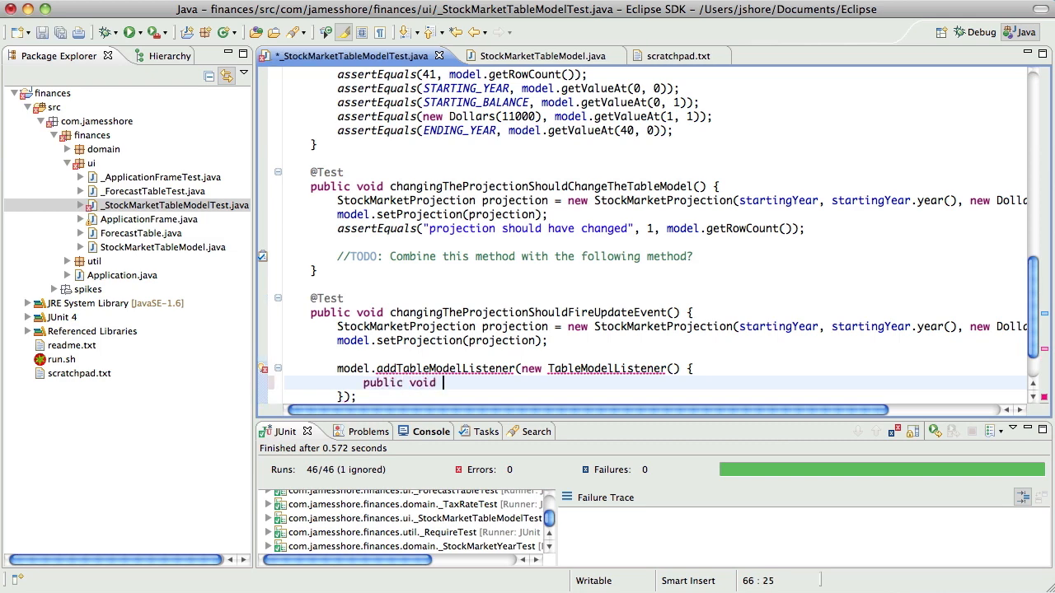
{"action": "type", "text": "tableChanged(TableModelEvent e) {"}
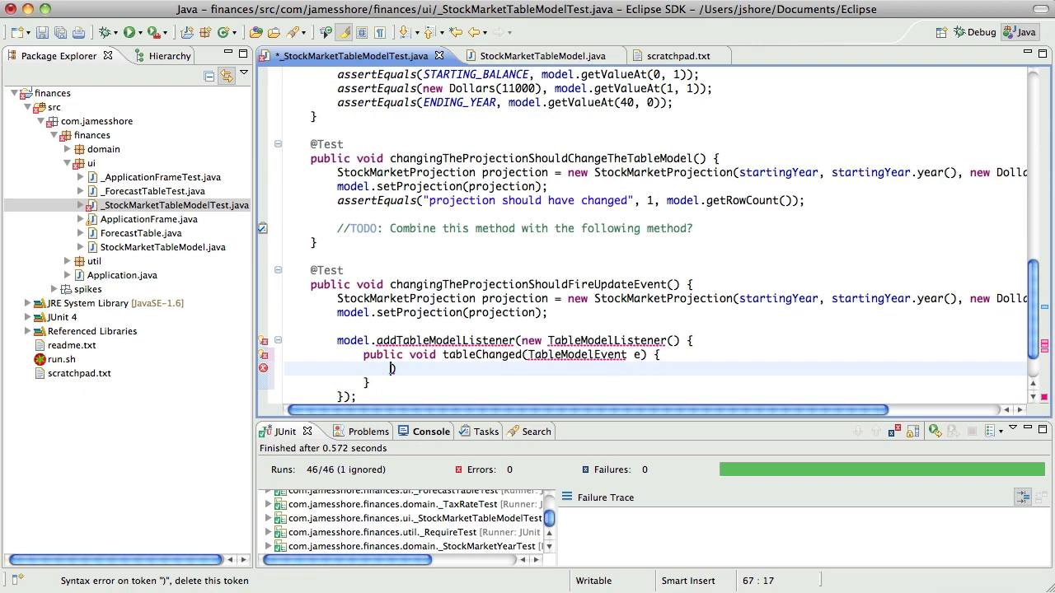
{"action": "type", "text": "e."}
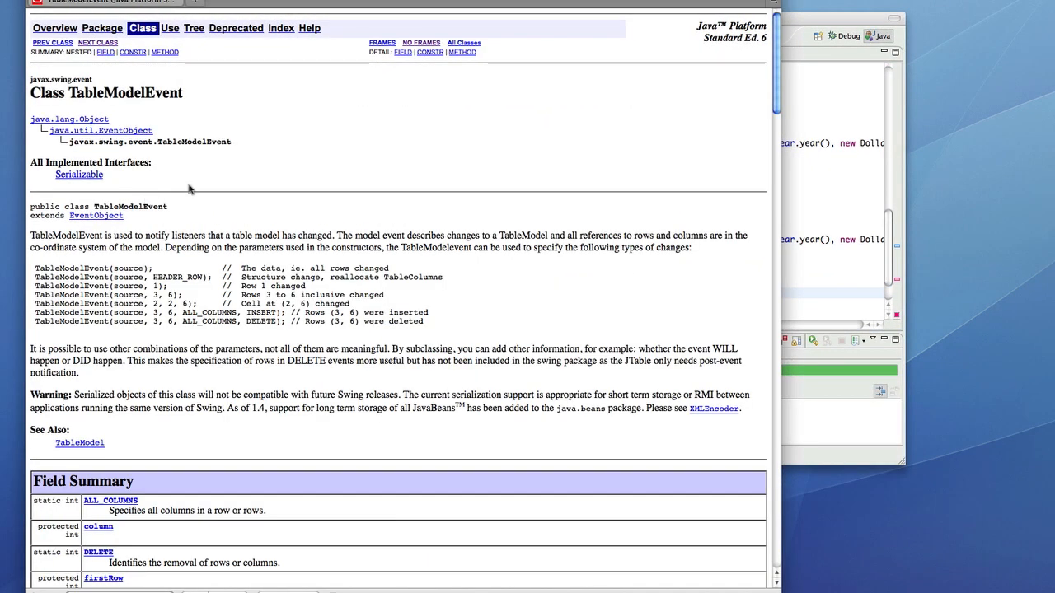
{"action": "mouse_move", "coordinate": [196, 205]}
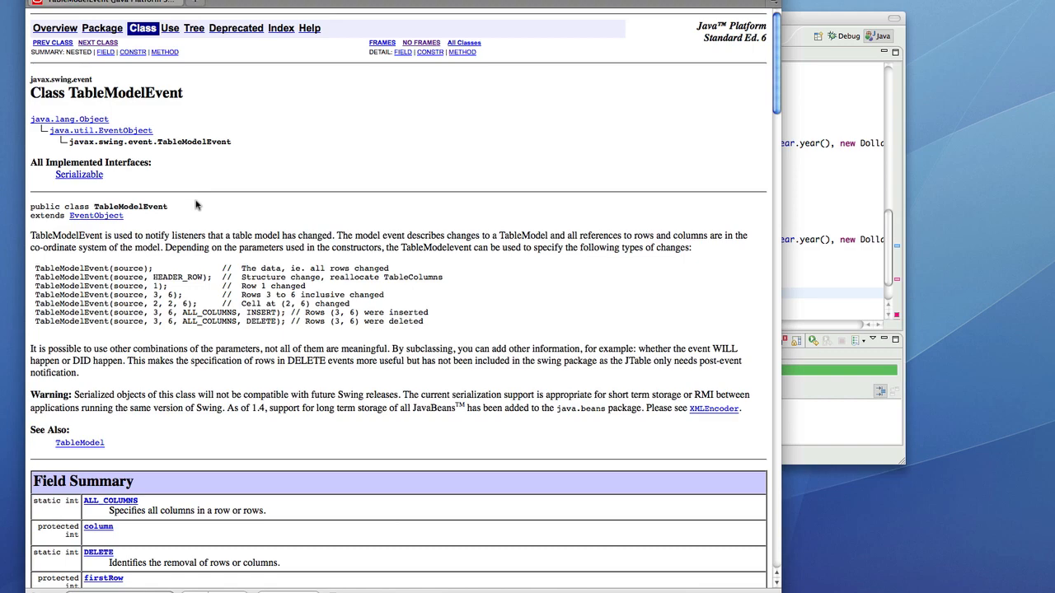
Scroll the TableModelEvent Javadoc past the constructors to its method summary.
{"action": "scroll", "scroll_direction": "down", "scroll_amount": 3}
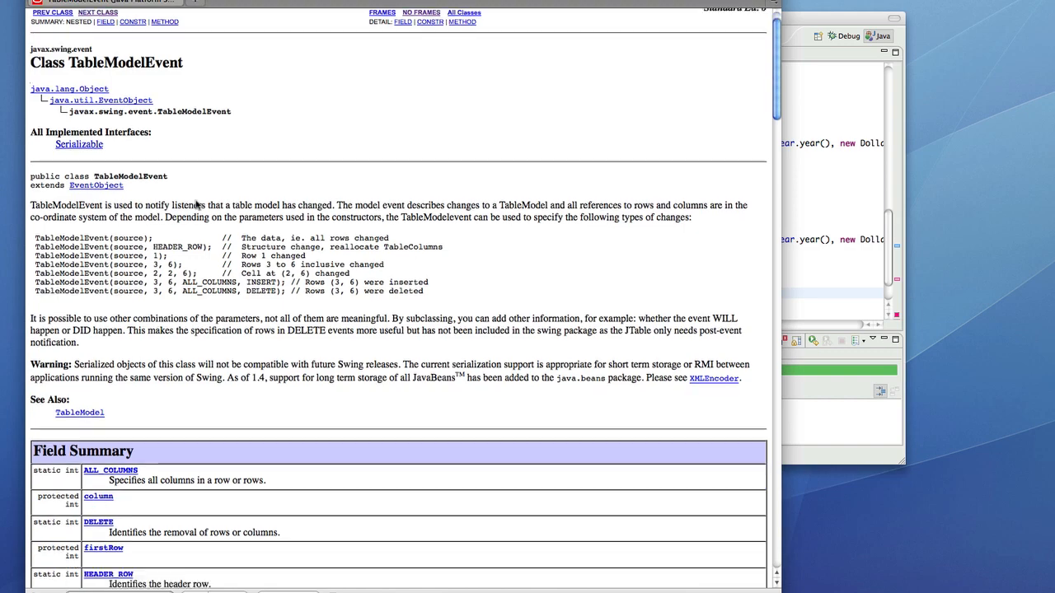
{"action": "scroll", "scroll_direction": "down", "scroll_amount": 3}
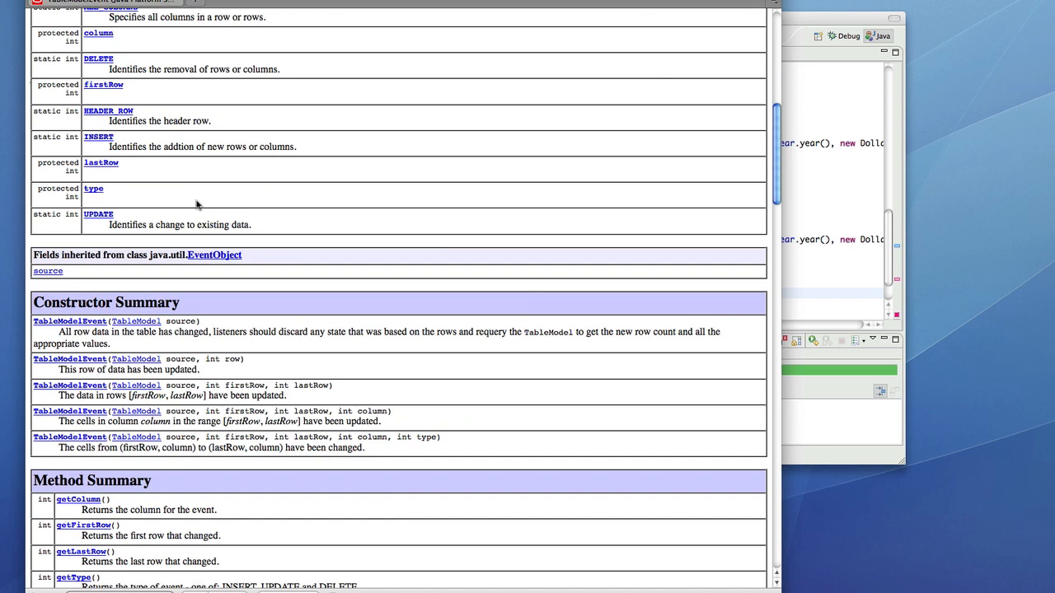
{"action": "scroll", "scroll_direction": "down", "scroll_amount": 3}
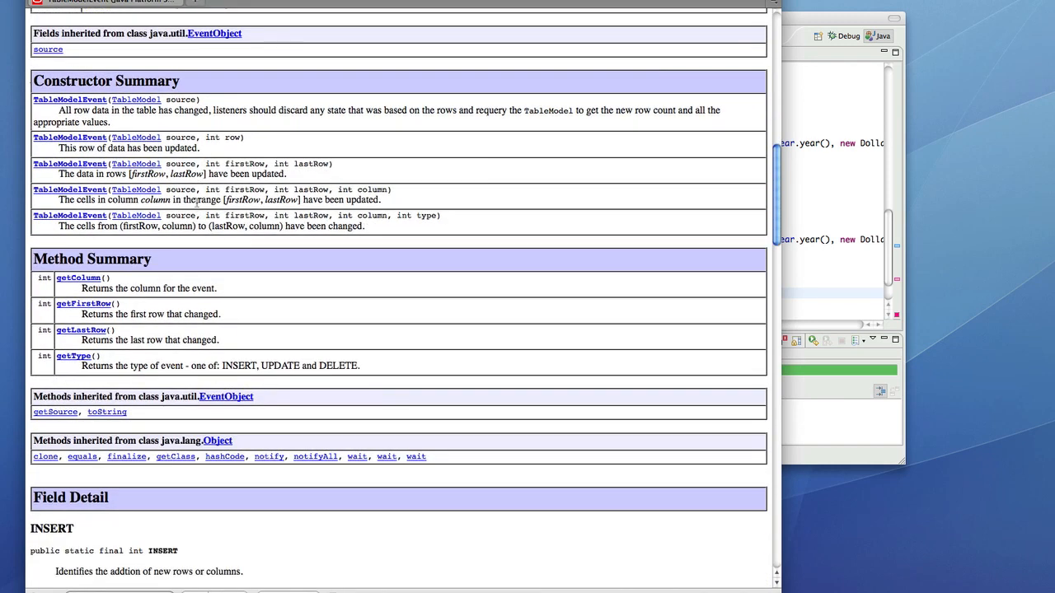
{"action": "scroll", "scroll_direction": "down", "scroll_amount": 3}
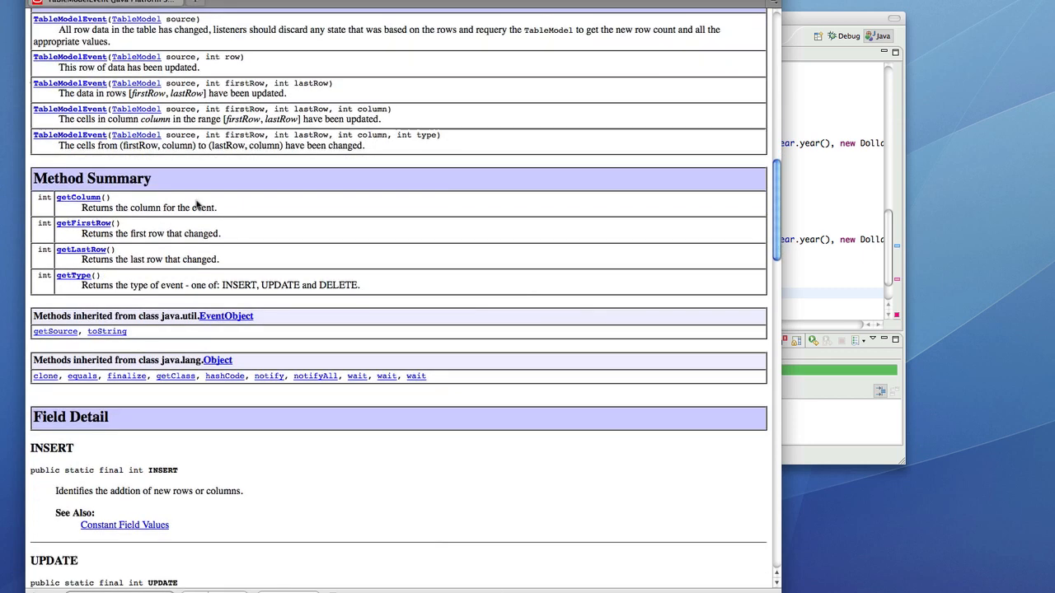
{"action": "scroll", "scroll_direction": "down", "scroll_amount": 3}
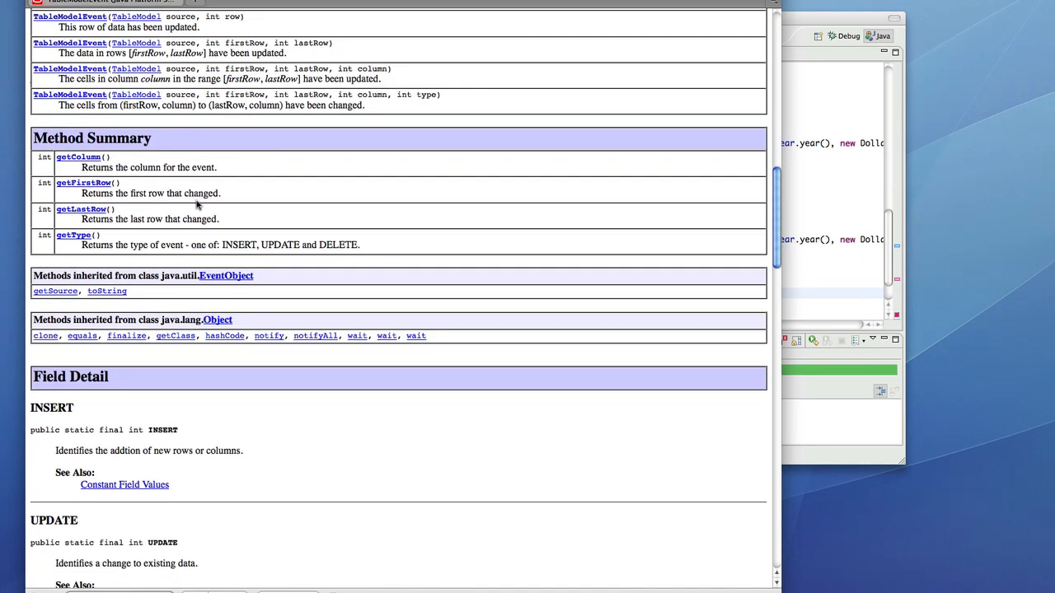
{"action": "mouse_move", "coordinate": [80, 182]}
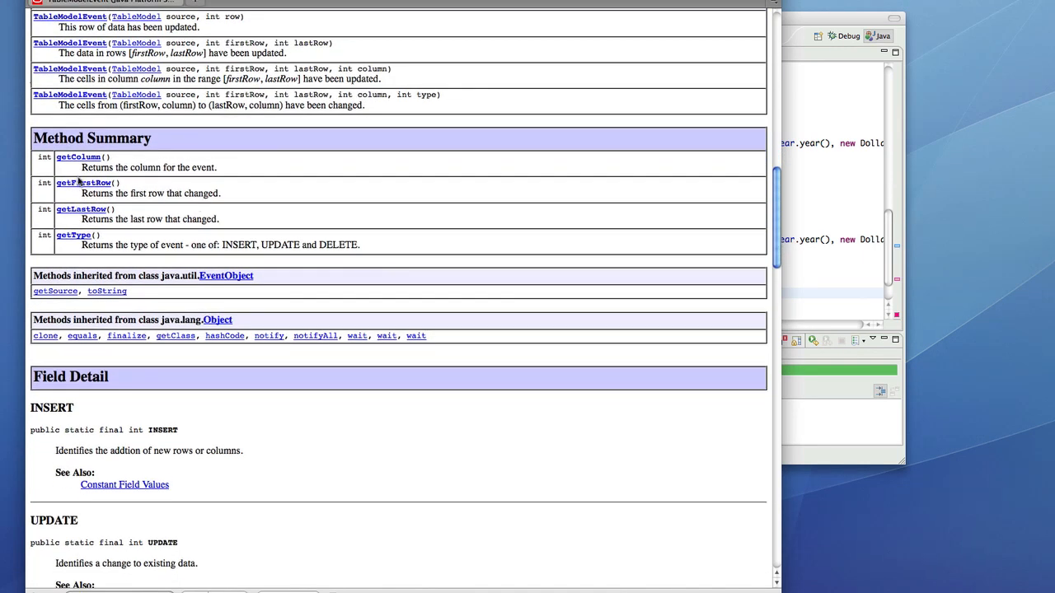
{"action": "mouse_move", "coordinate": [109, 192]}
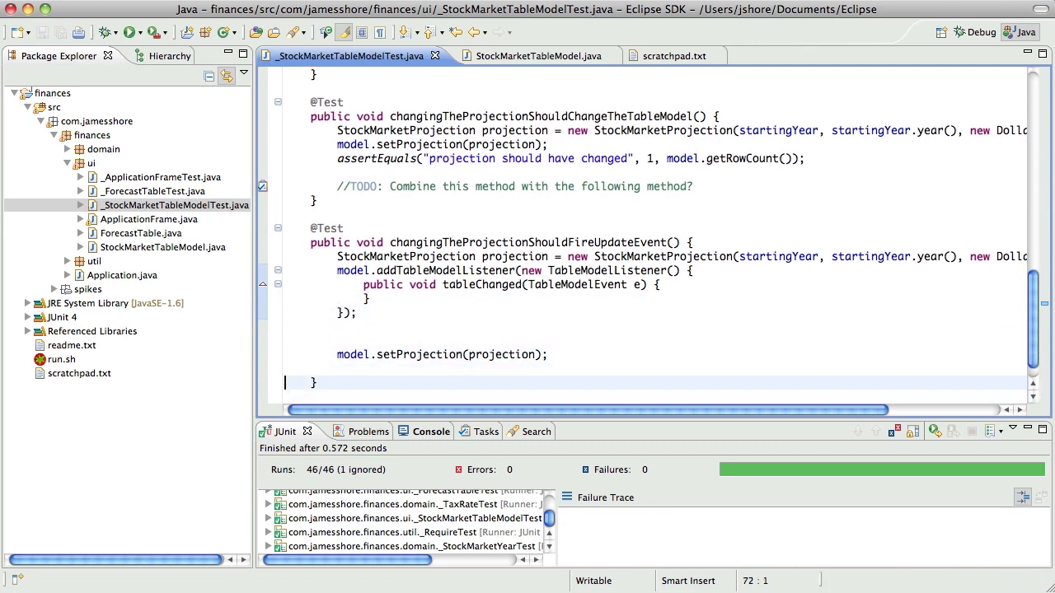
Declare a boolean eventFired and set eventFired = true inside tableChanged.
{"action": "left_click", "coordinate": [129, 32]}
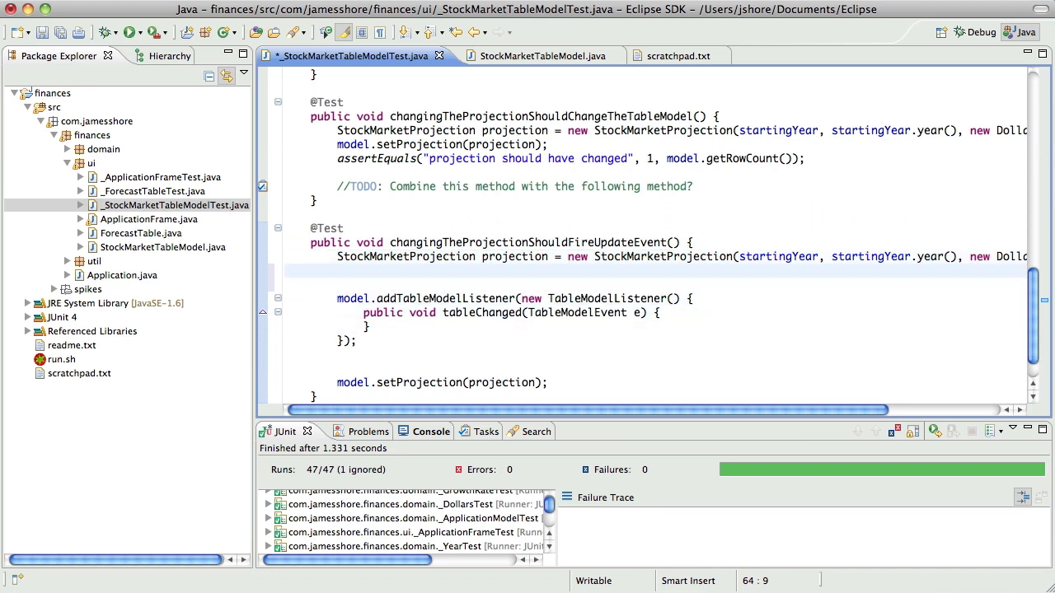
{"action": "type", "text": "boolean"}
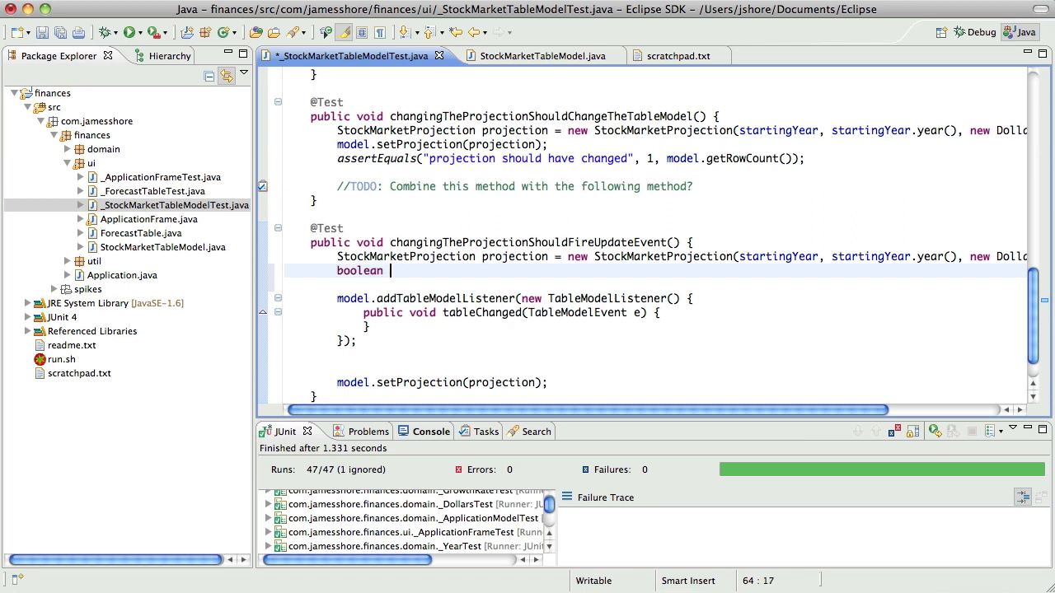
{"action": "type", "text": "eventFired = false;"}
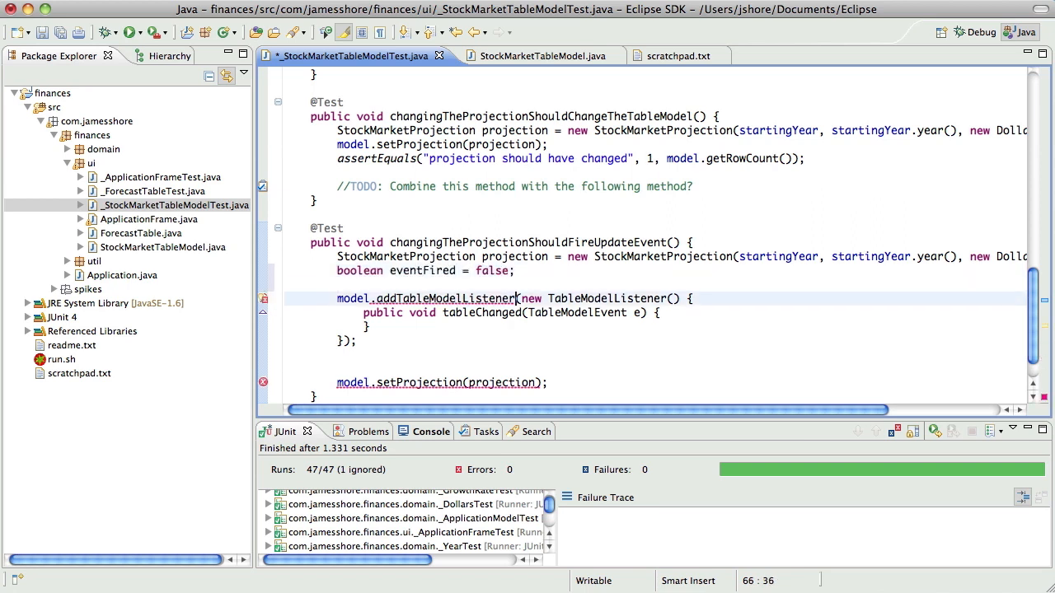
{"action": "type", "text": "eventFired ="}
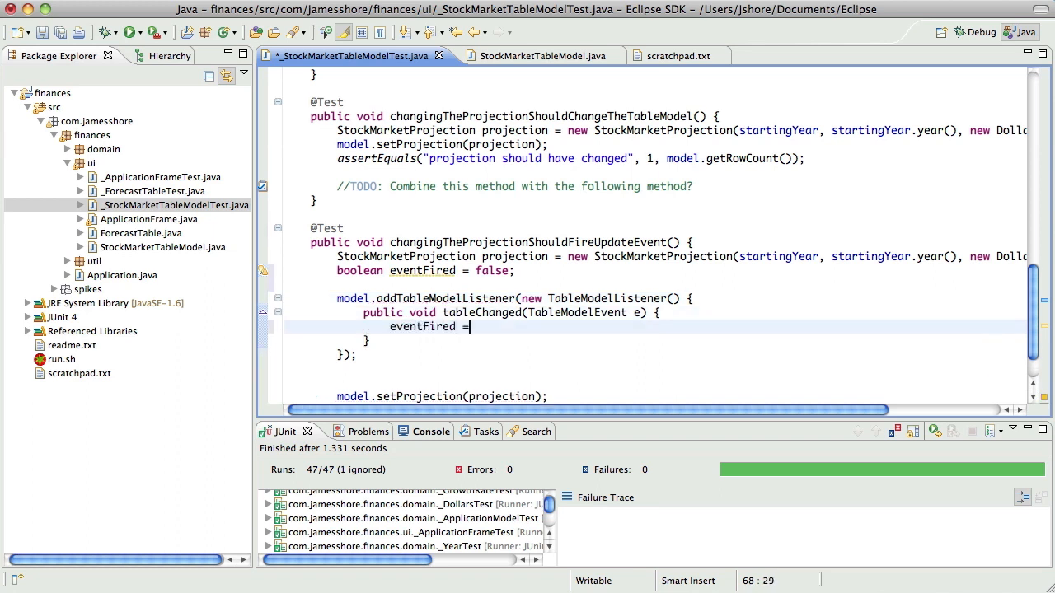
{"action": "type", "text": "true;"}
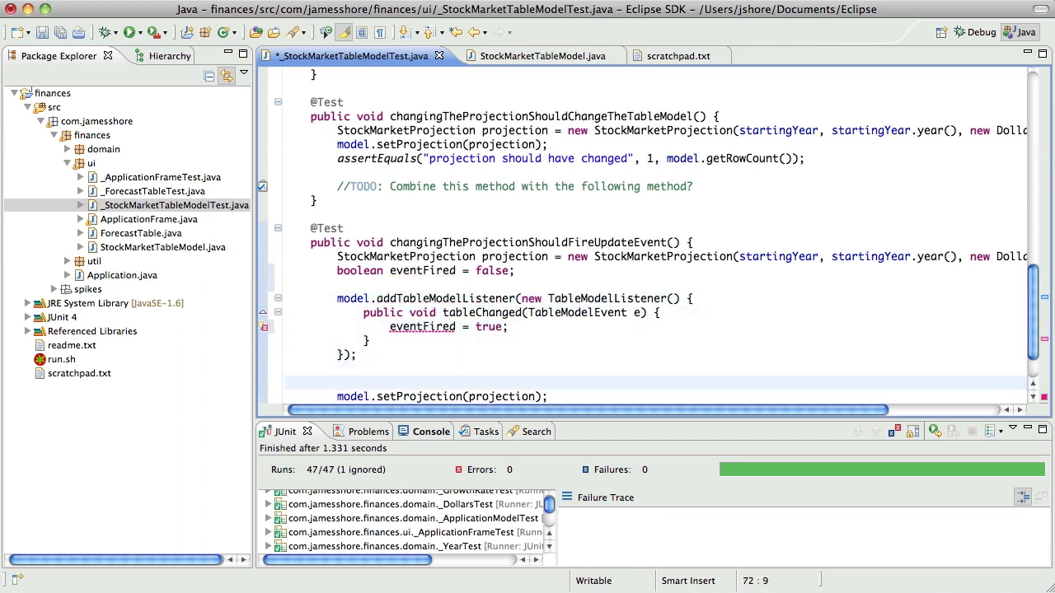
Add assertTrue("event should have been fired", eventFired) to the test.
{"action": "type", "text": "assertTrue(\"event sho"}
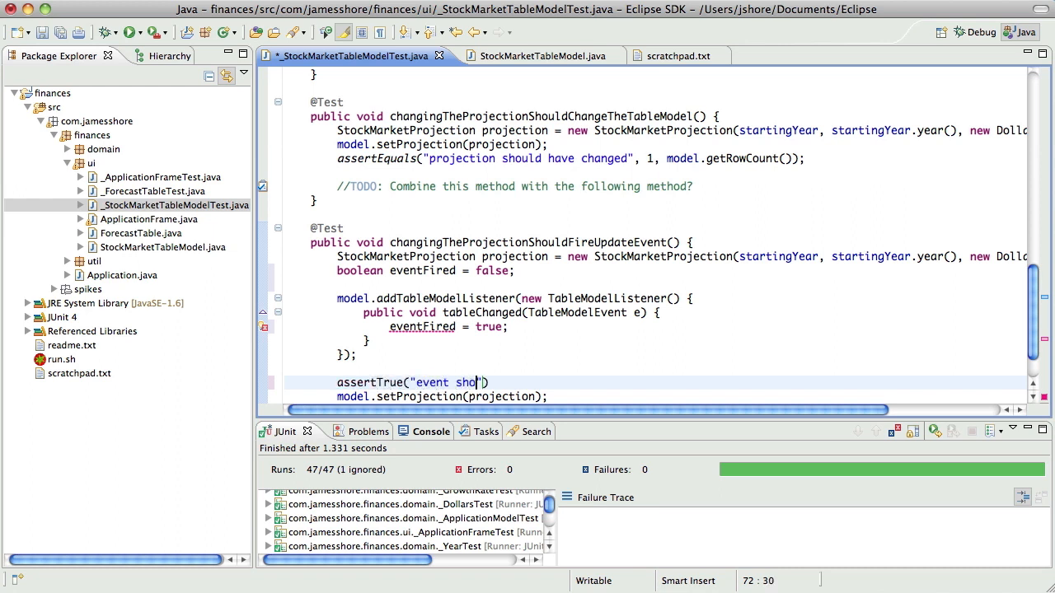
{"action": "type", "text": "uld have been fired"}
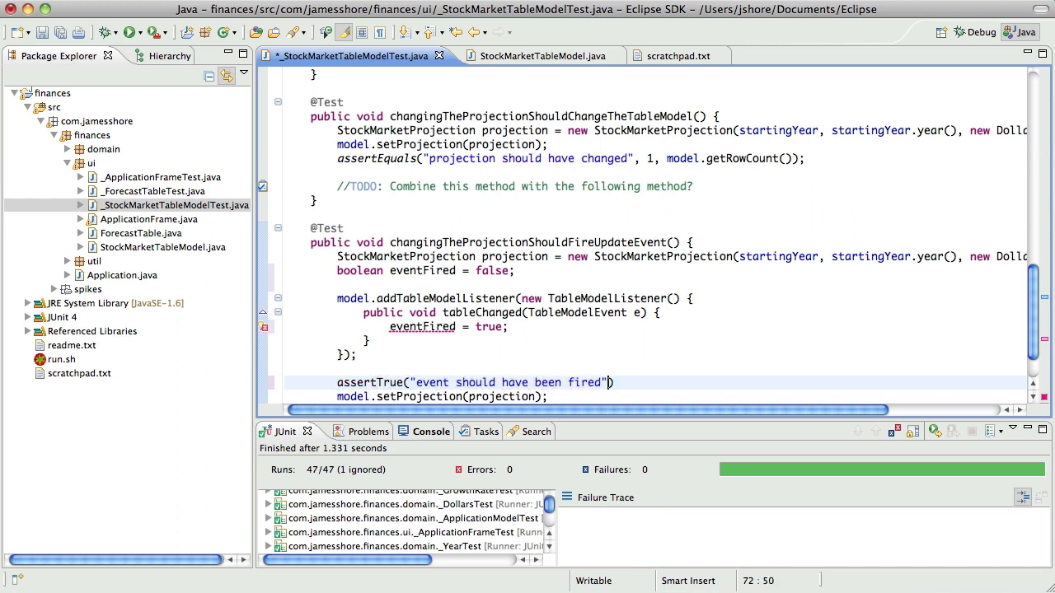
{"action": "type", "text": ", eventFired"}
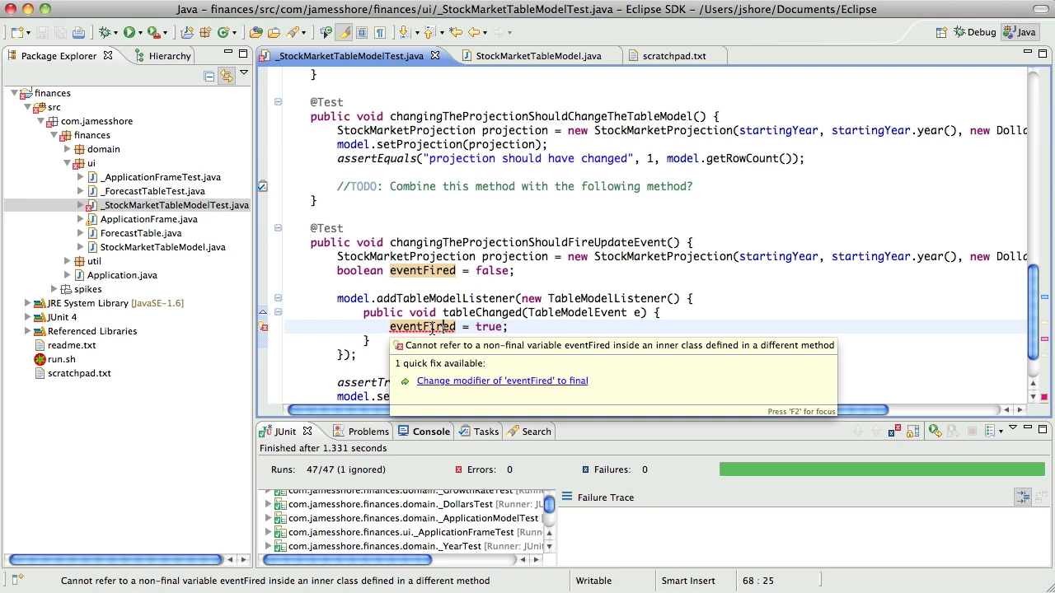
Make eventFired final via quick fix, save, and start retyping it as boolean[].
{"action": "left_click", "coordinate": [502, 380]}
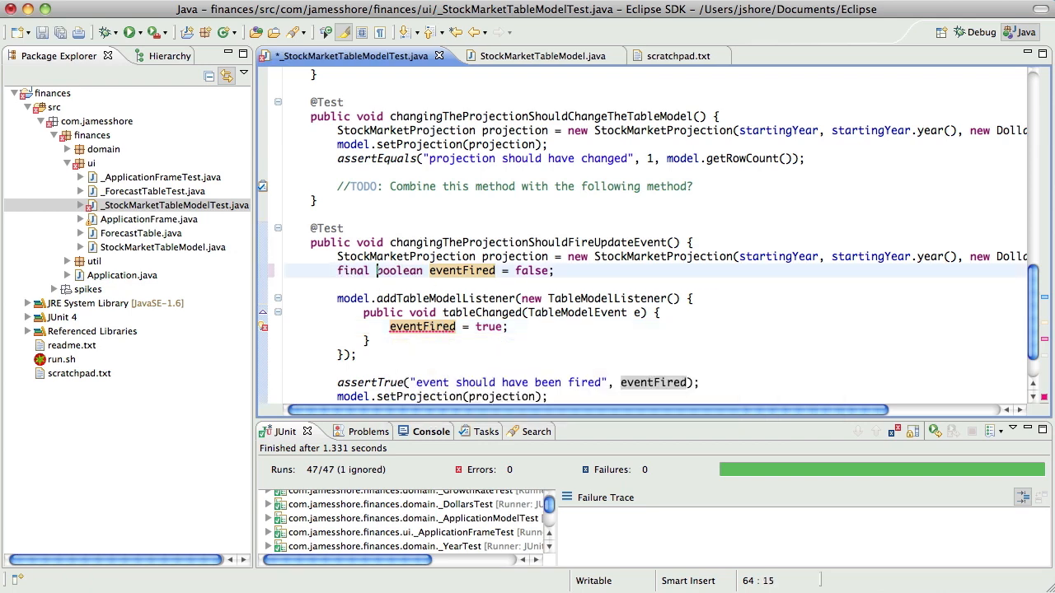
{"action": "key", "text": "cmd+s"}
{"action": "type", "text": "B"}
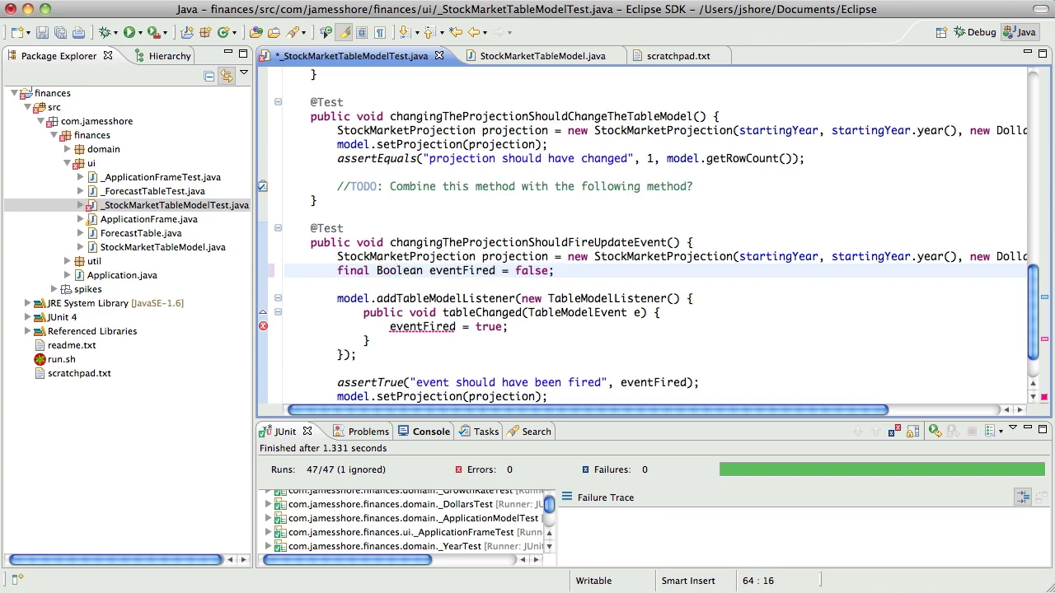
{"action": "double_click", "coordinate": [462, 270]}
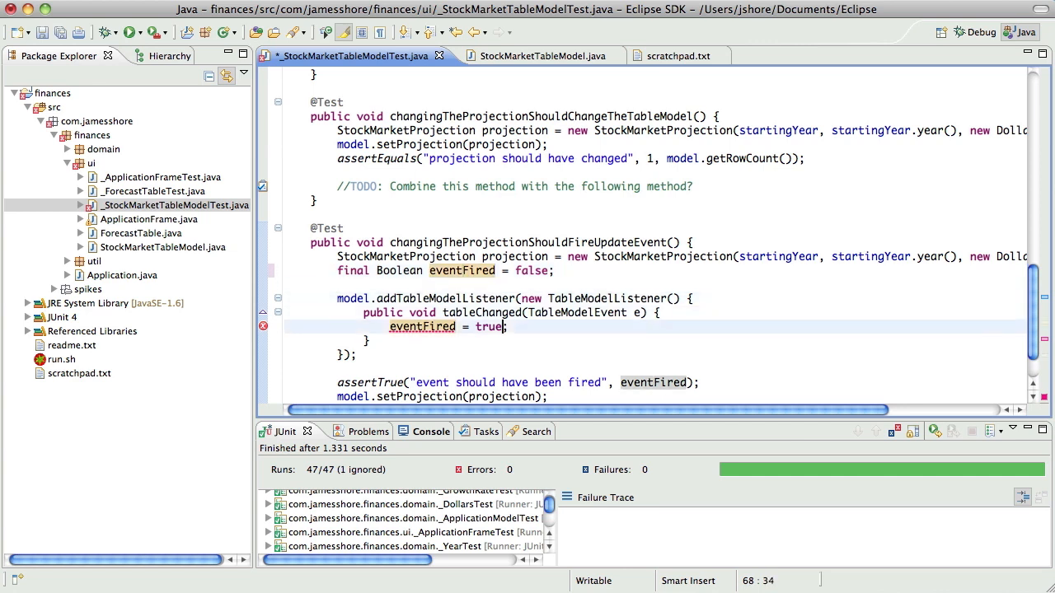
{"action": "type", "text": "."}
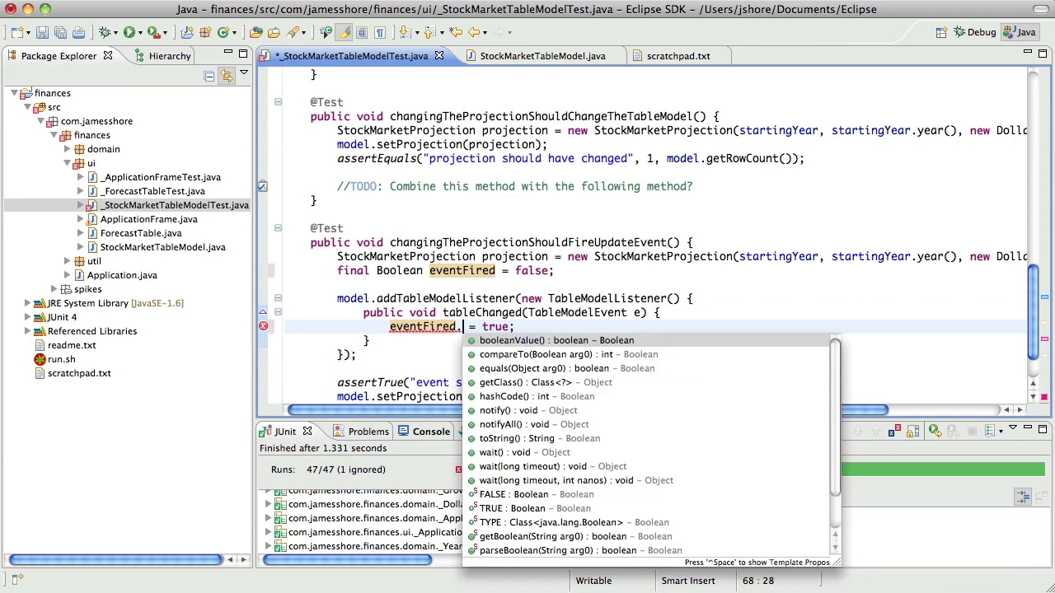
{"action": "mouse_move", "coordinate": [468, 346]}
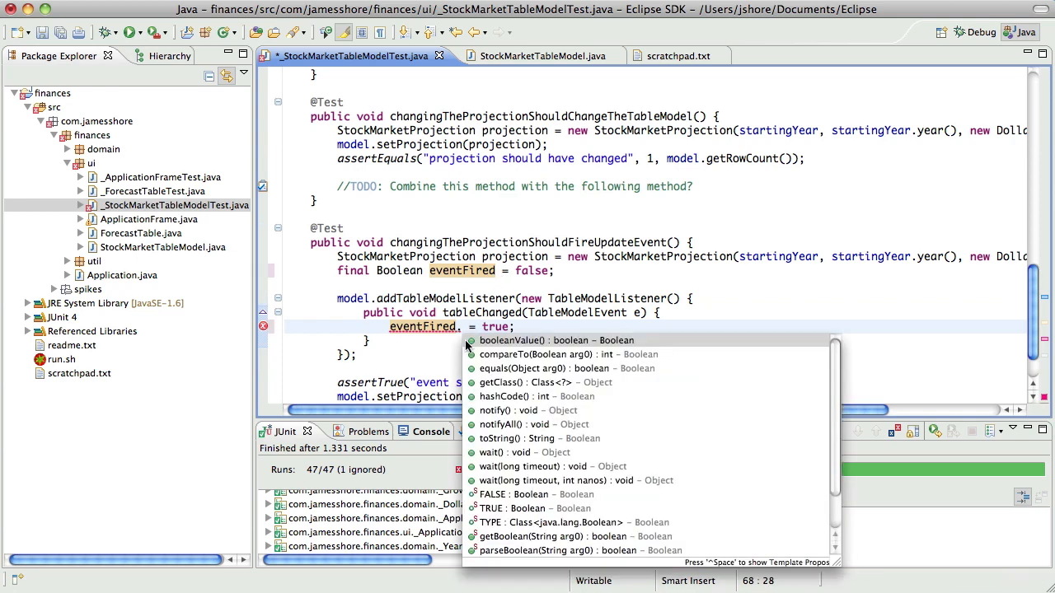
{"action": "scroll", "scroll_direction": "down", "scroll_amount": 3}
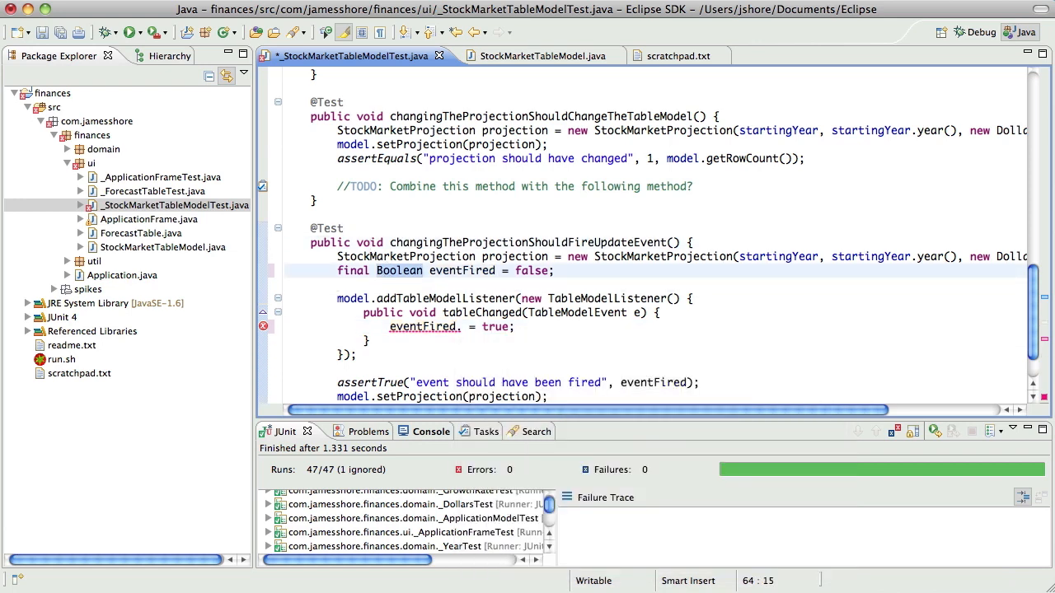
{"action": "type", "text": "boolean"}
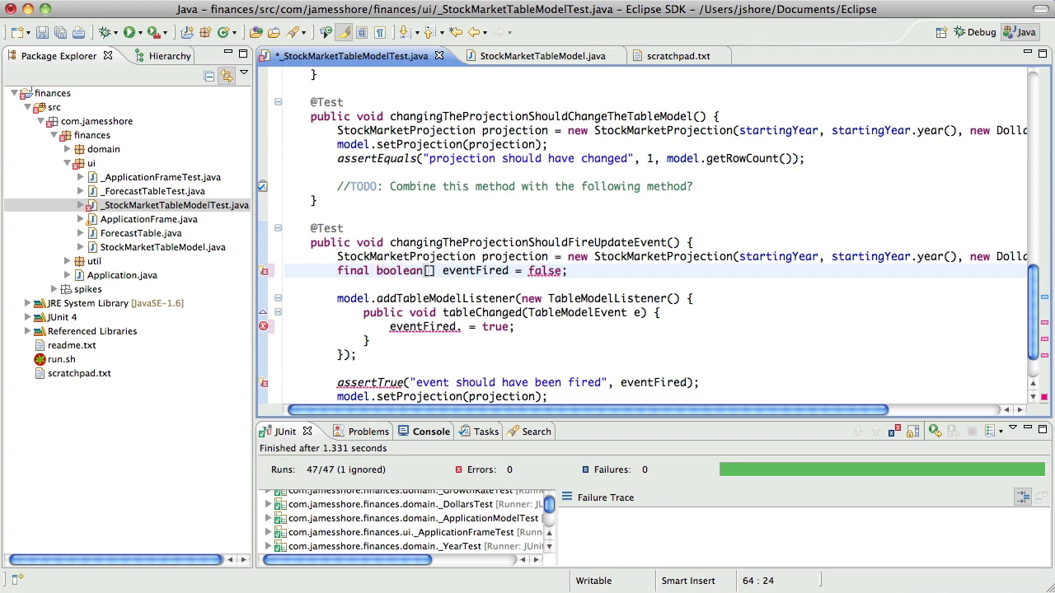
Initialize eventFired to { false }, use eventFired[0] in listener and assertion, and save.
{"action": "double_click", "coordinate": [475, 270]}
{"action": "type", "text": "{"}
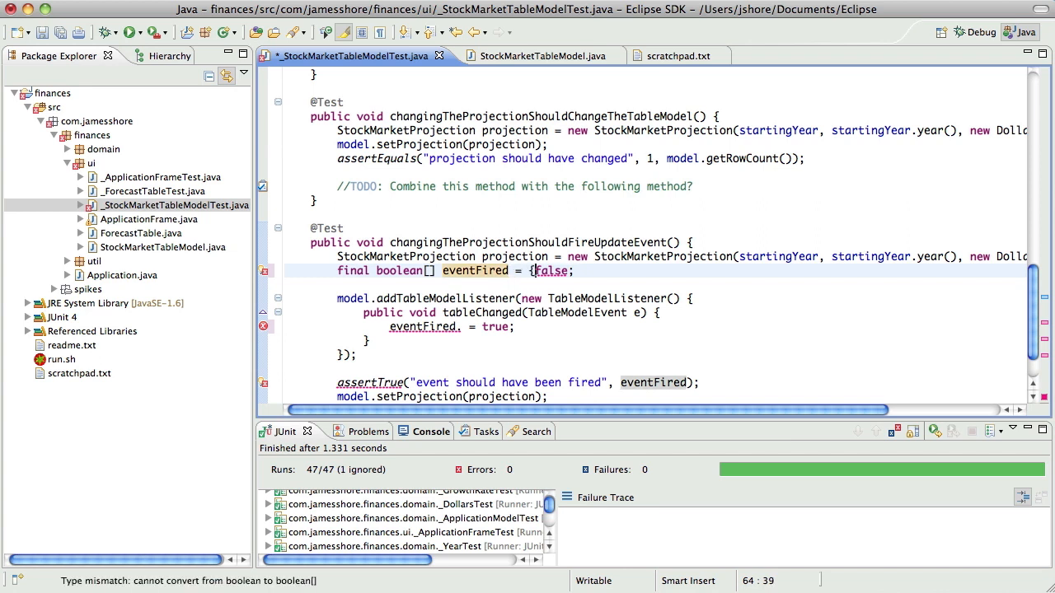
{"action": "type", "text": "};"}
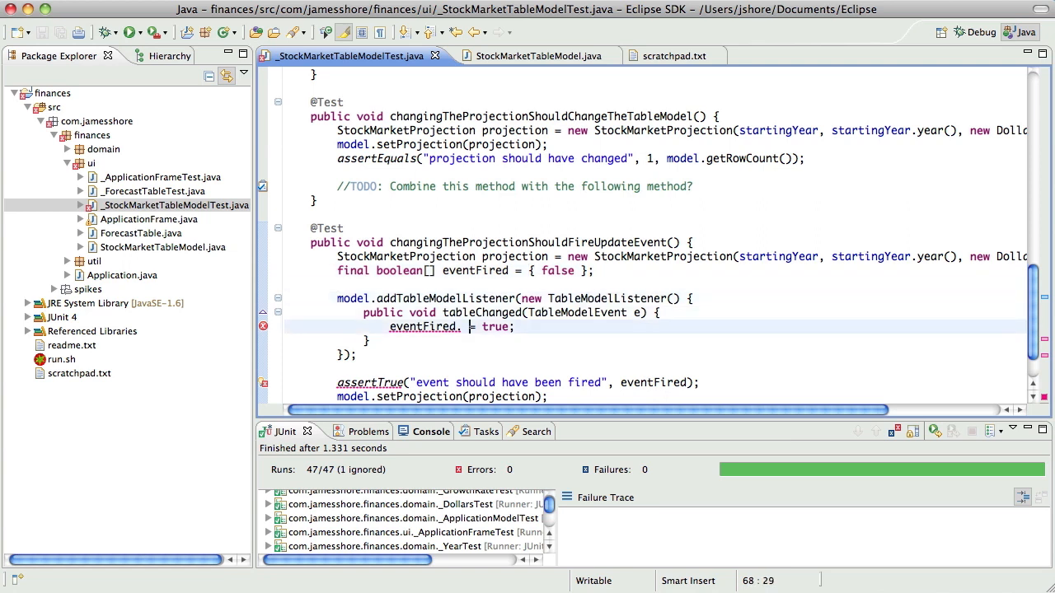
{"action": "type", "text": "[0]"}
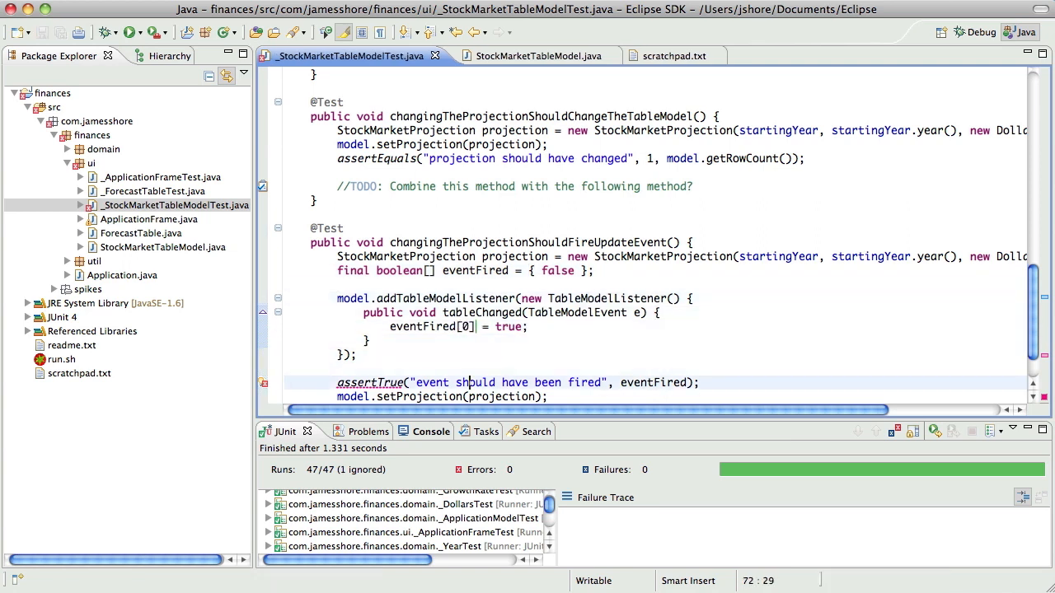
{"action": "type", "text": "[0]"}
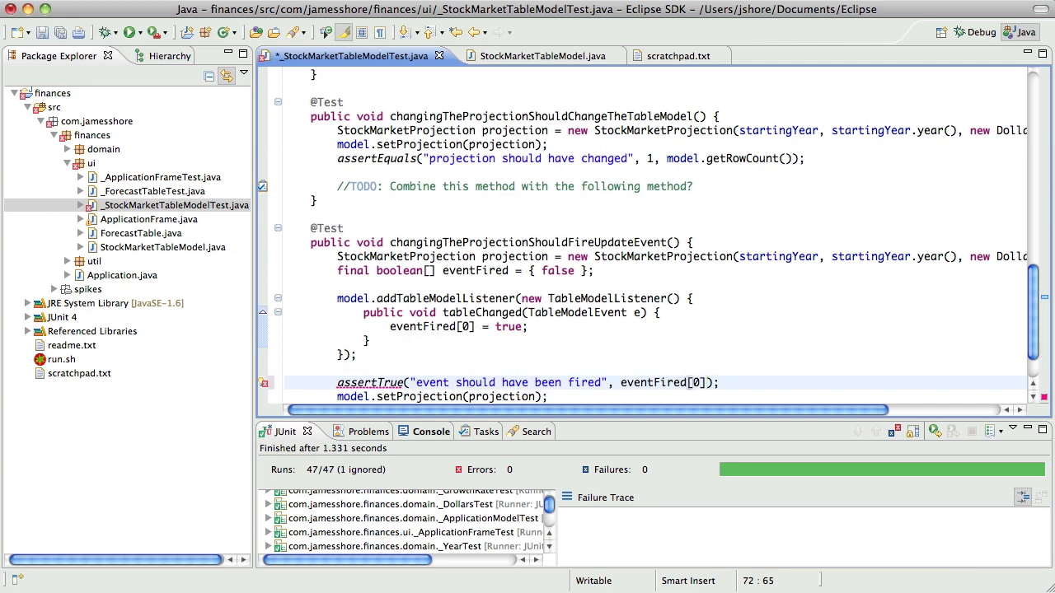
{"action": "key", "text": "cmd+s"}
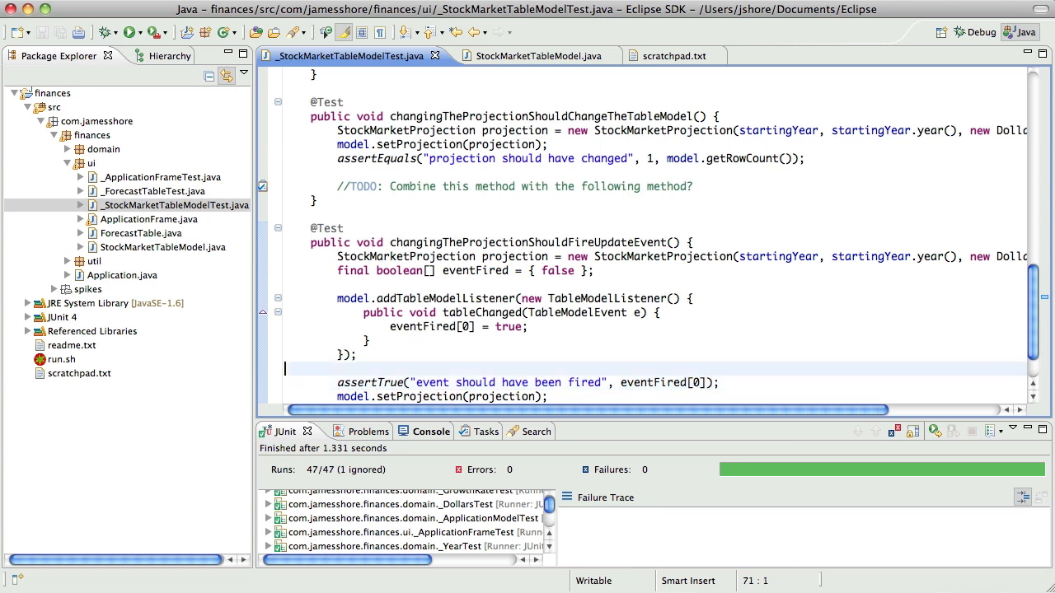
Review the eventFired array declaration and relaunch all 47 JUnit tests.
{"action": "left_click", "coordinate": [477, 270]}
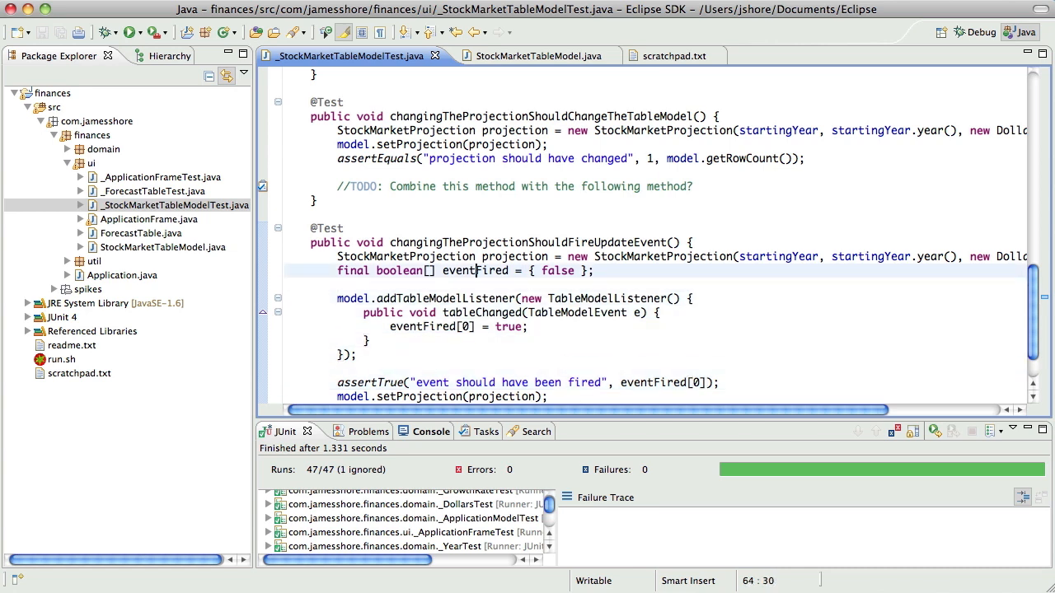
{"action": "double_click", "coordinate": [459, 270]}
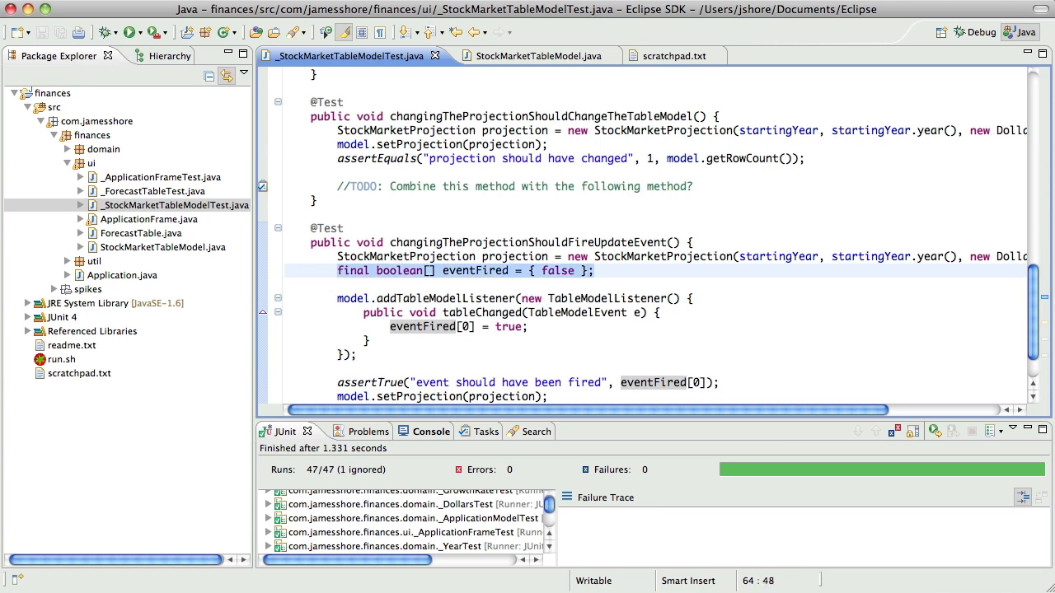
{"action": "double_click", "coordinate": [476, 270]}
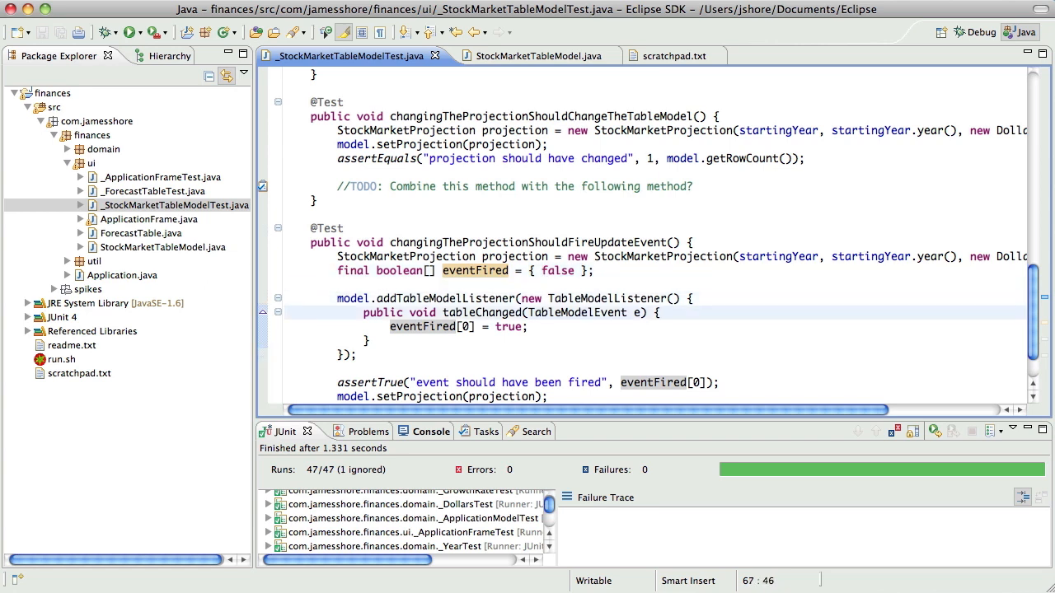
{"action": "left_click", "coordinate": [580, 313]}
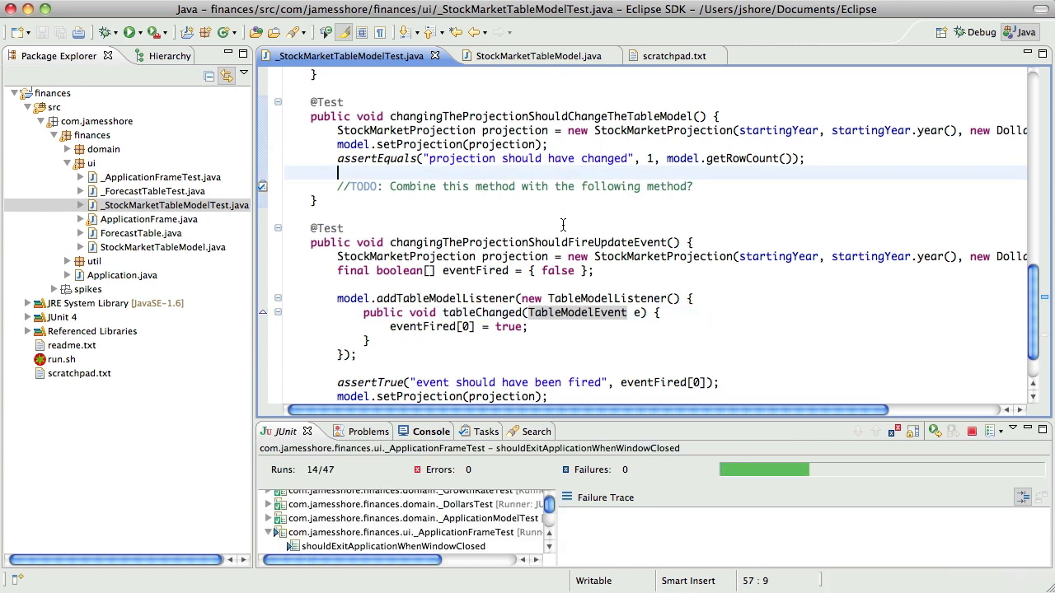
Add this.fireTableDataChanged(); to StockMarketTableModel.setProjection, then return to the test file.
{"action": "left_click", "coordinate": [527, 56]}
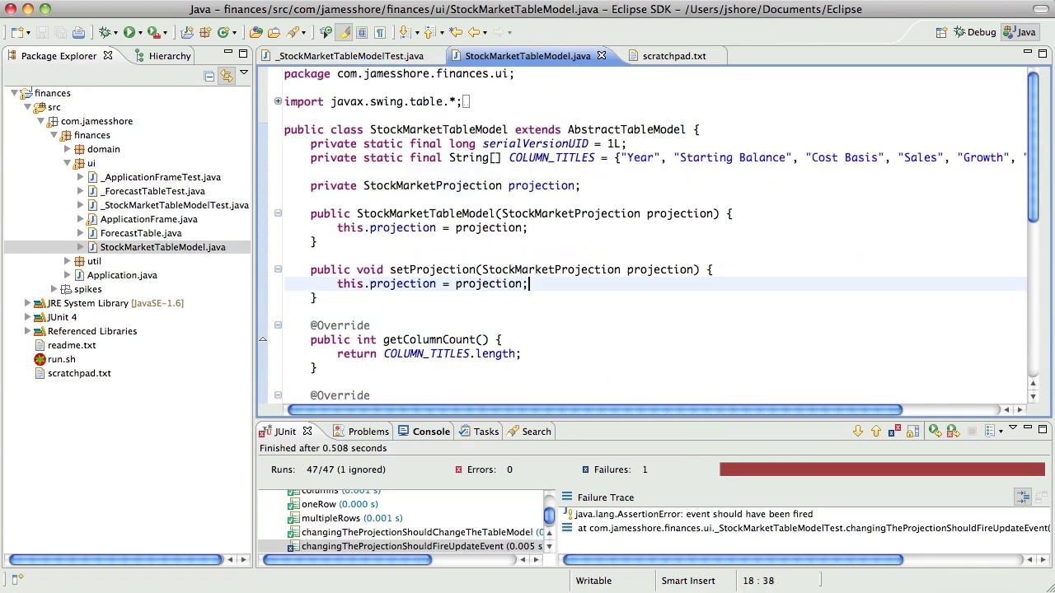
{"action": "type", "text": "this."}
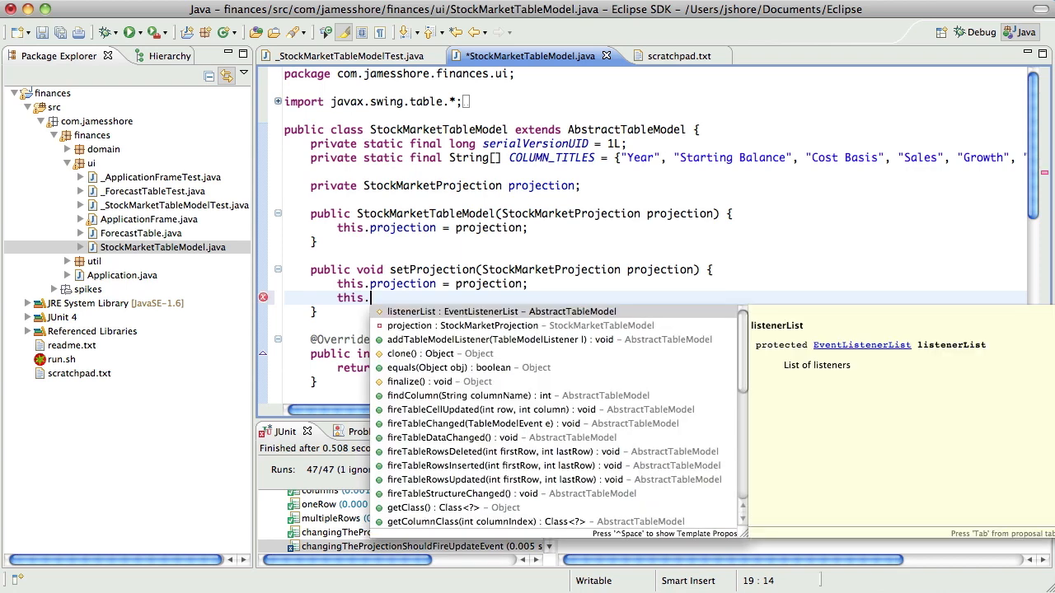
{"action": "type", "text": "fireTableDataChanged("}
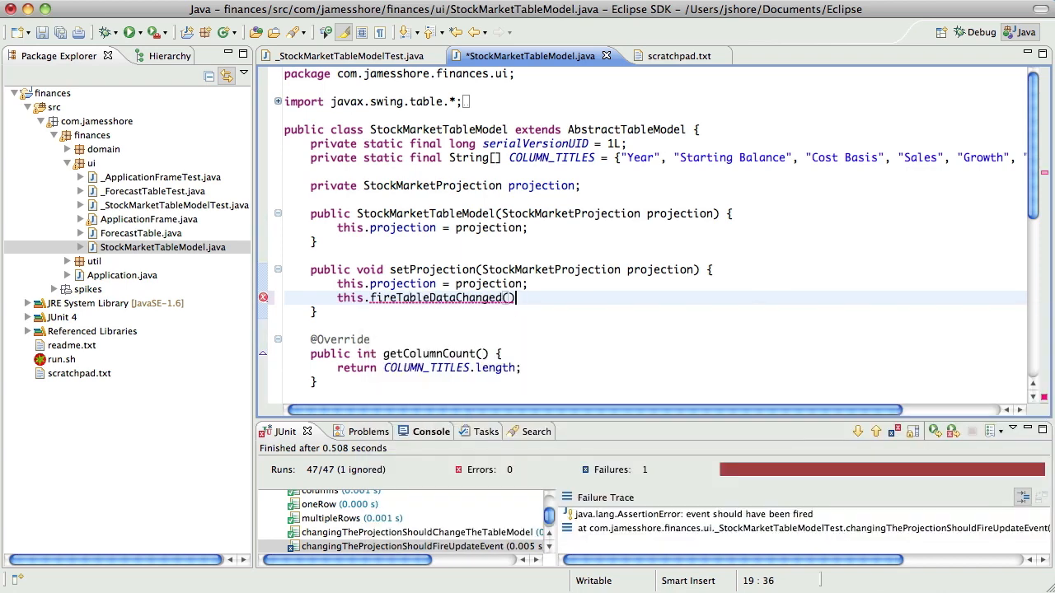
{"action": "type", "text": ";"}
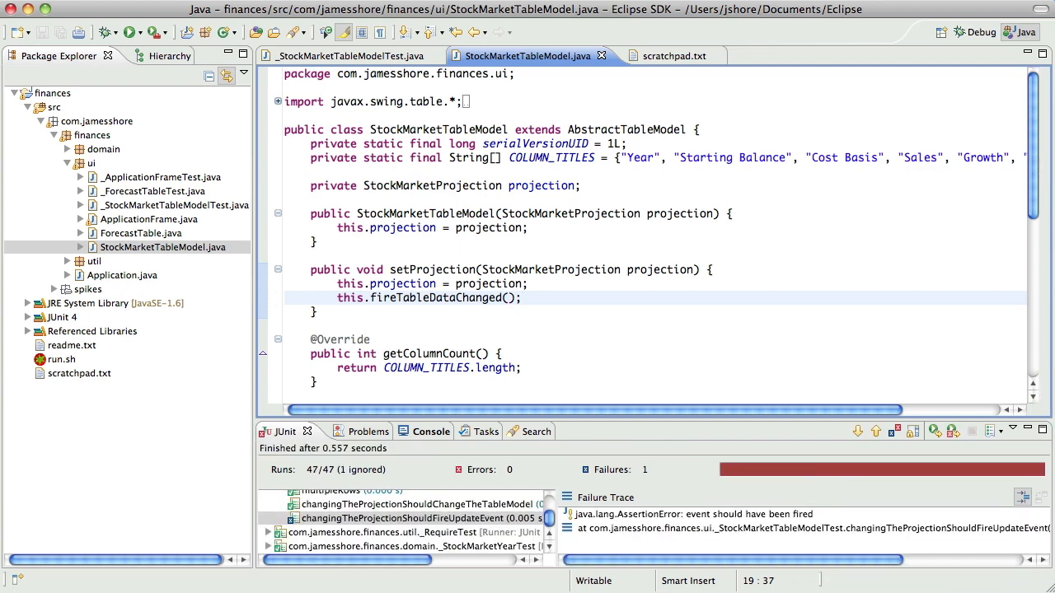
{"action": "left_click", "coordinate": [346, 55]}
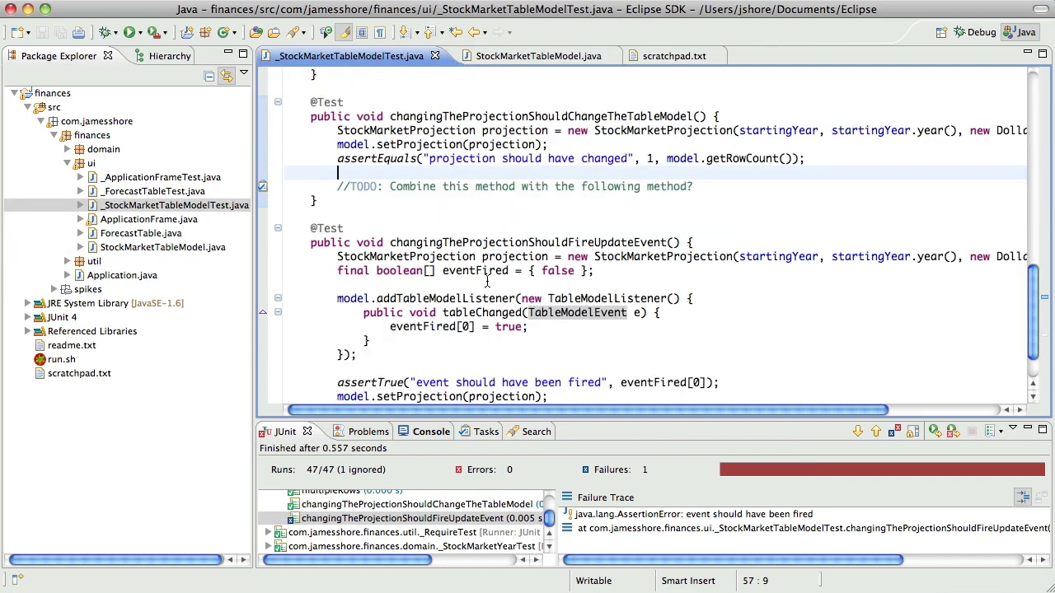